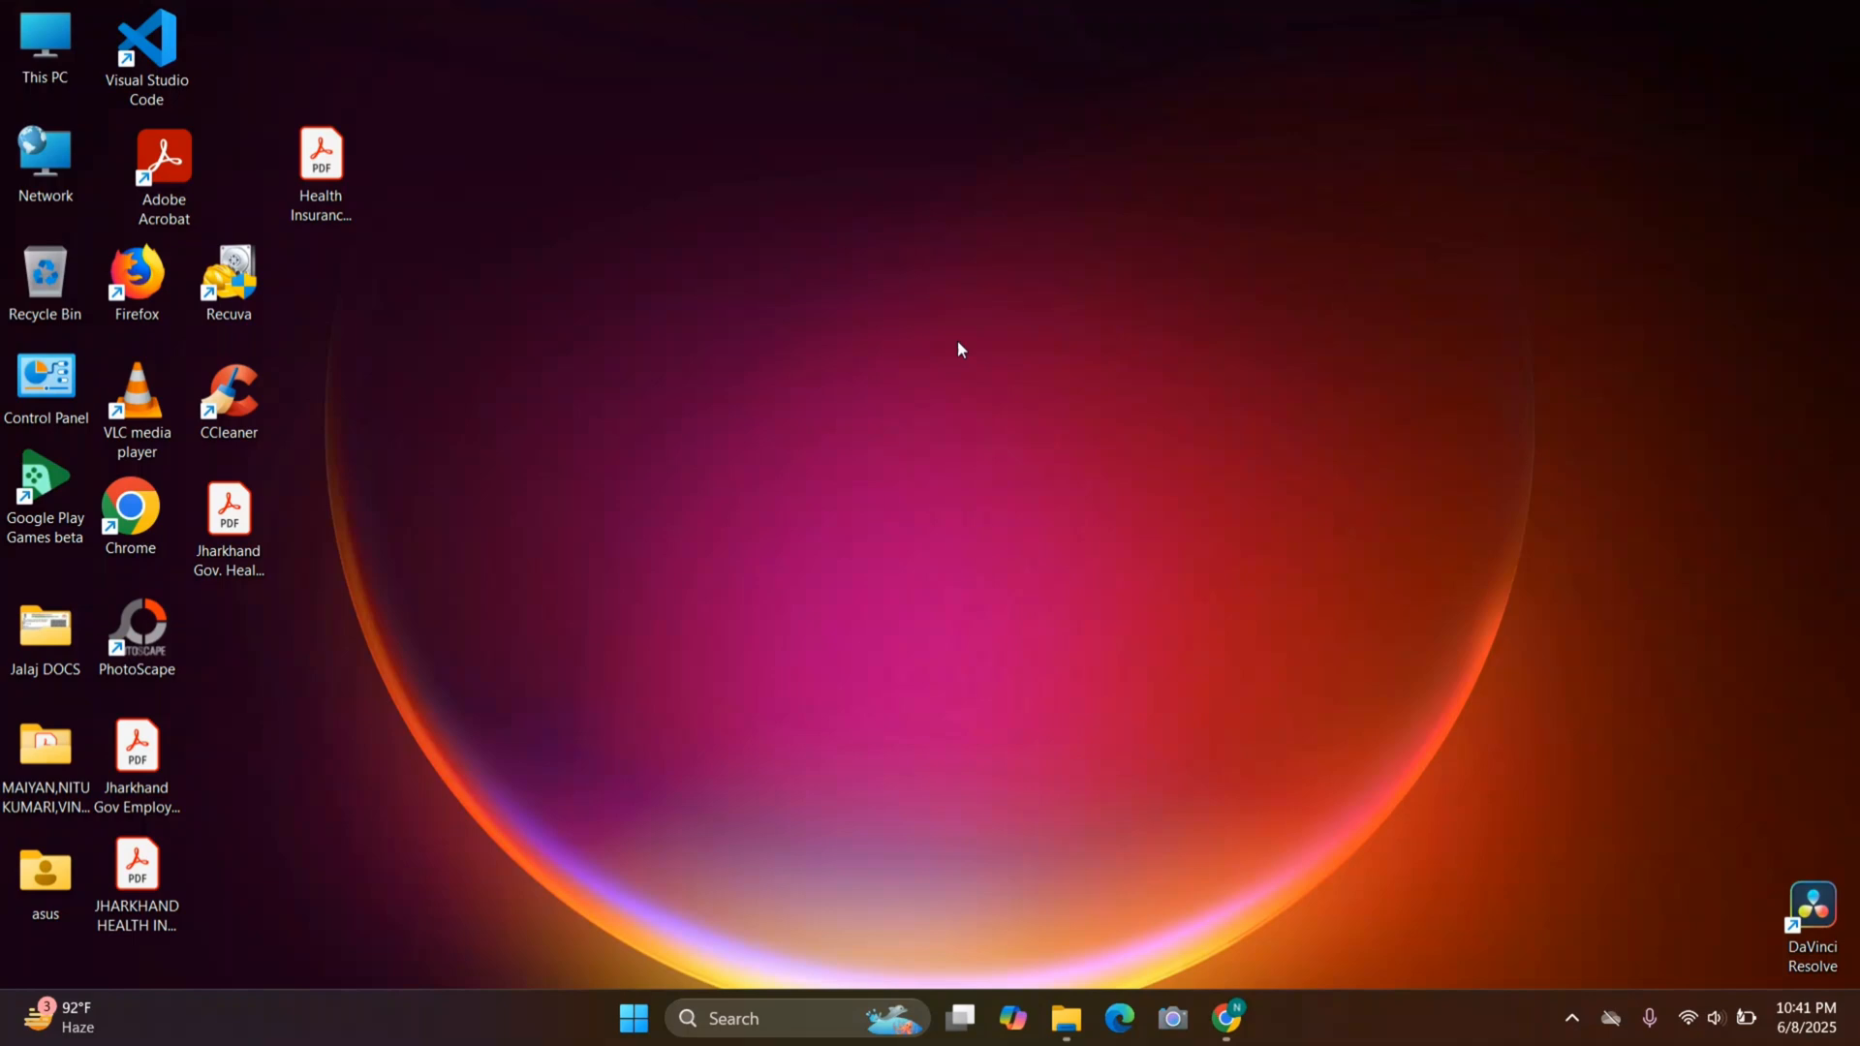
mouse_move(1011, 587)
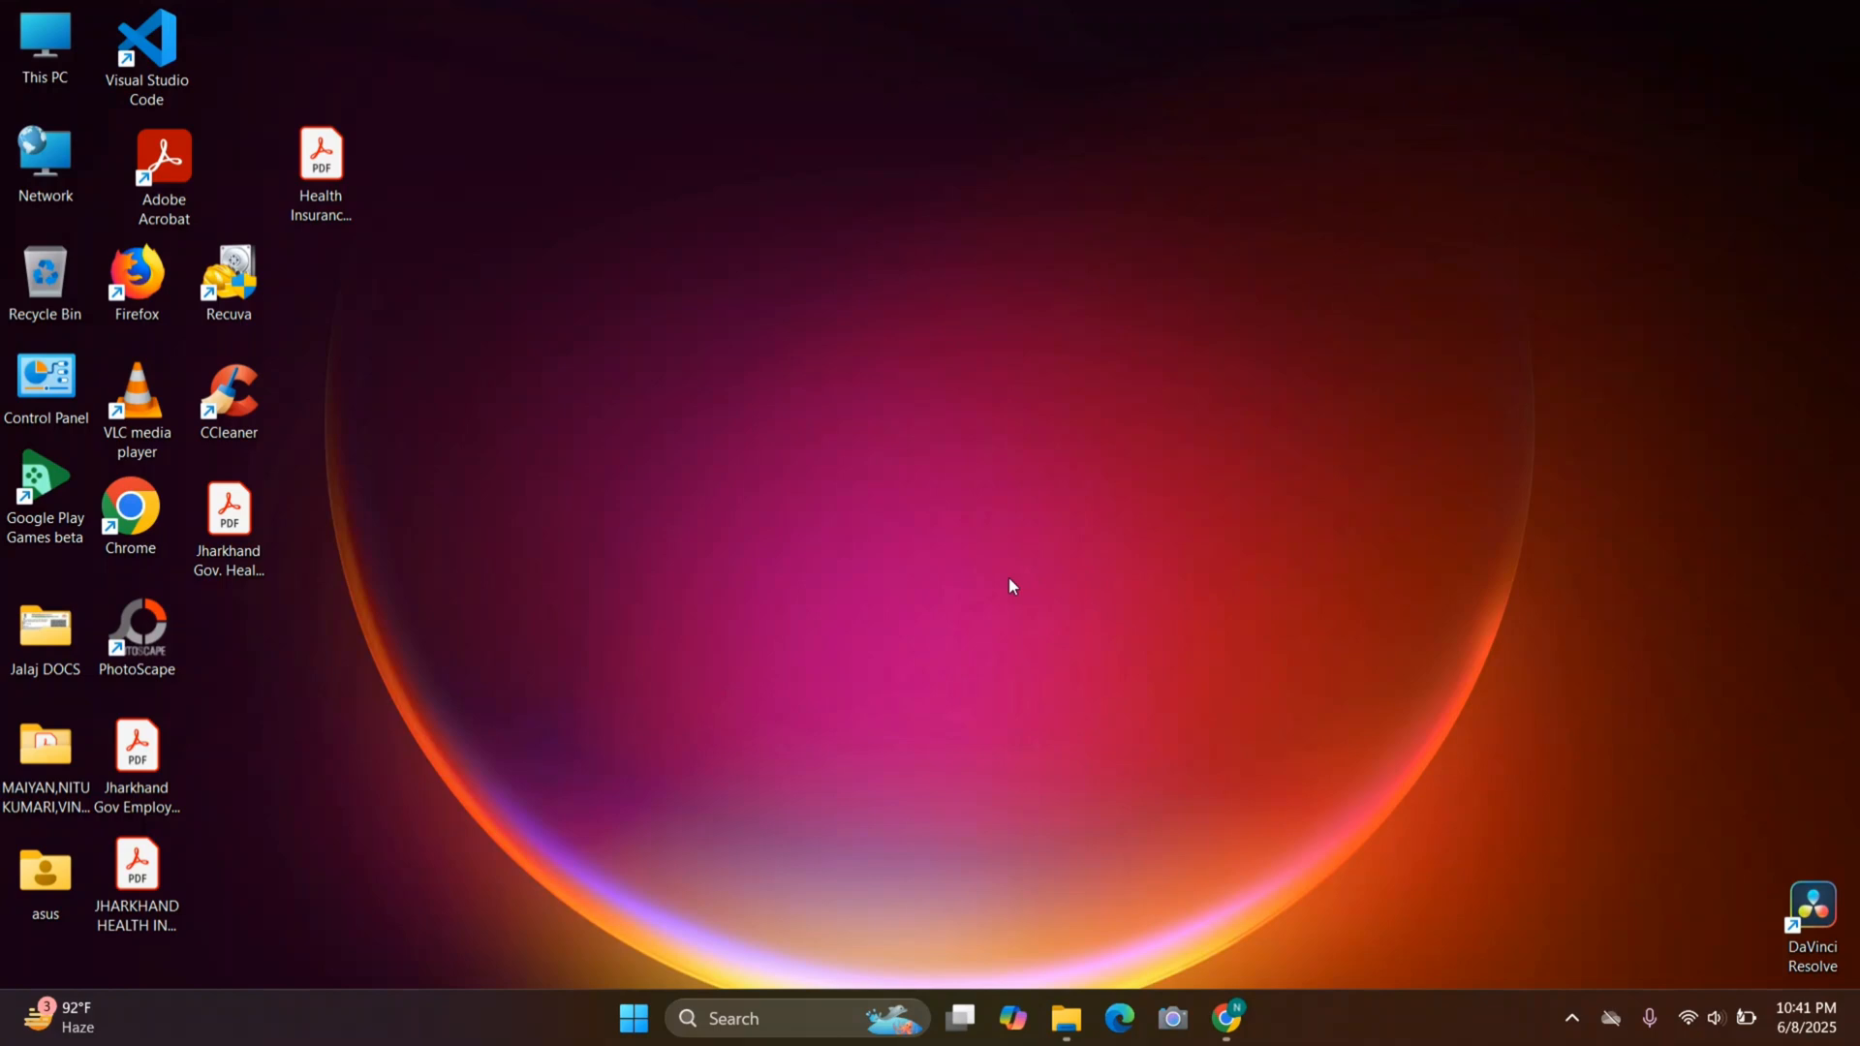
Permanently delete the schedule PNG from the Recycle Bin, confirming the Delete File prompt.
click(135, 275)
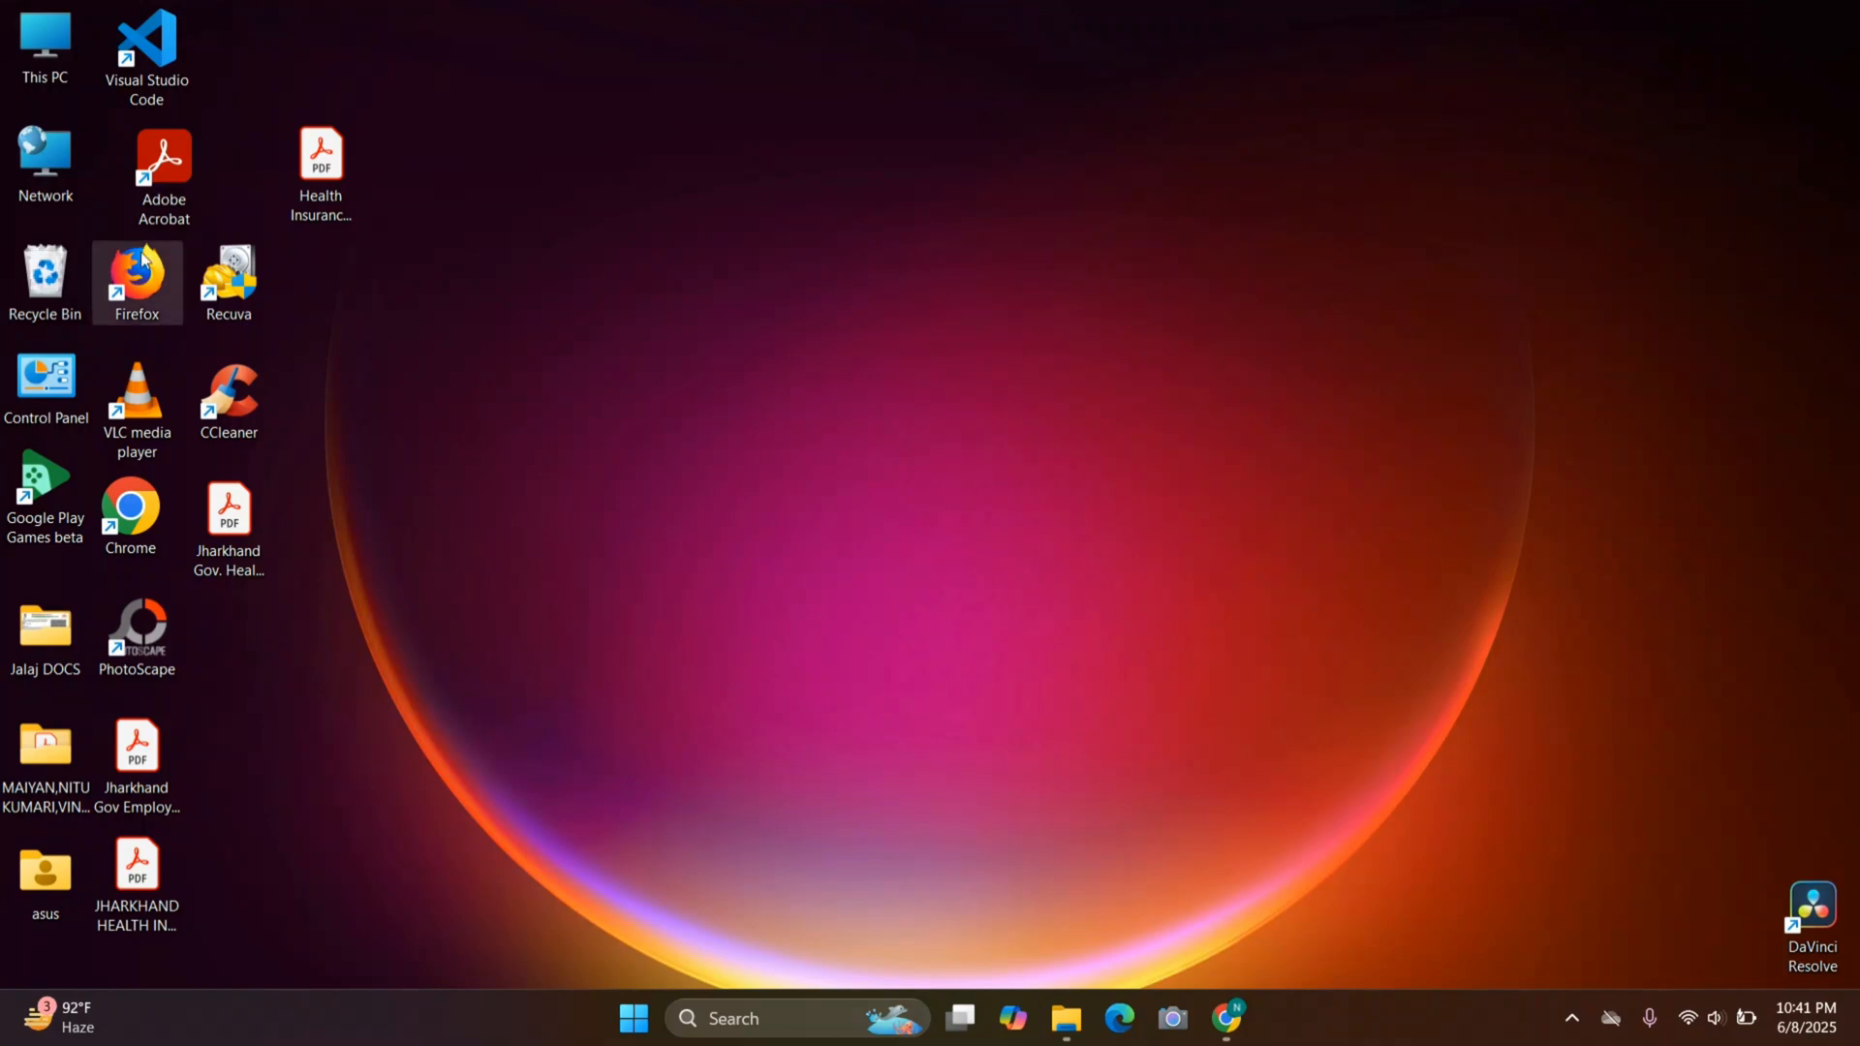
double_click(46, 271)
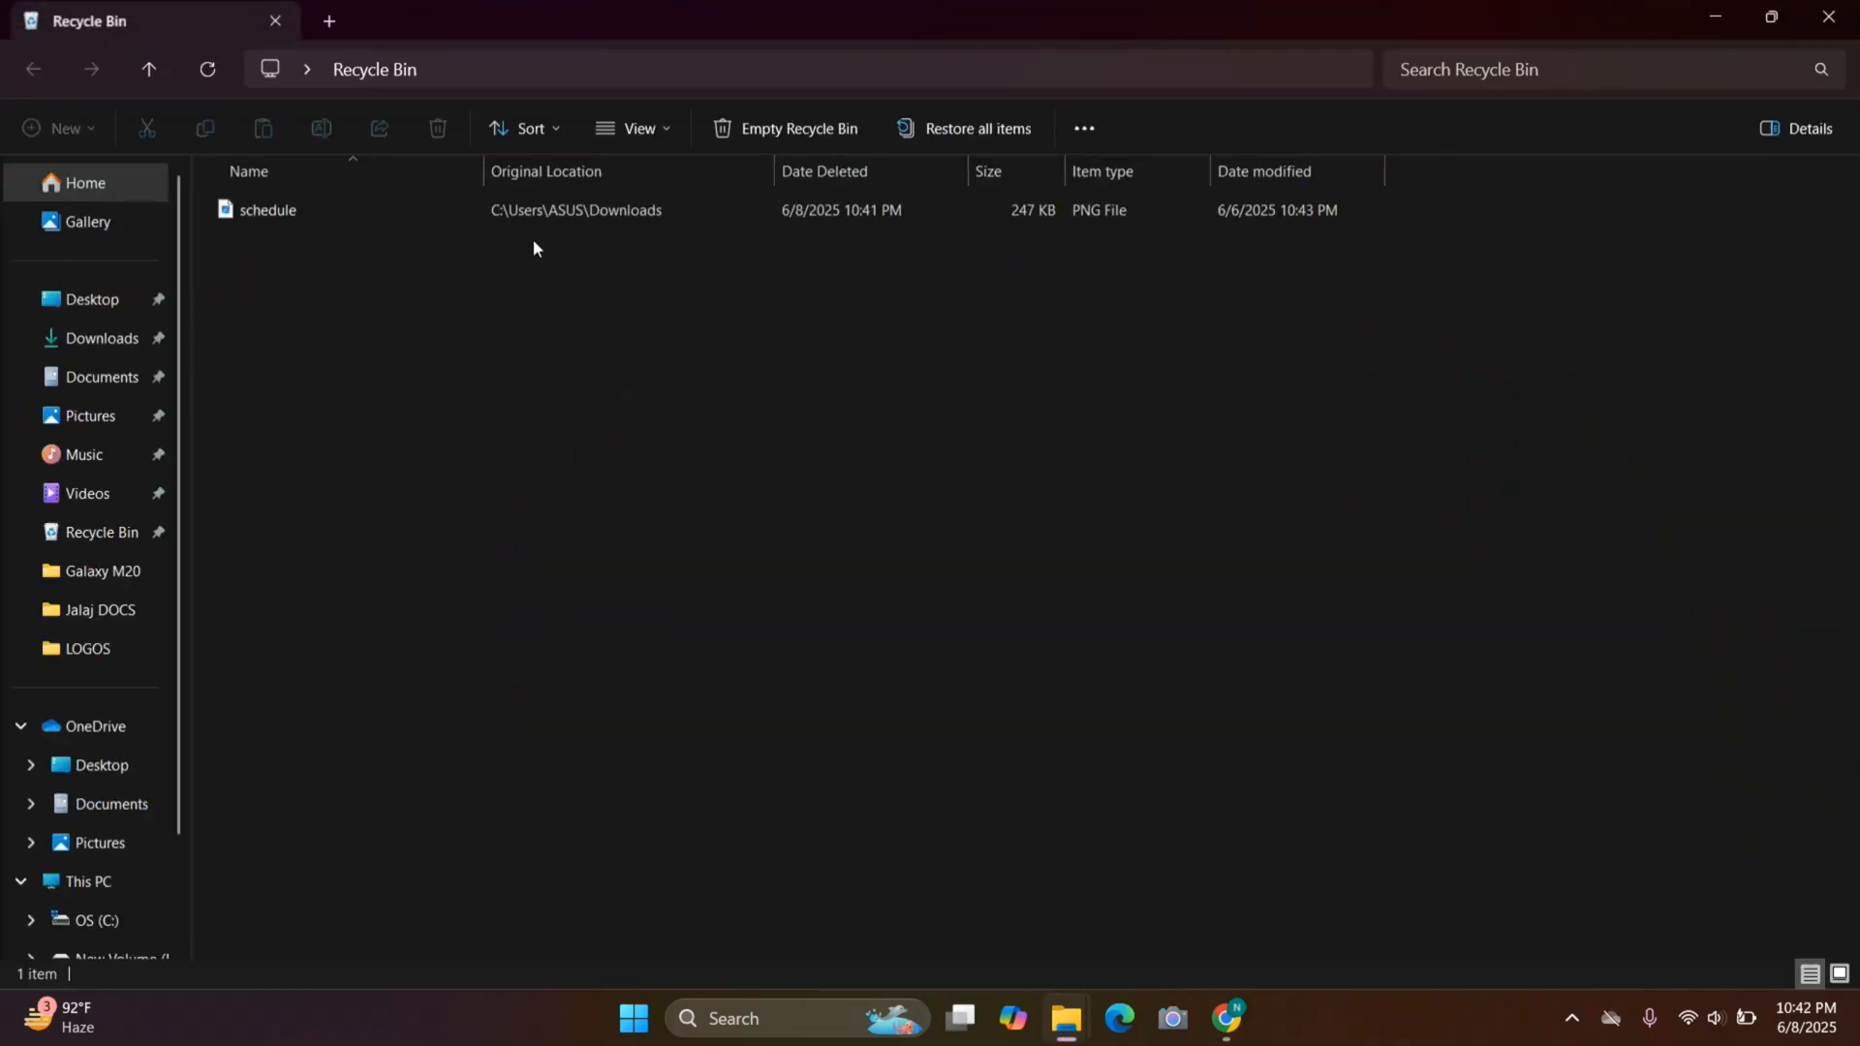
right_click(267, 210)
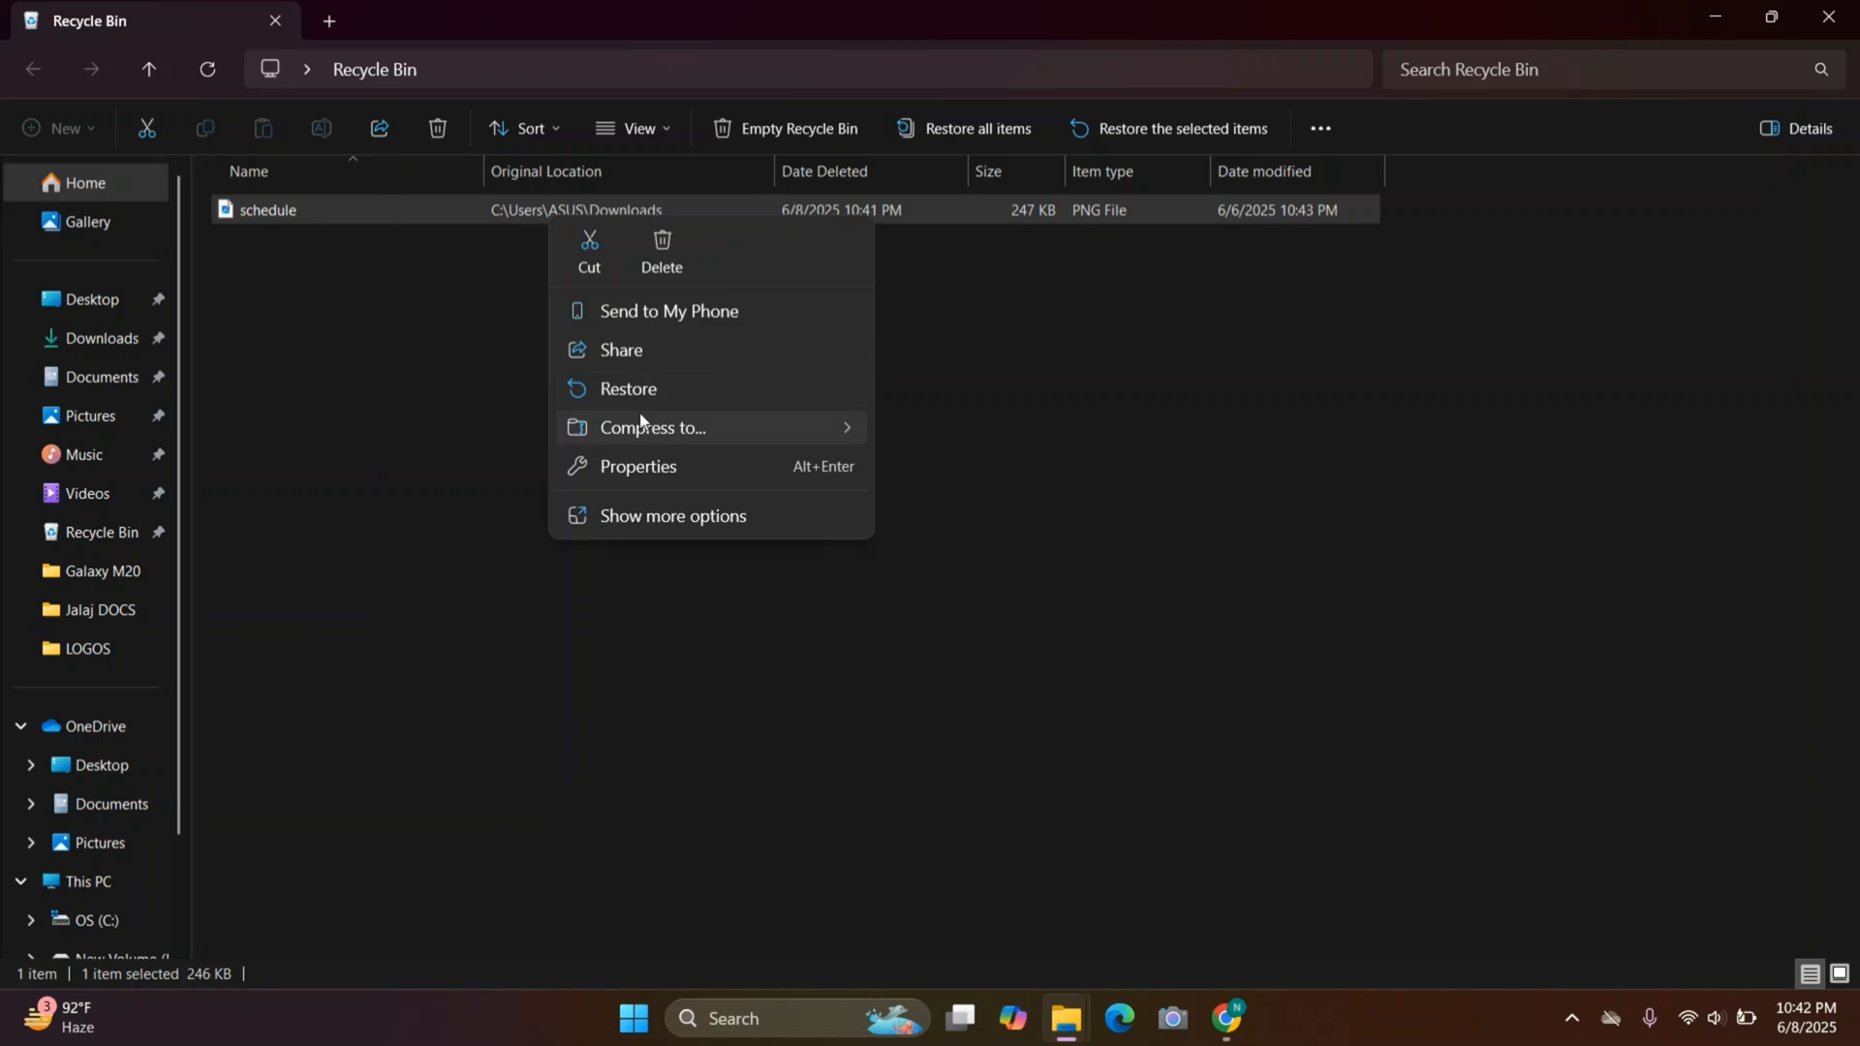
mouse_move(640, 388)
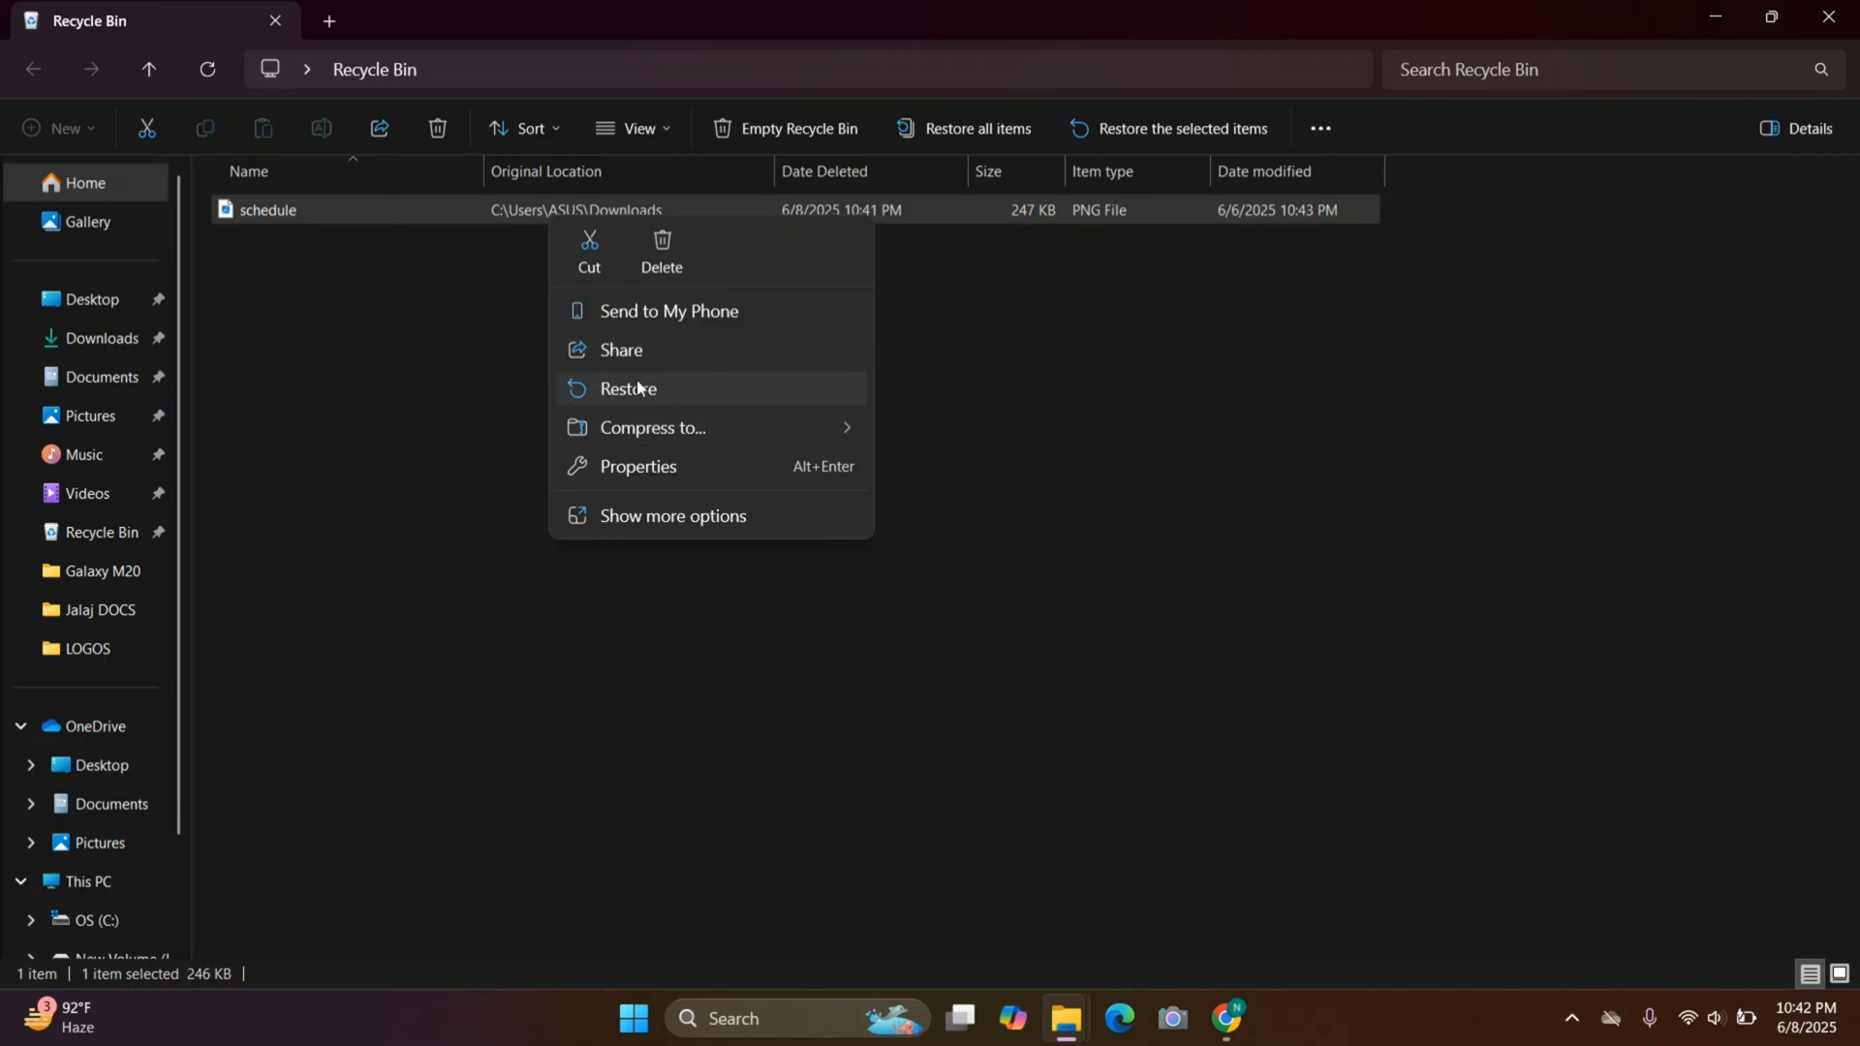
mouse_move(661, 250)
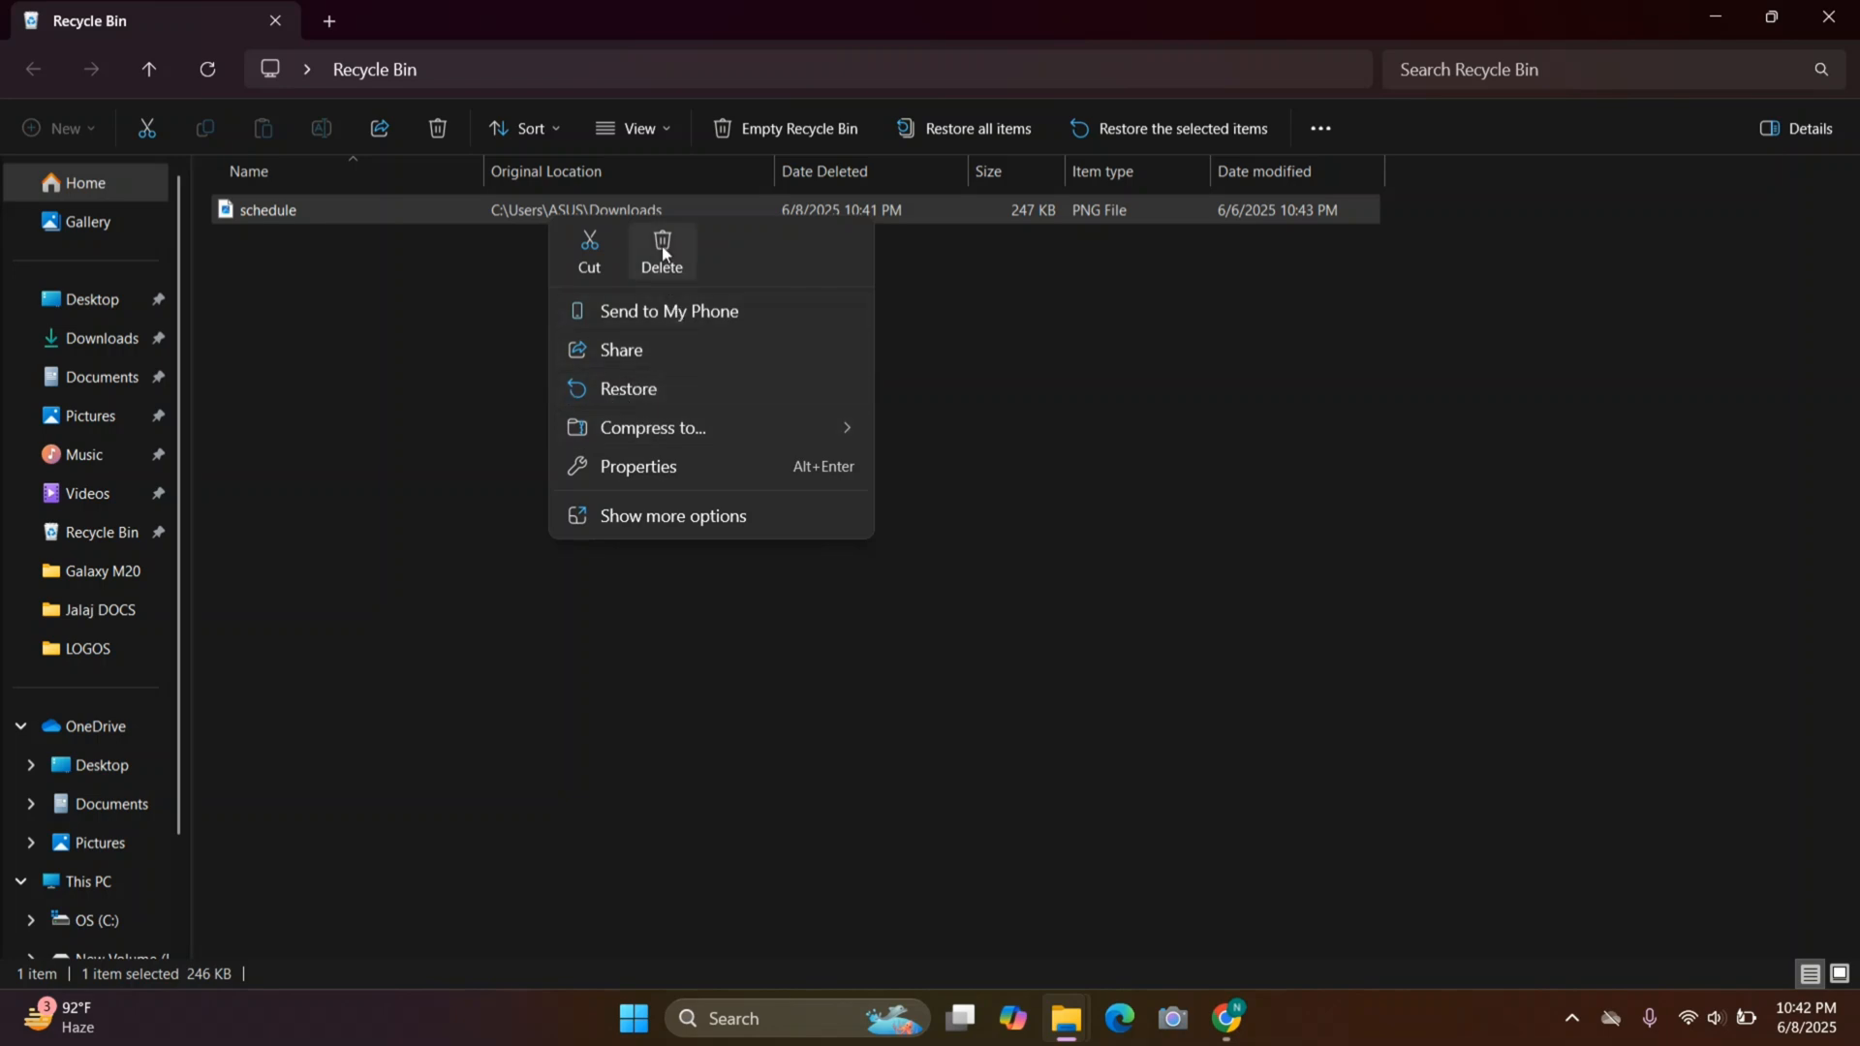
click(662, 244)
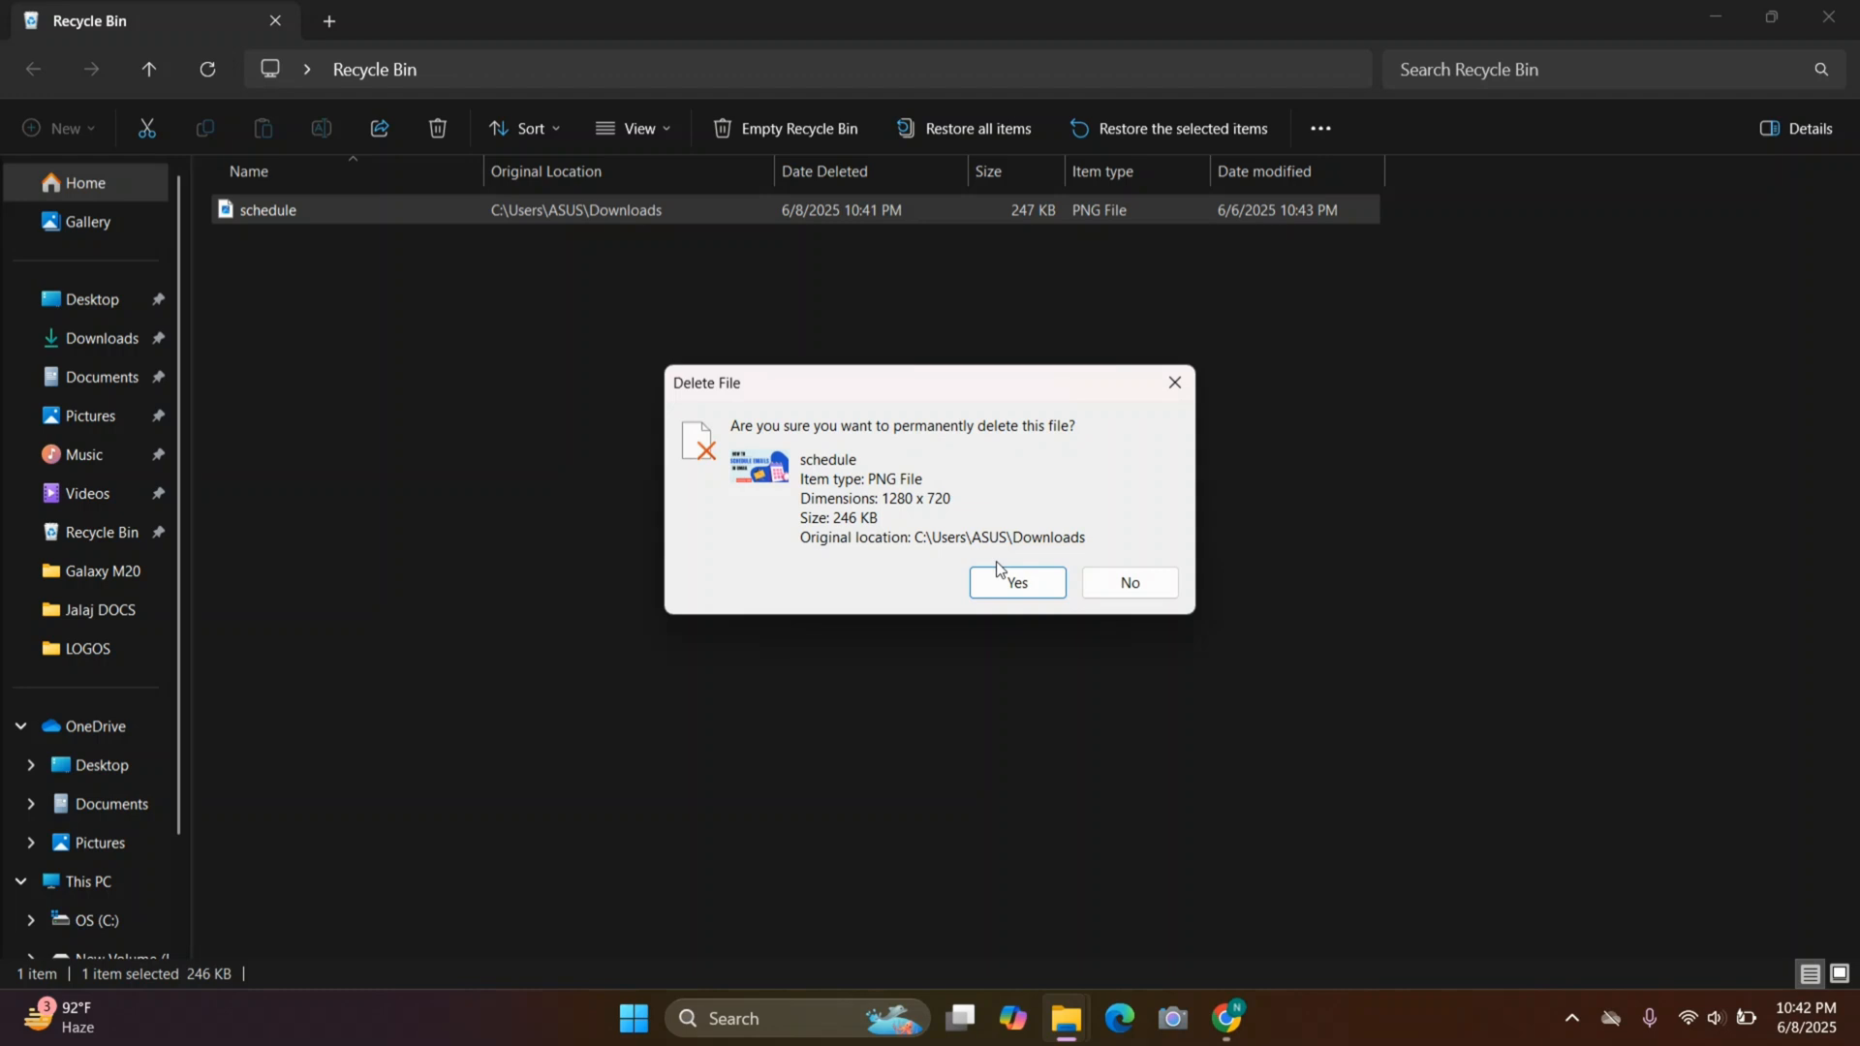
click(1017, 581)
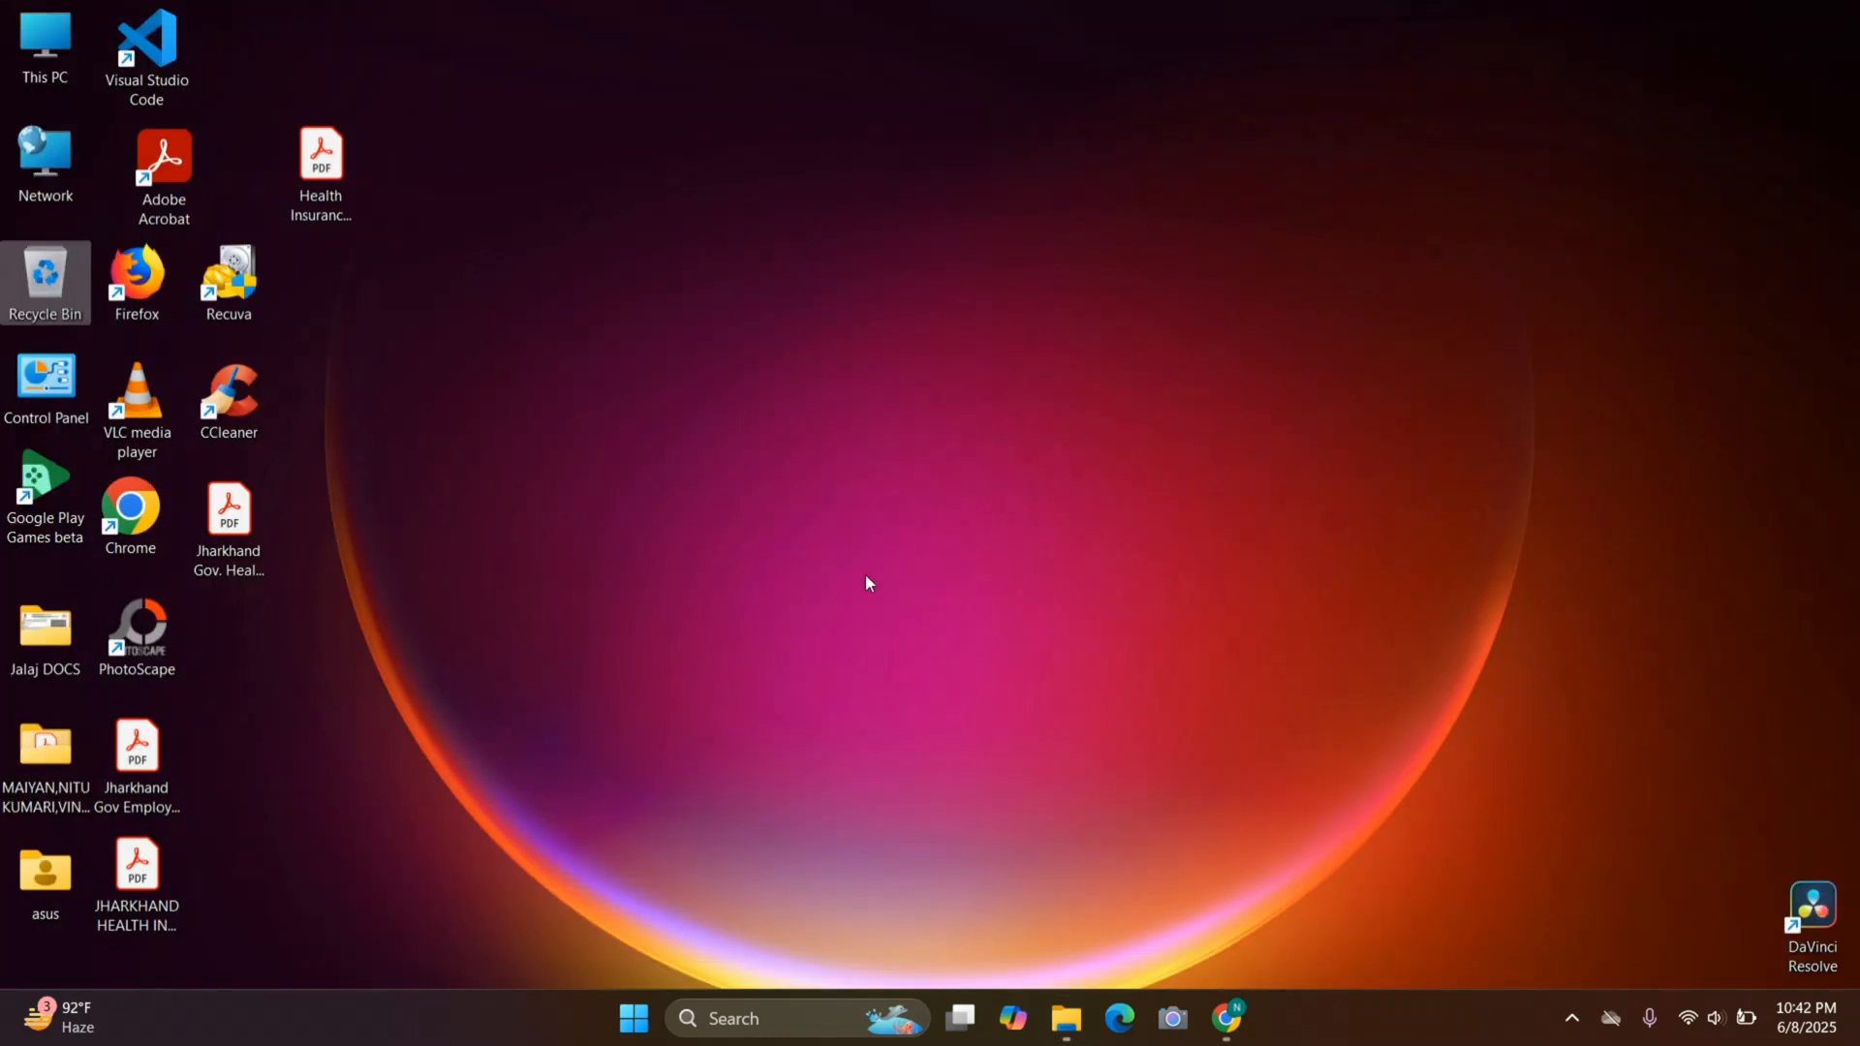
mouse_move(1039, 471)
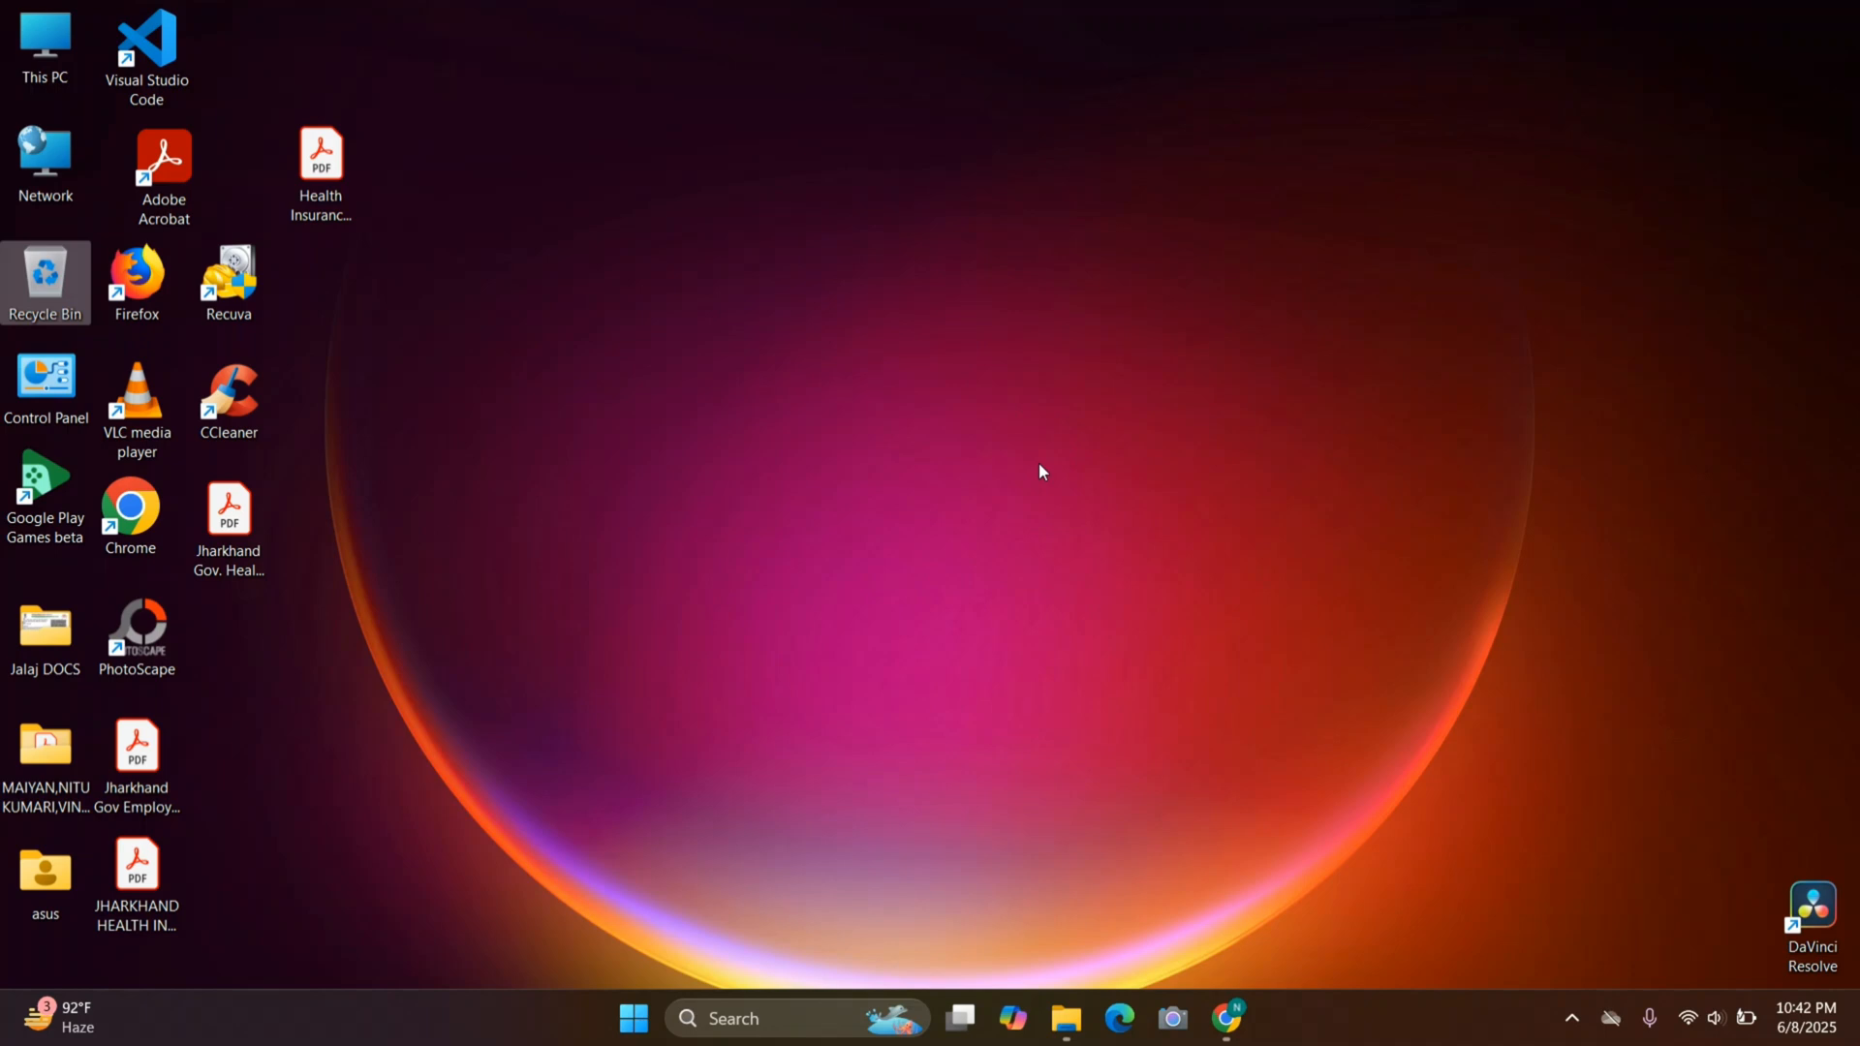
mouse_move(986, 550)
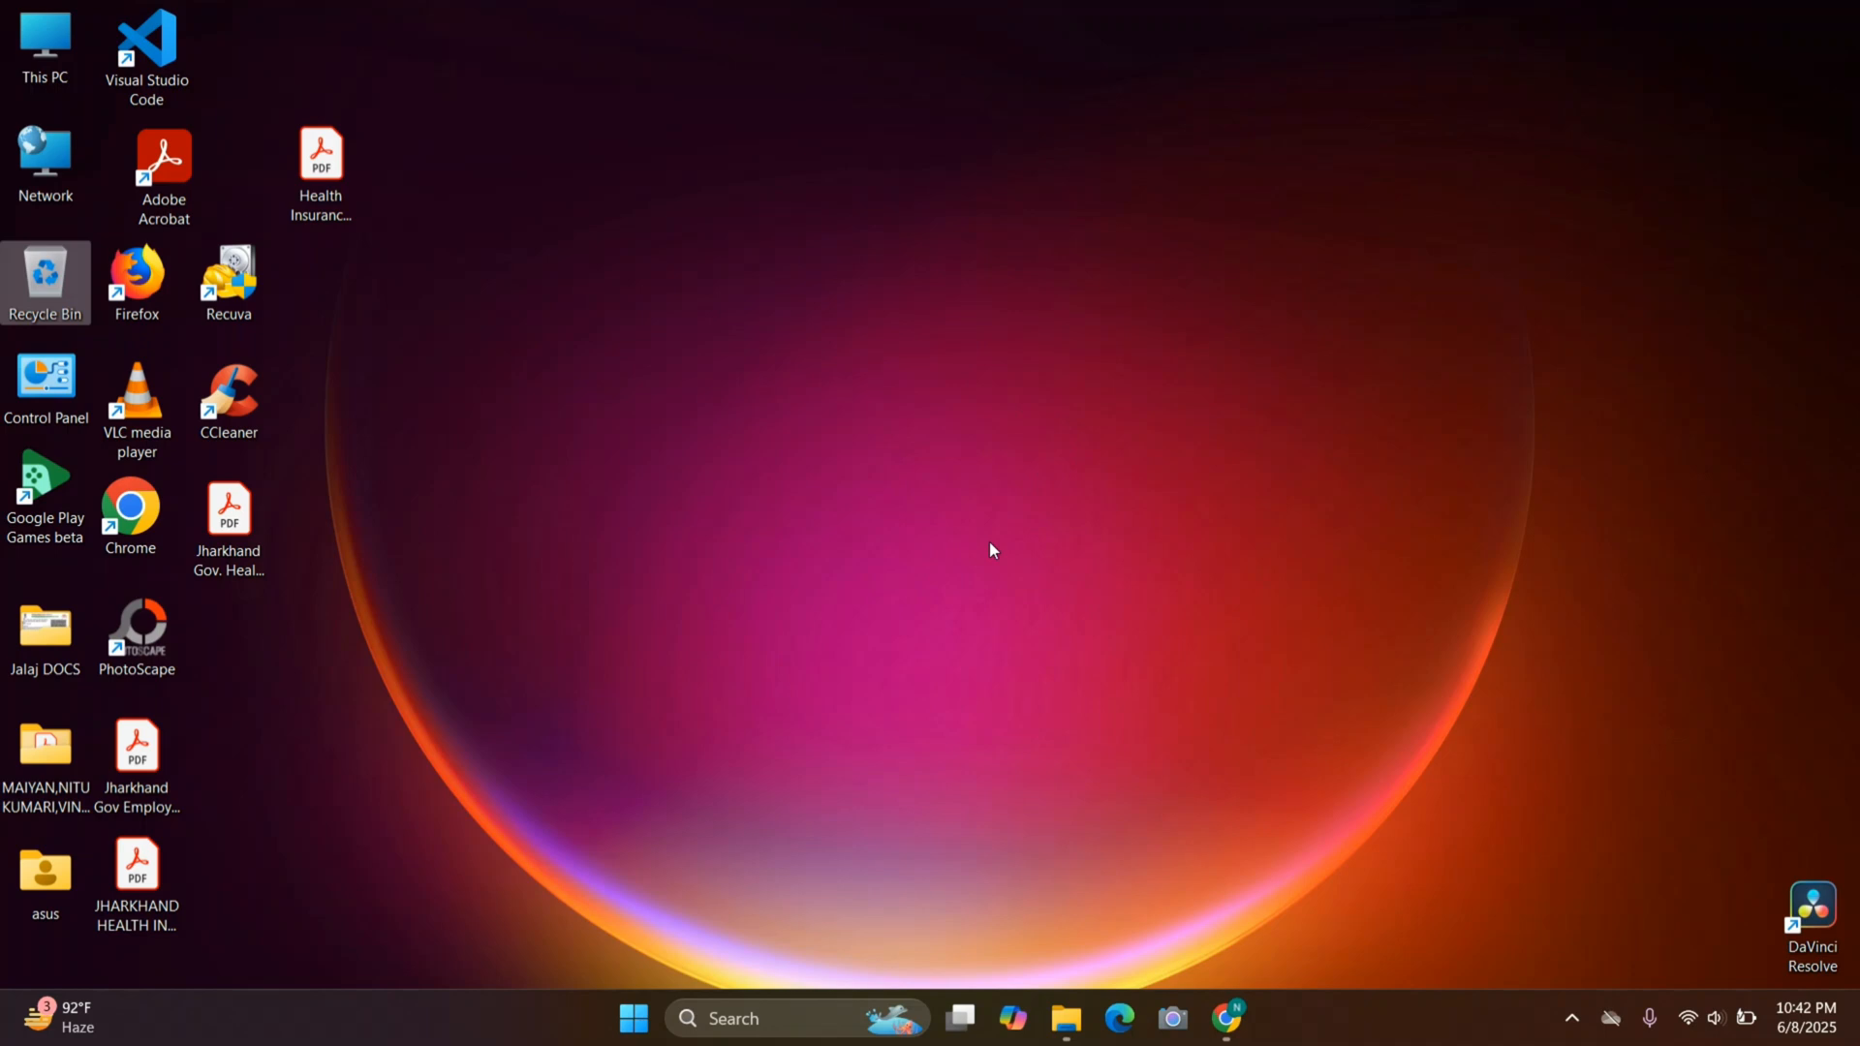
mouse_move(608, 527)
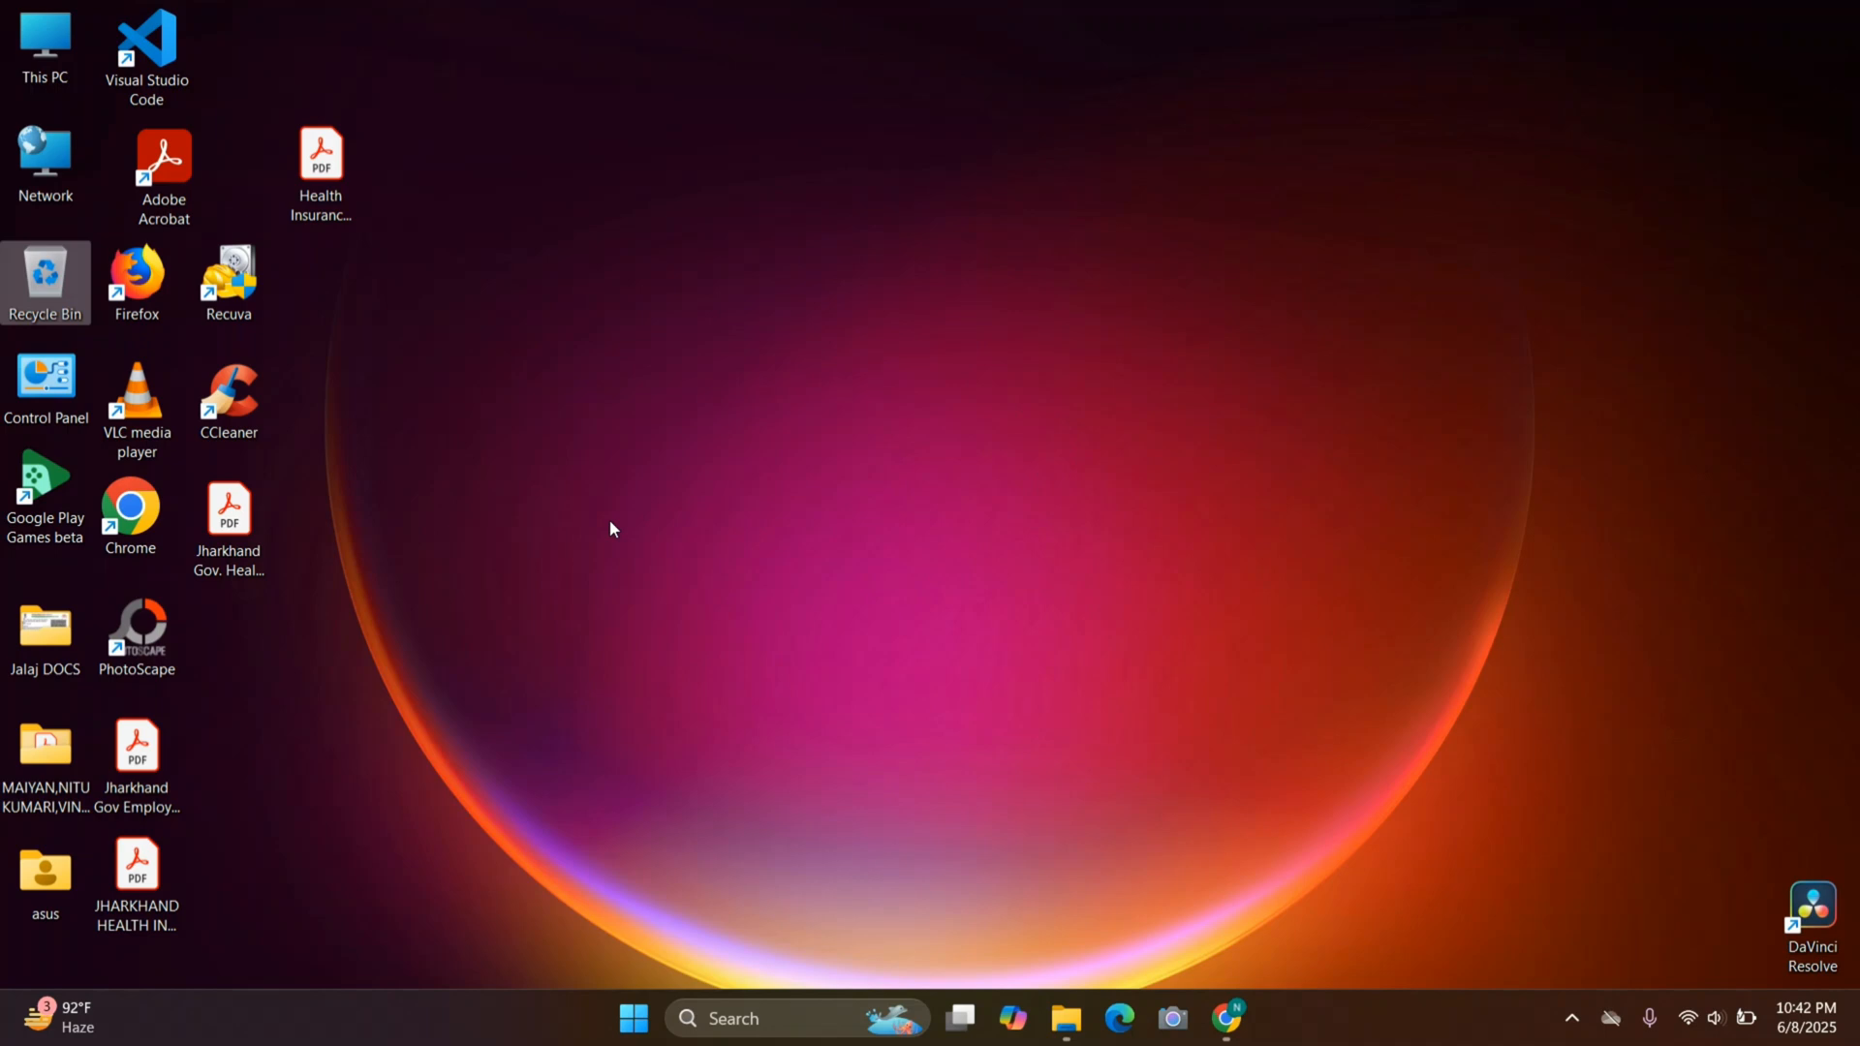
mouse_move(969, 573)
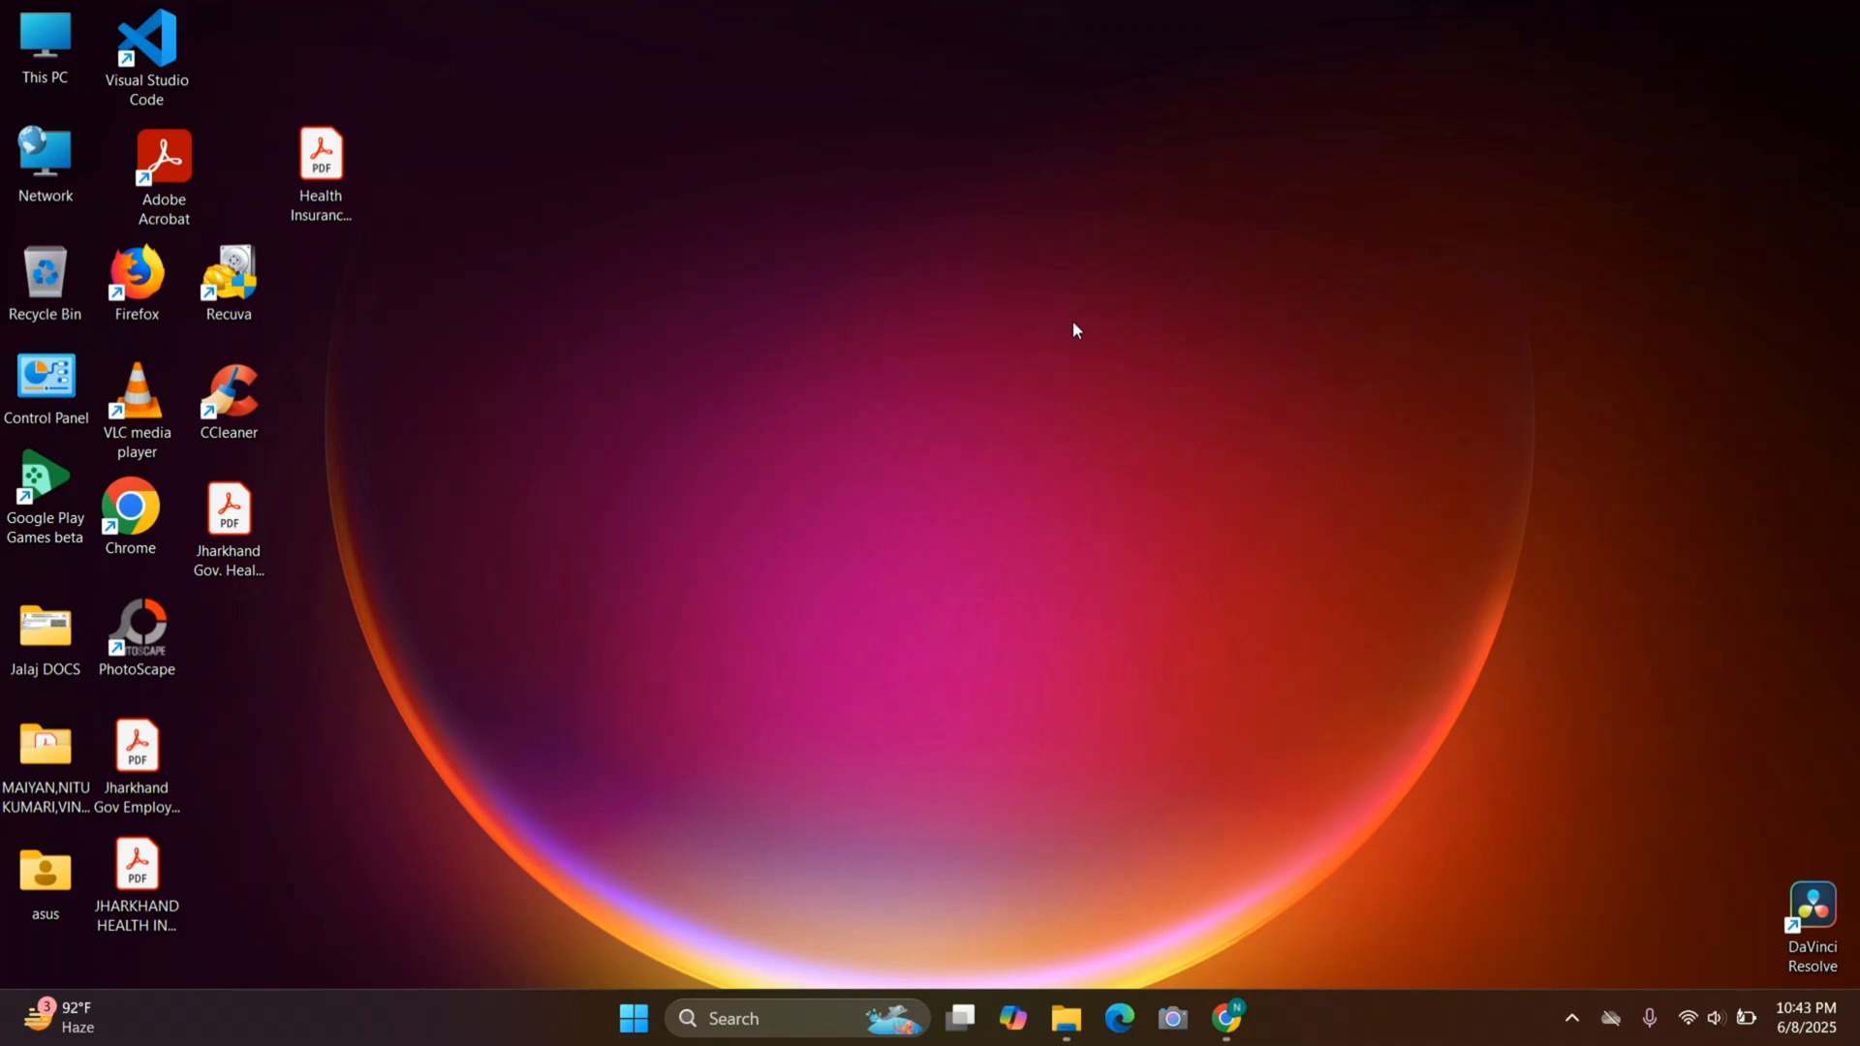
mouse_move(1089, 438)
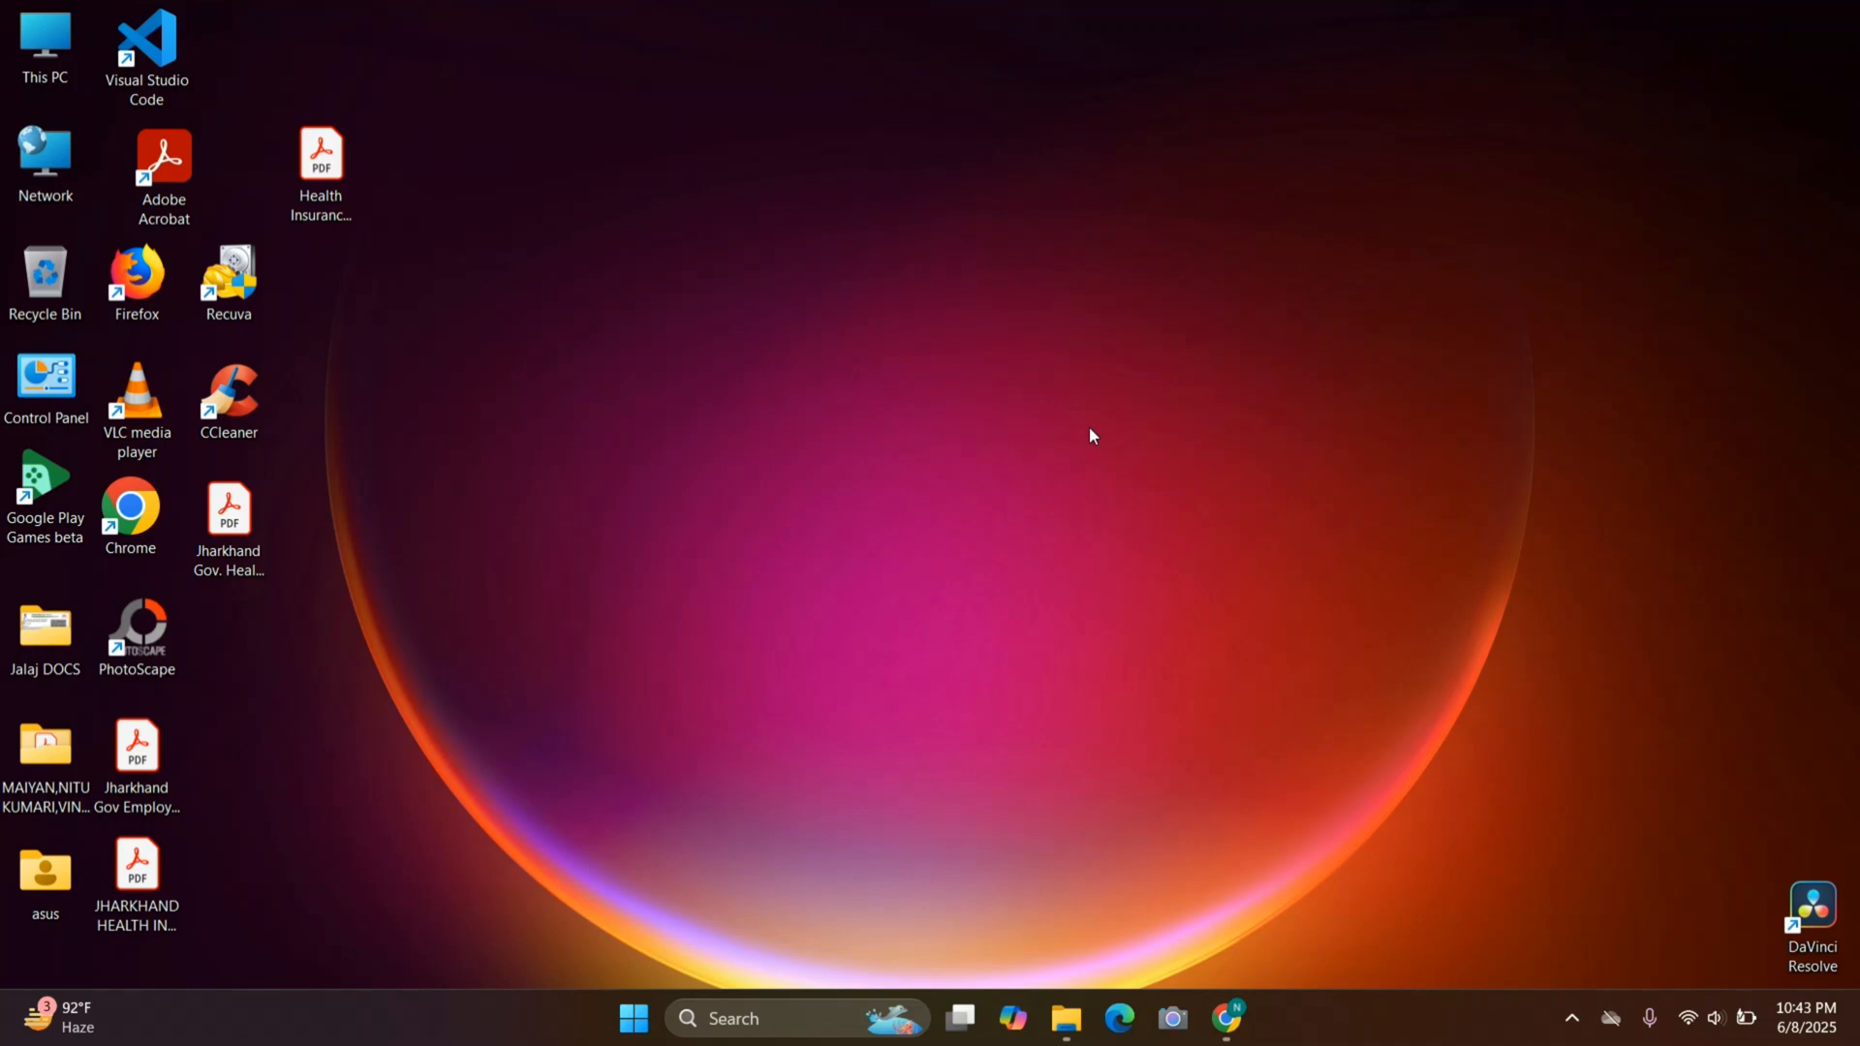
double_click(228, 275)
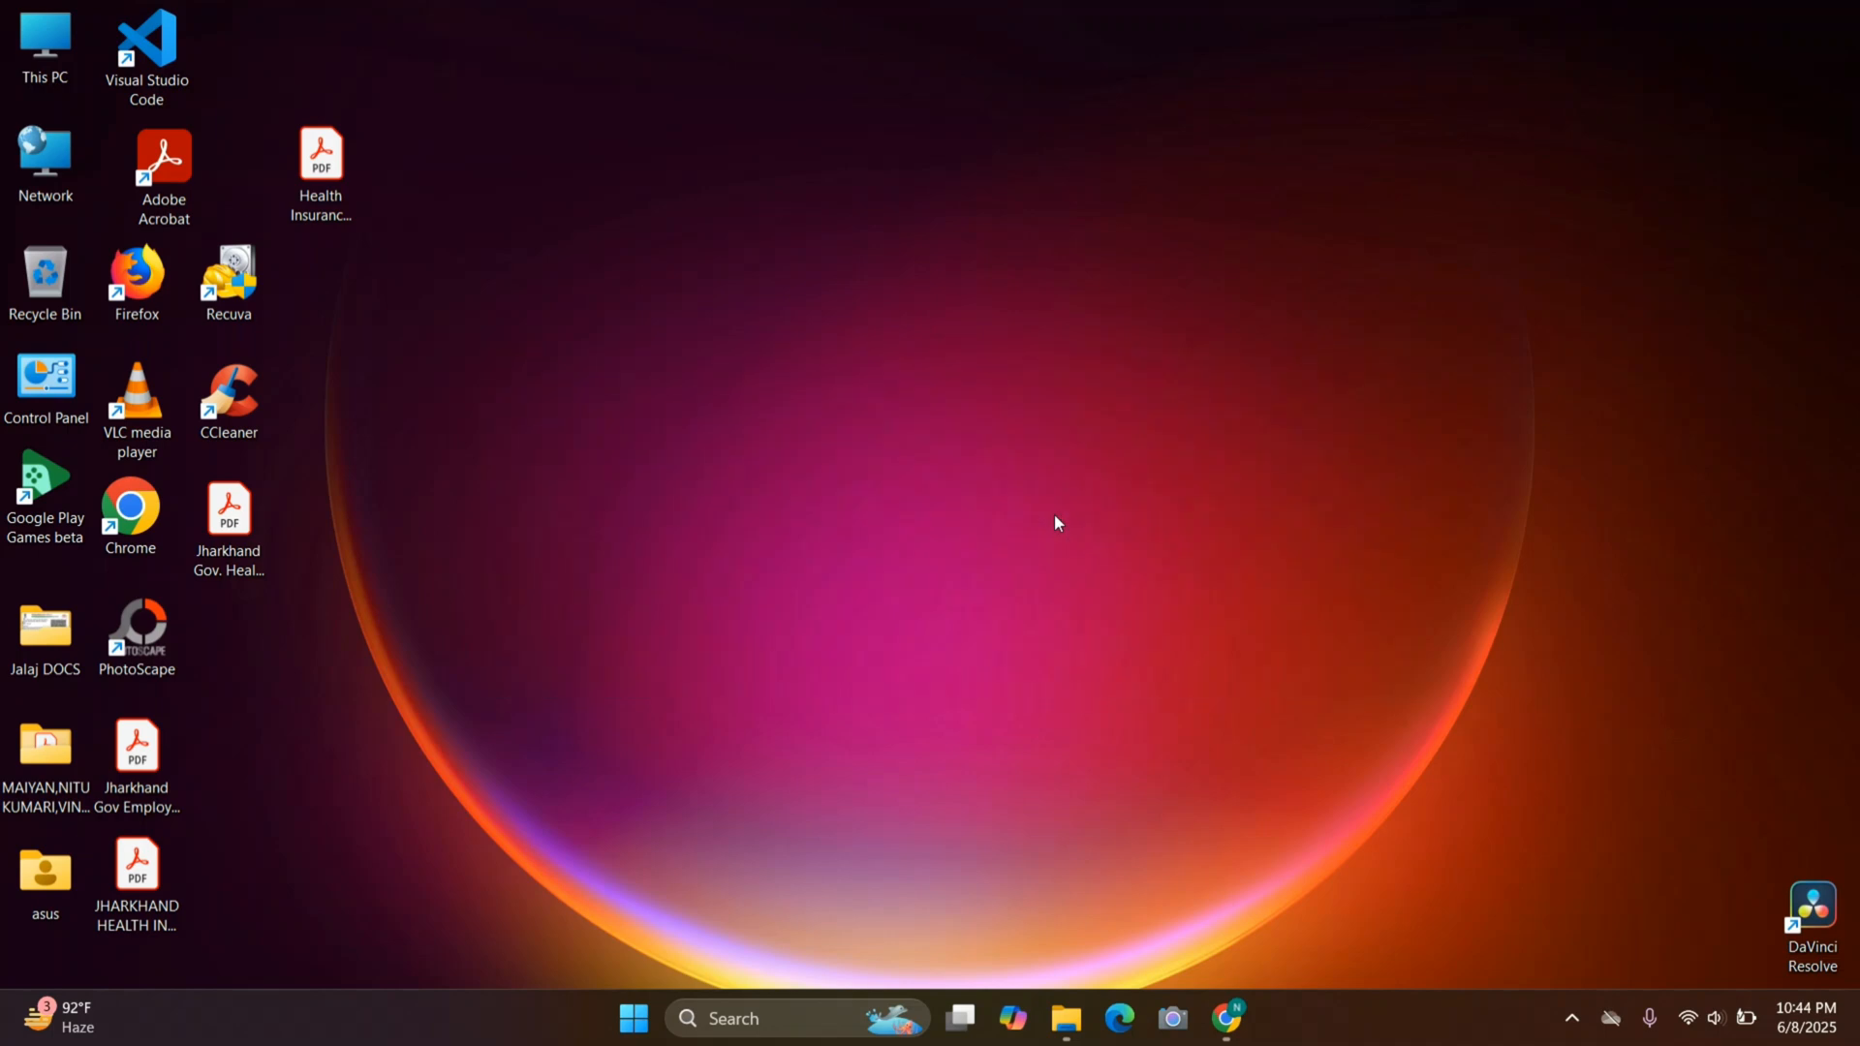
Launch Recuva from its desktop shortcut so the wizard welcome page appears.
double_click(228, 279)
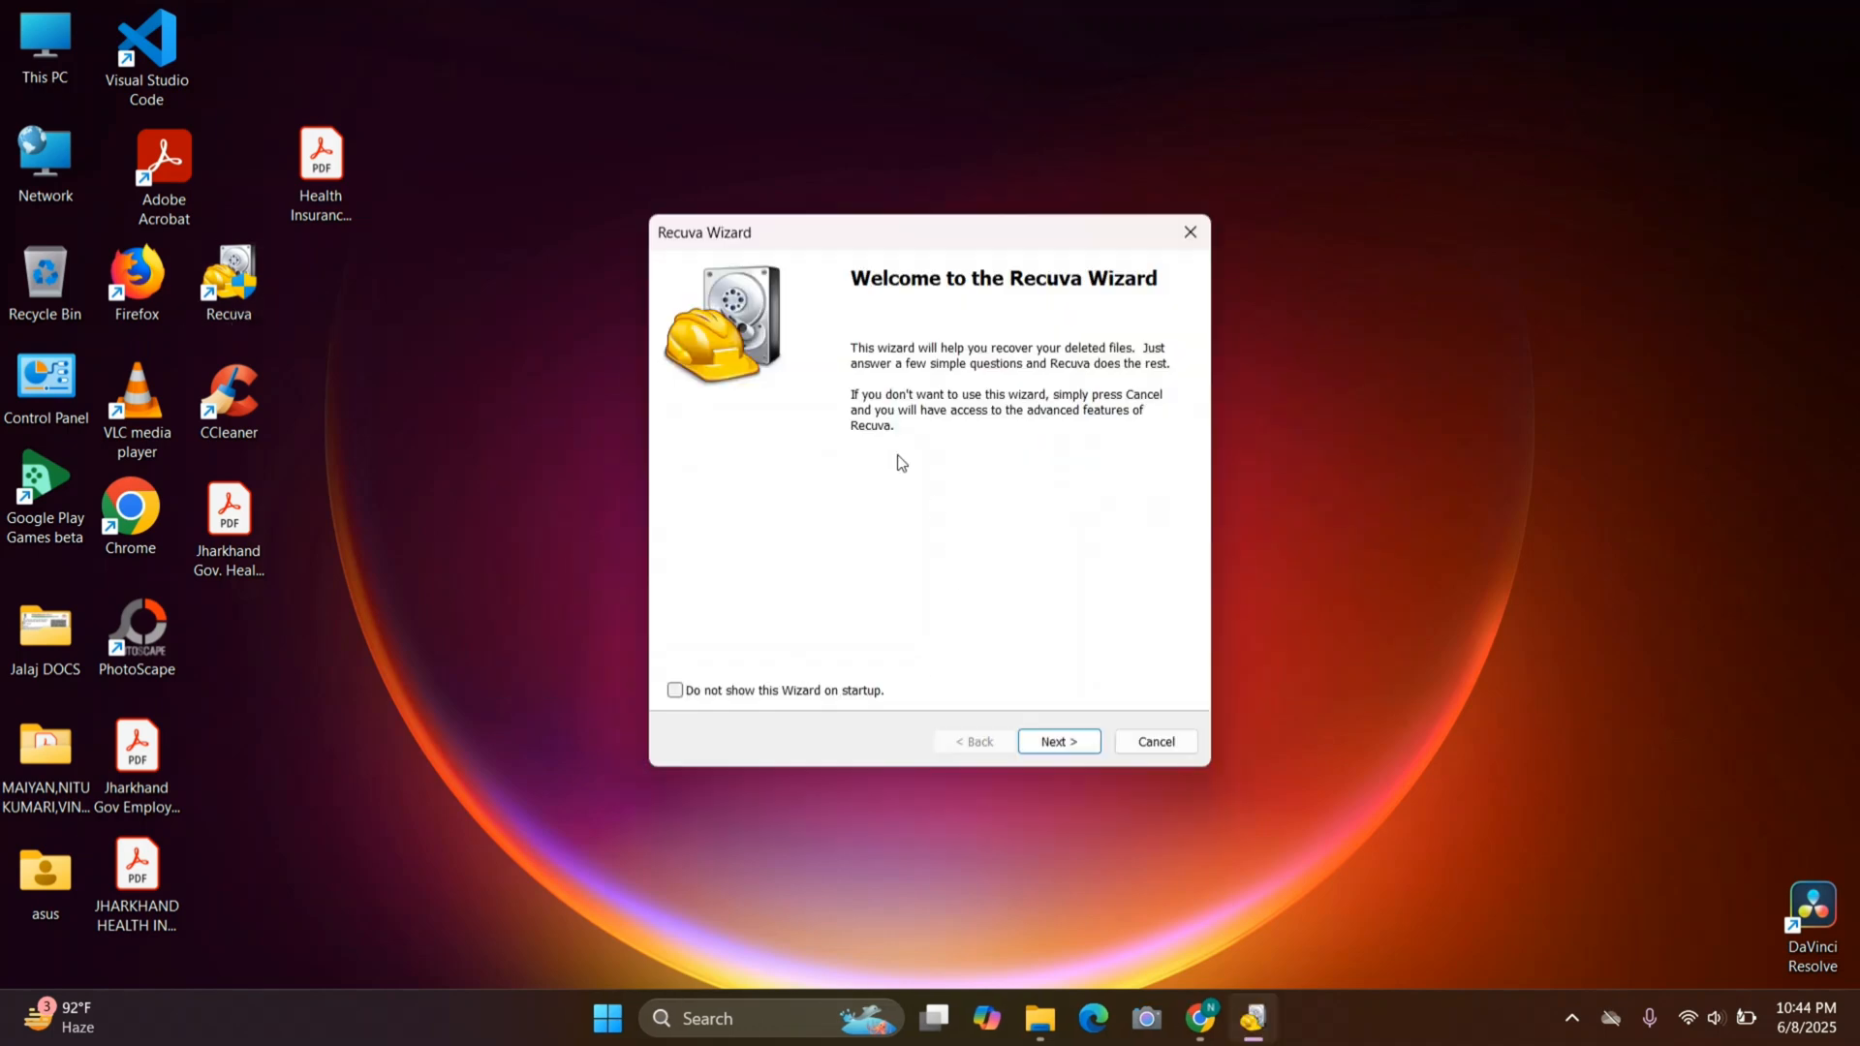
mouse_move(783, 640)
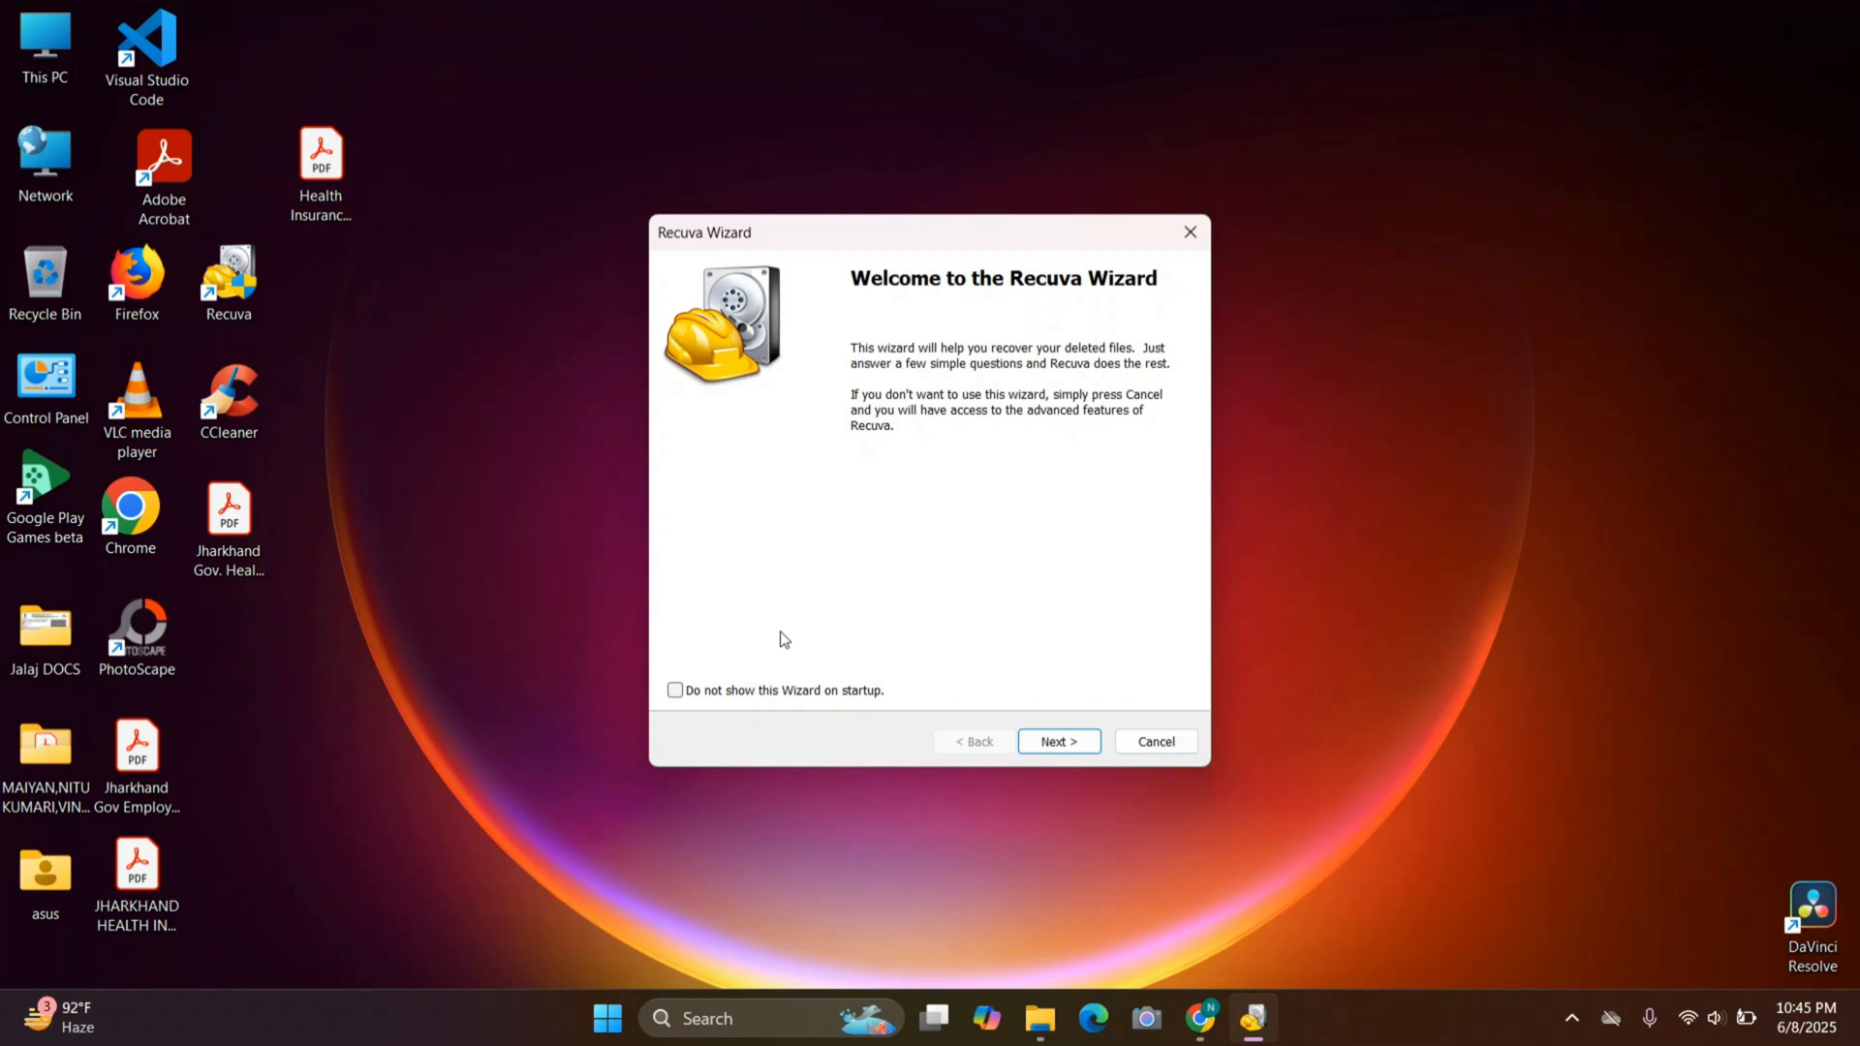
mouse_move(945, 442)
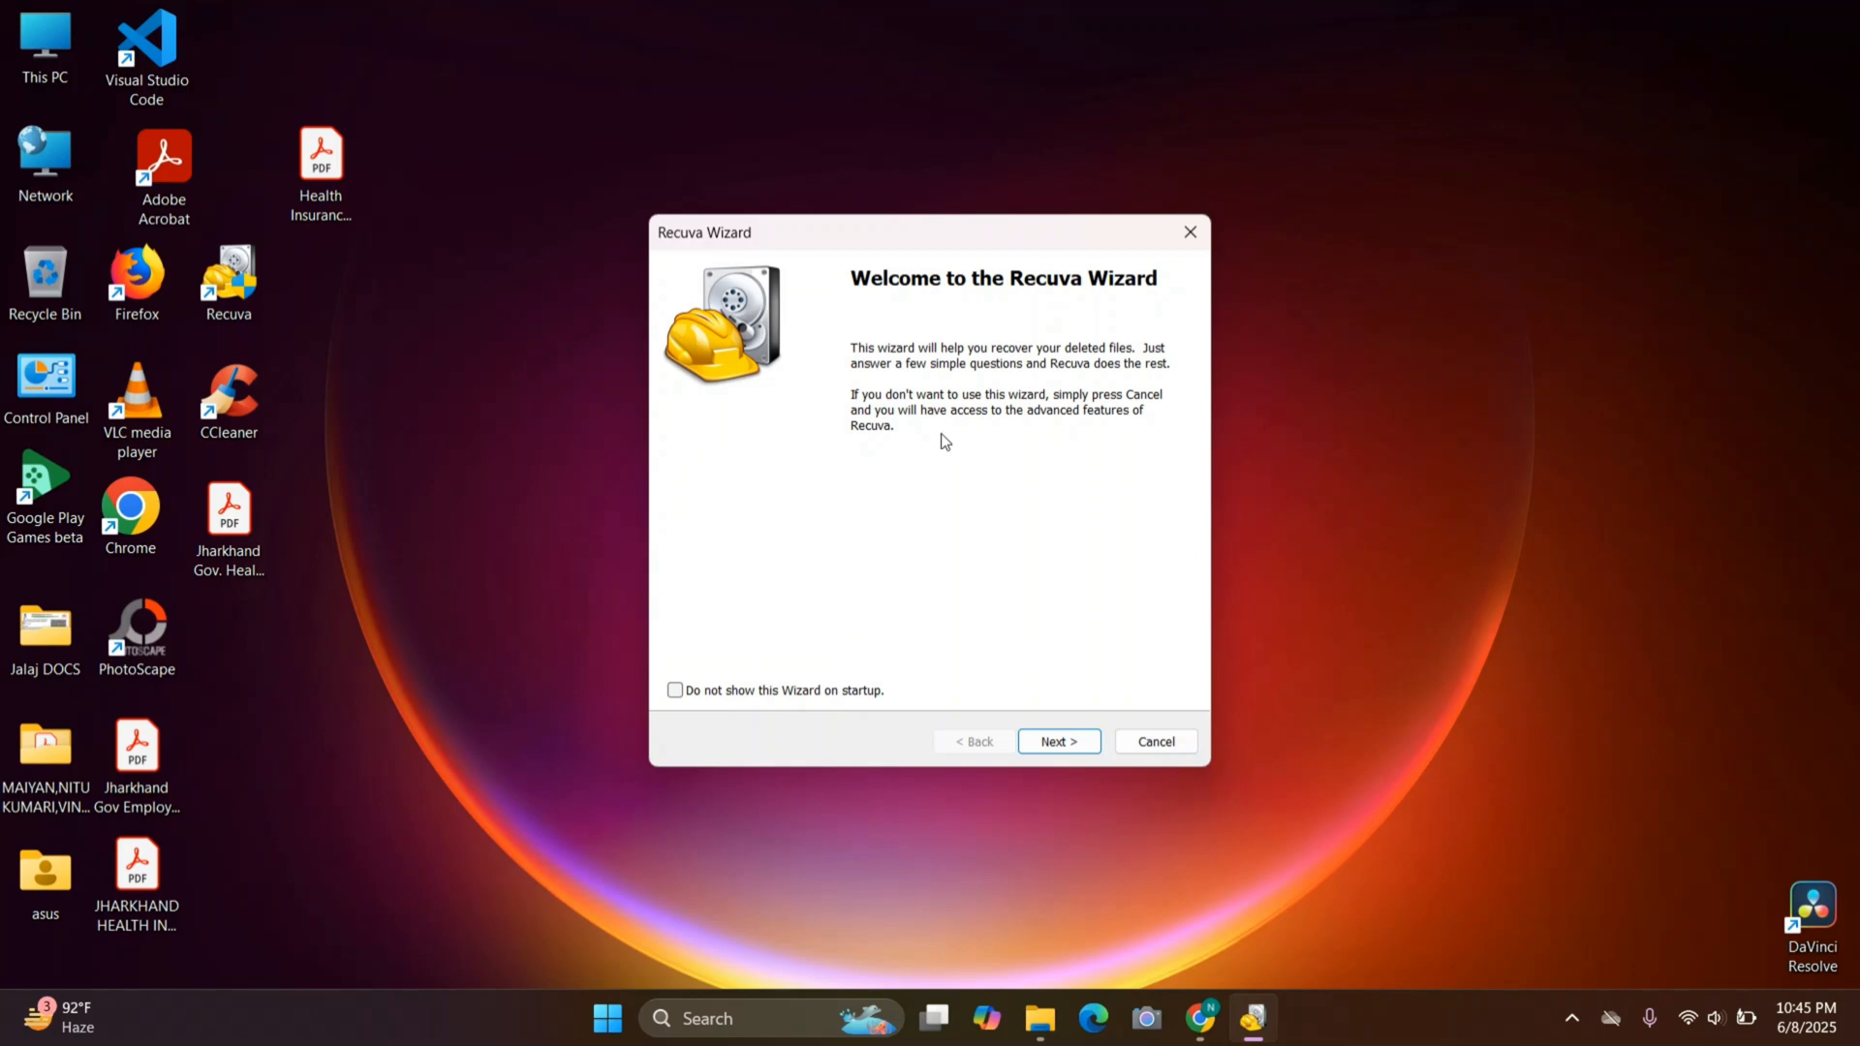
mouse_move(1027, 628)
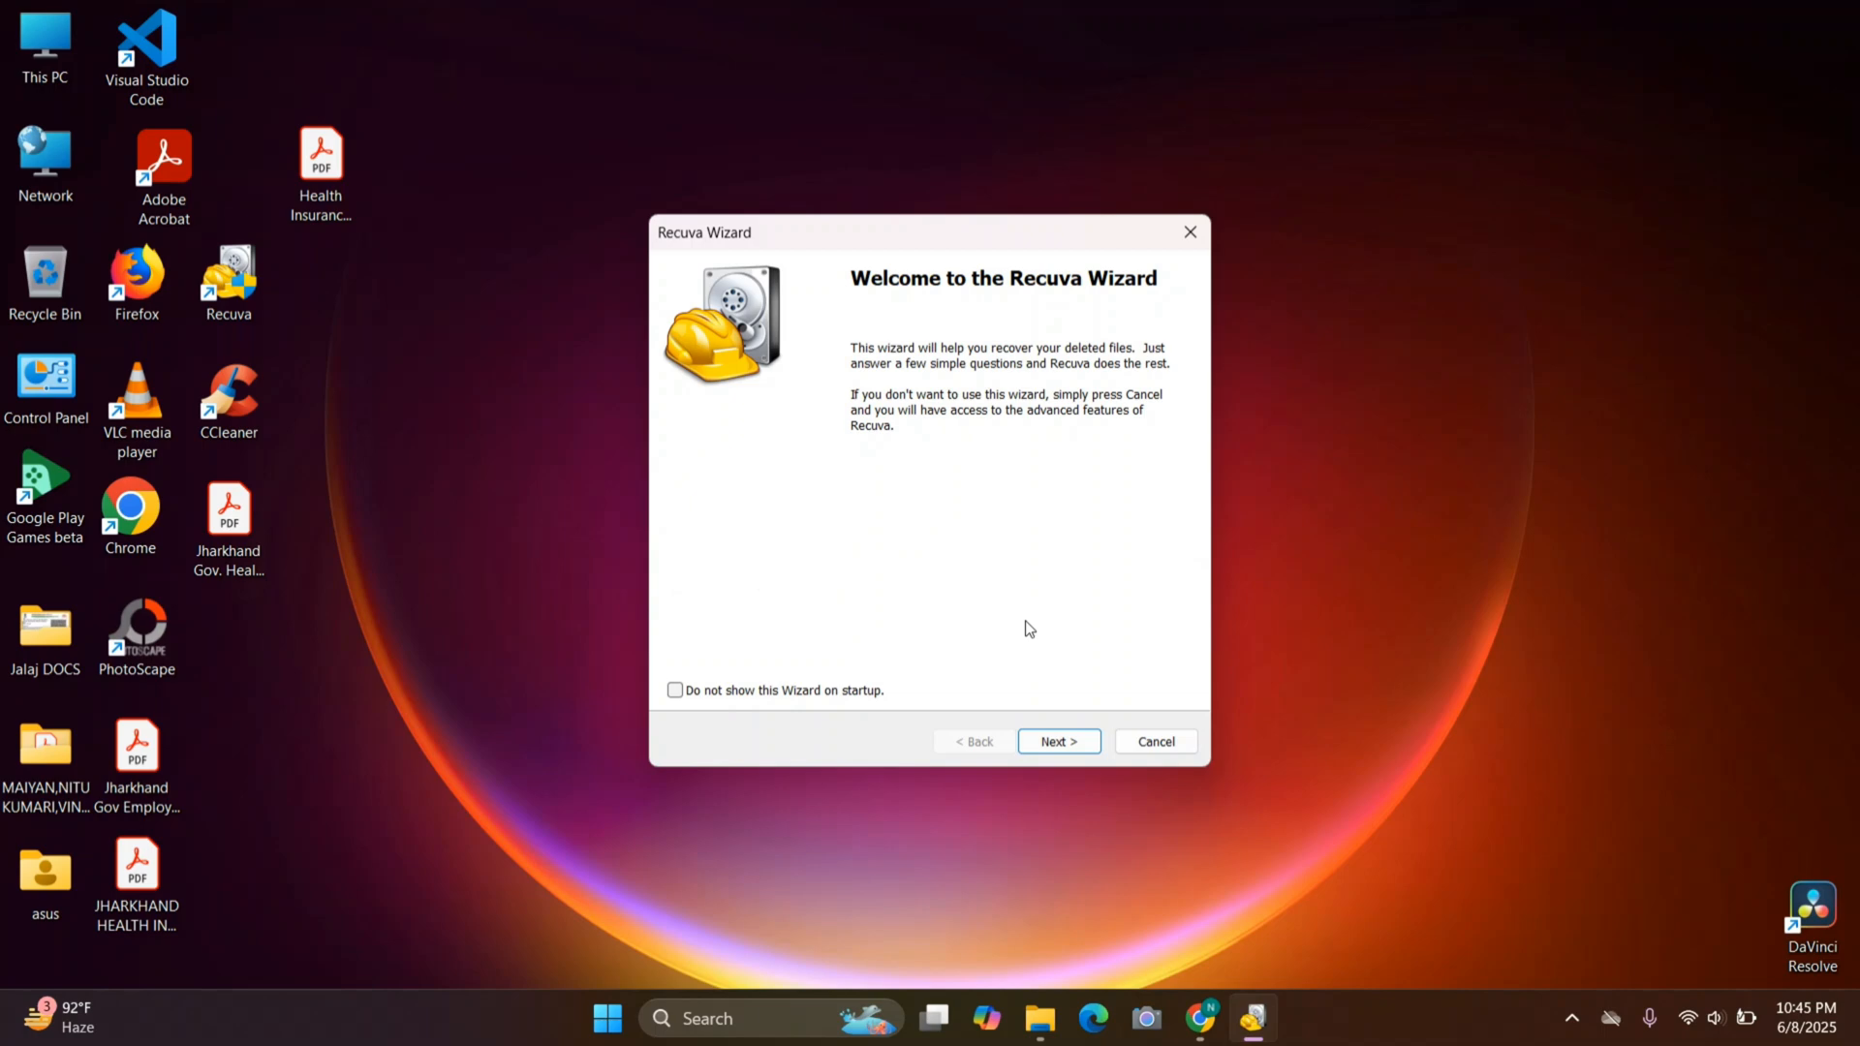
mouse_move(1240, 318)
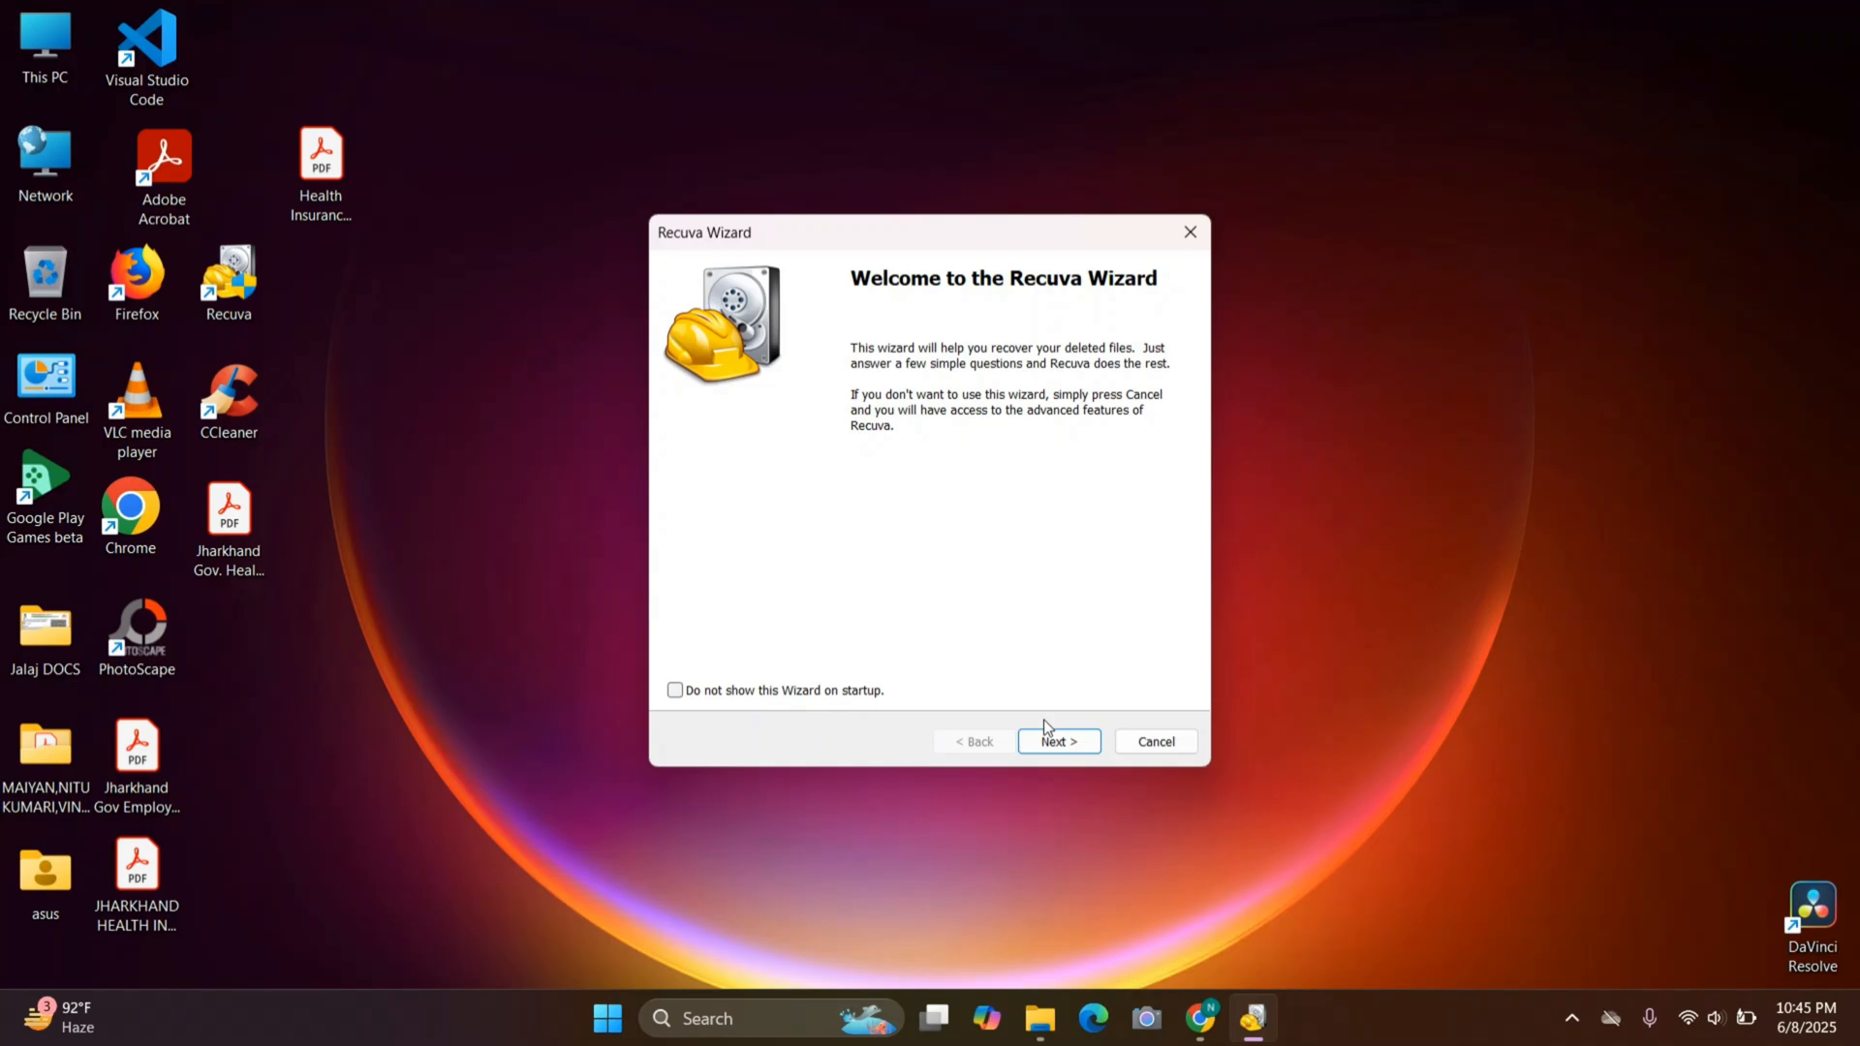
Advance the wizard and choose Pictures as the file type to recover.
click(1058, 741)
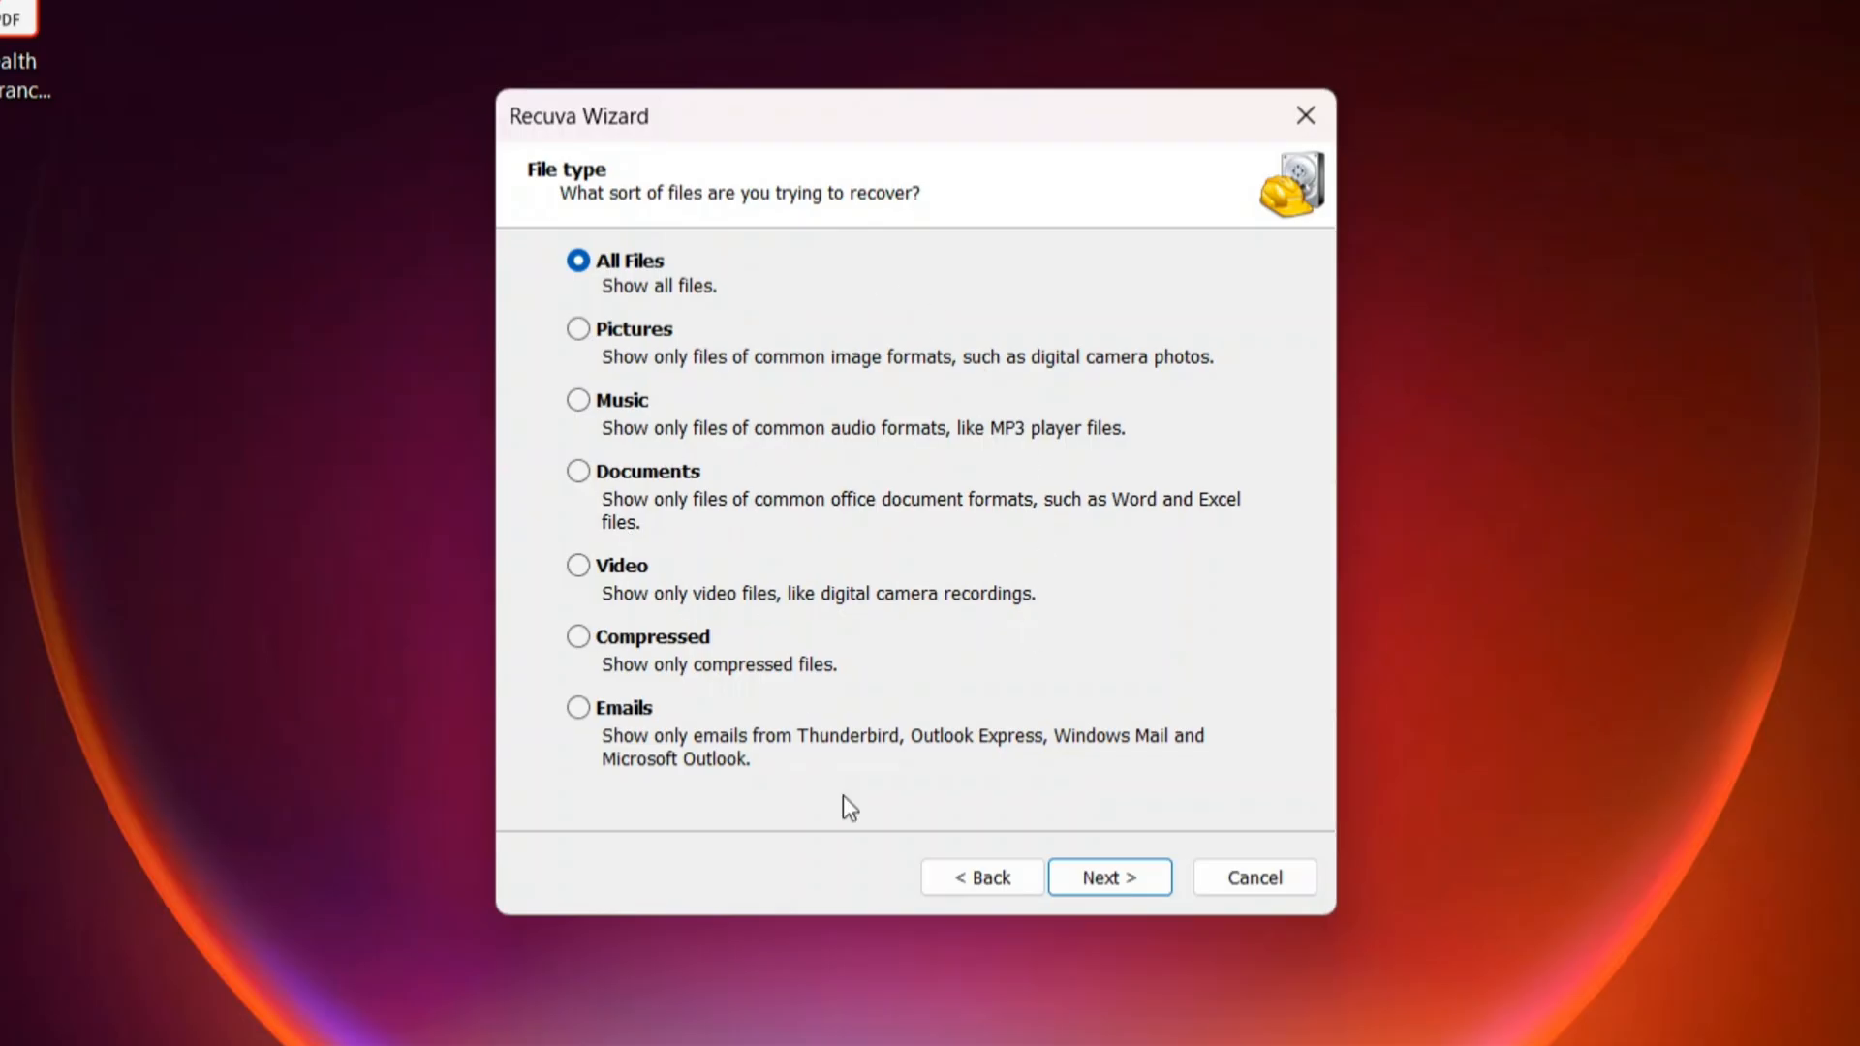
mouse_move(846, 661)
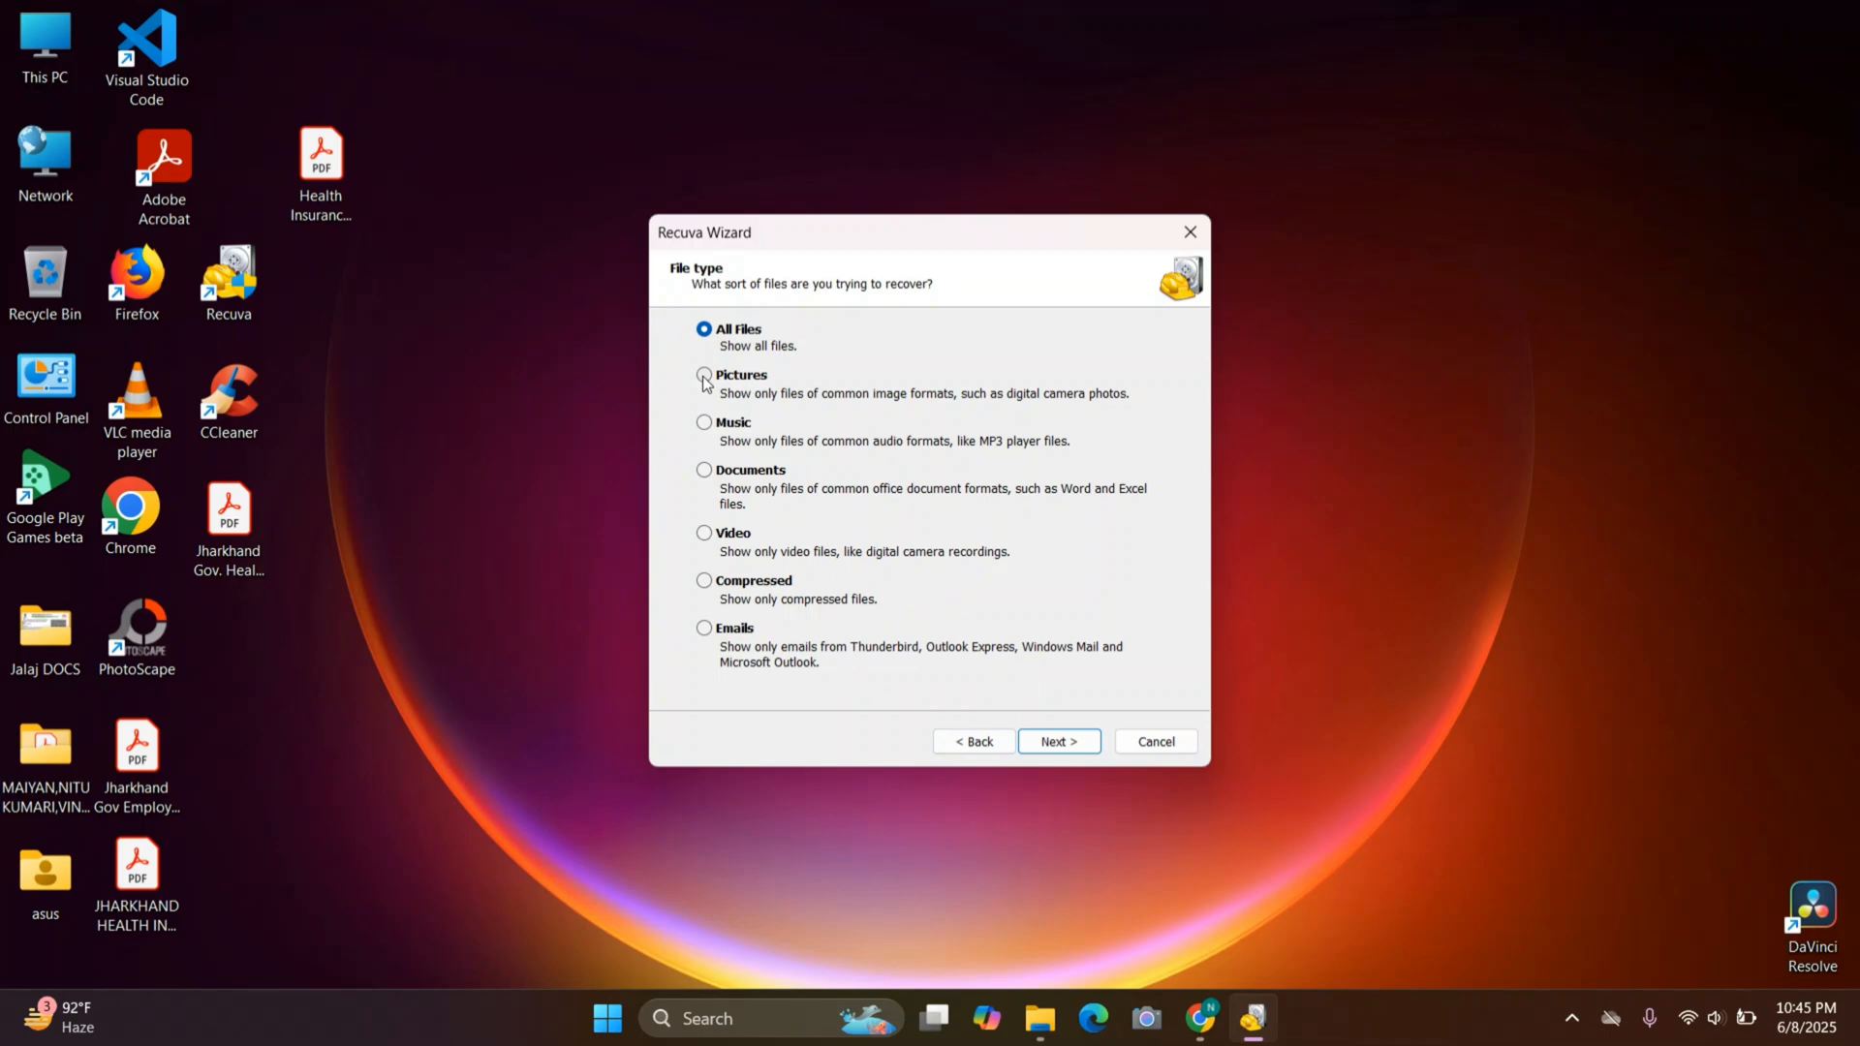
click(706, 376)
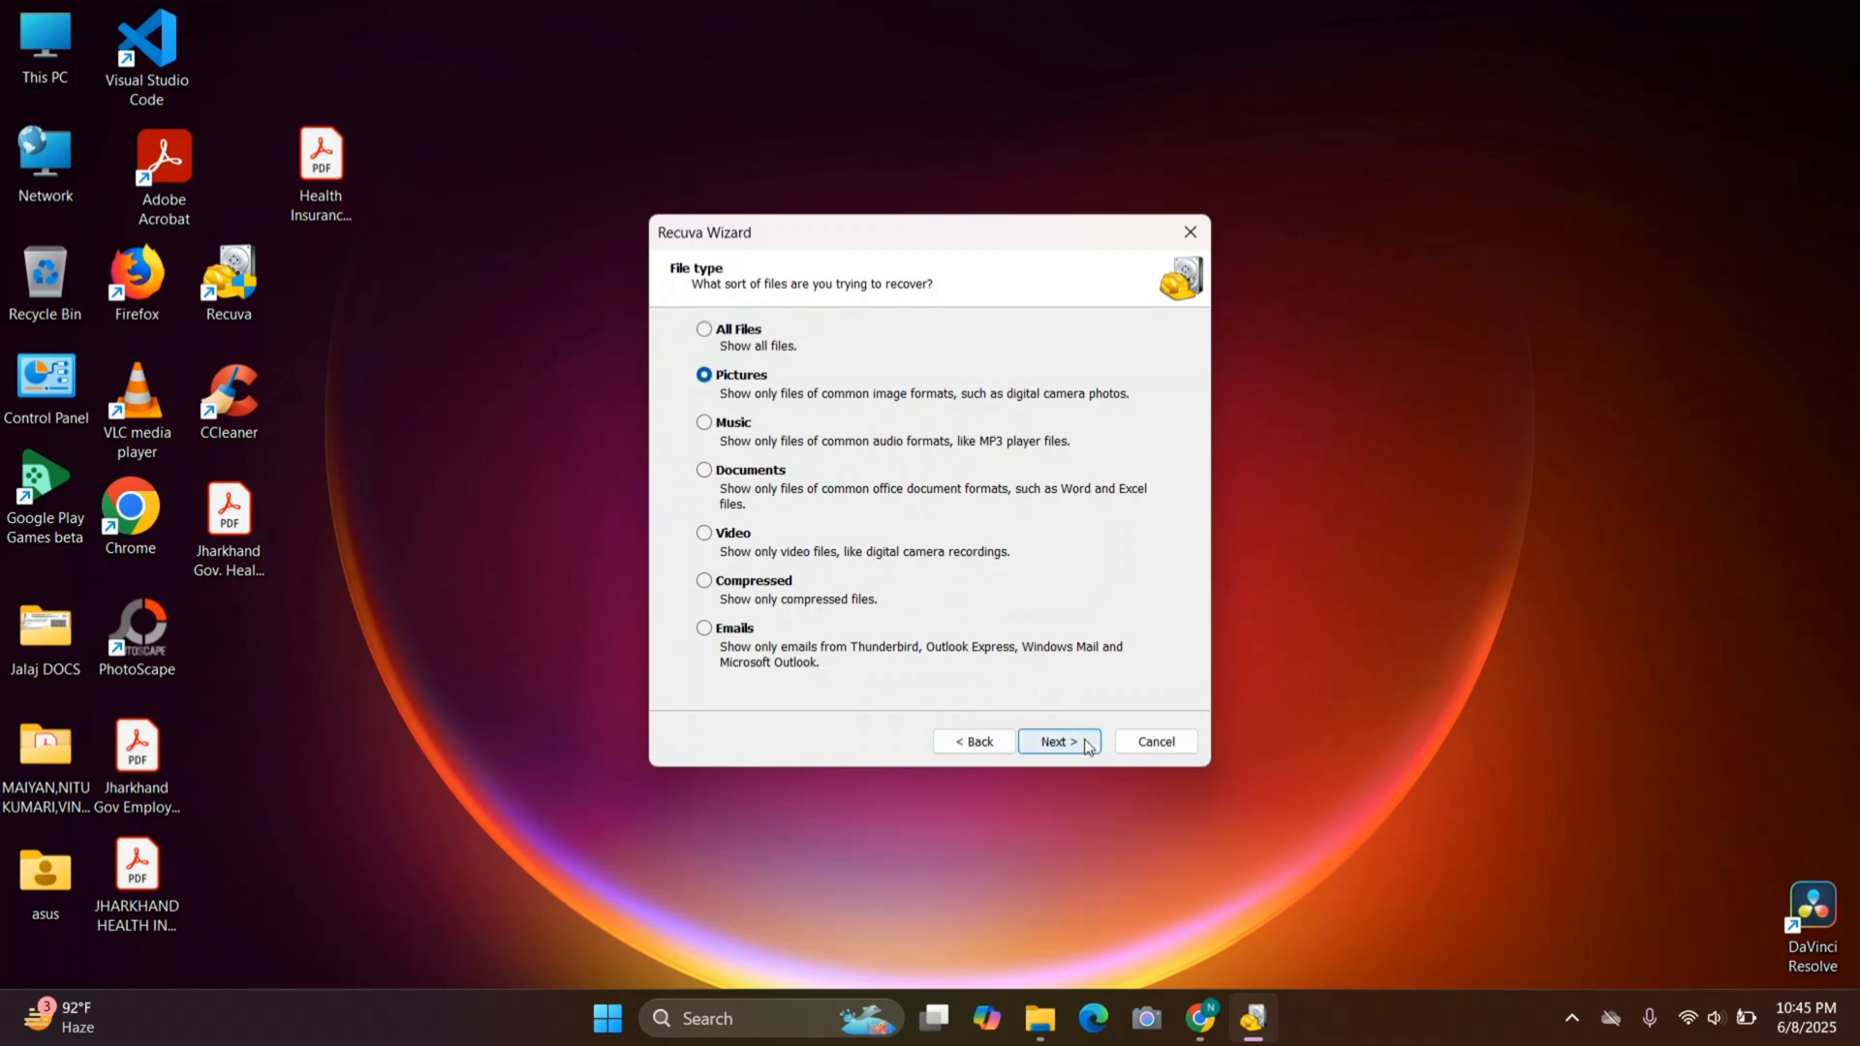
Advance to File location and choose 'In the Recycle Bin' as where the files were lost.
click(1058, 740)
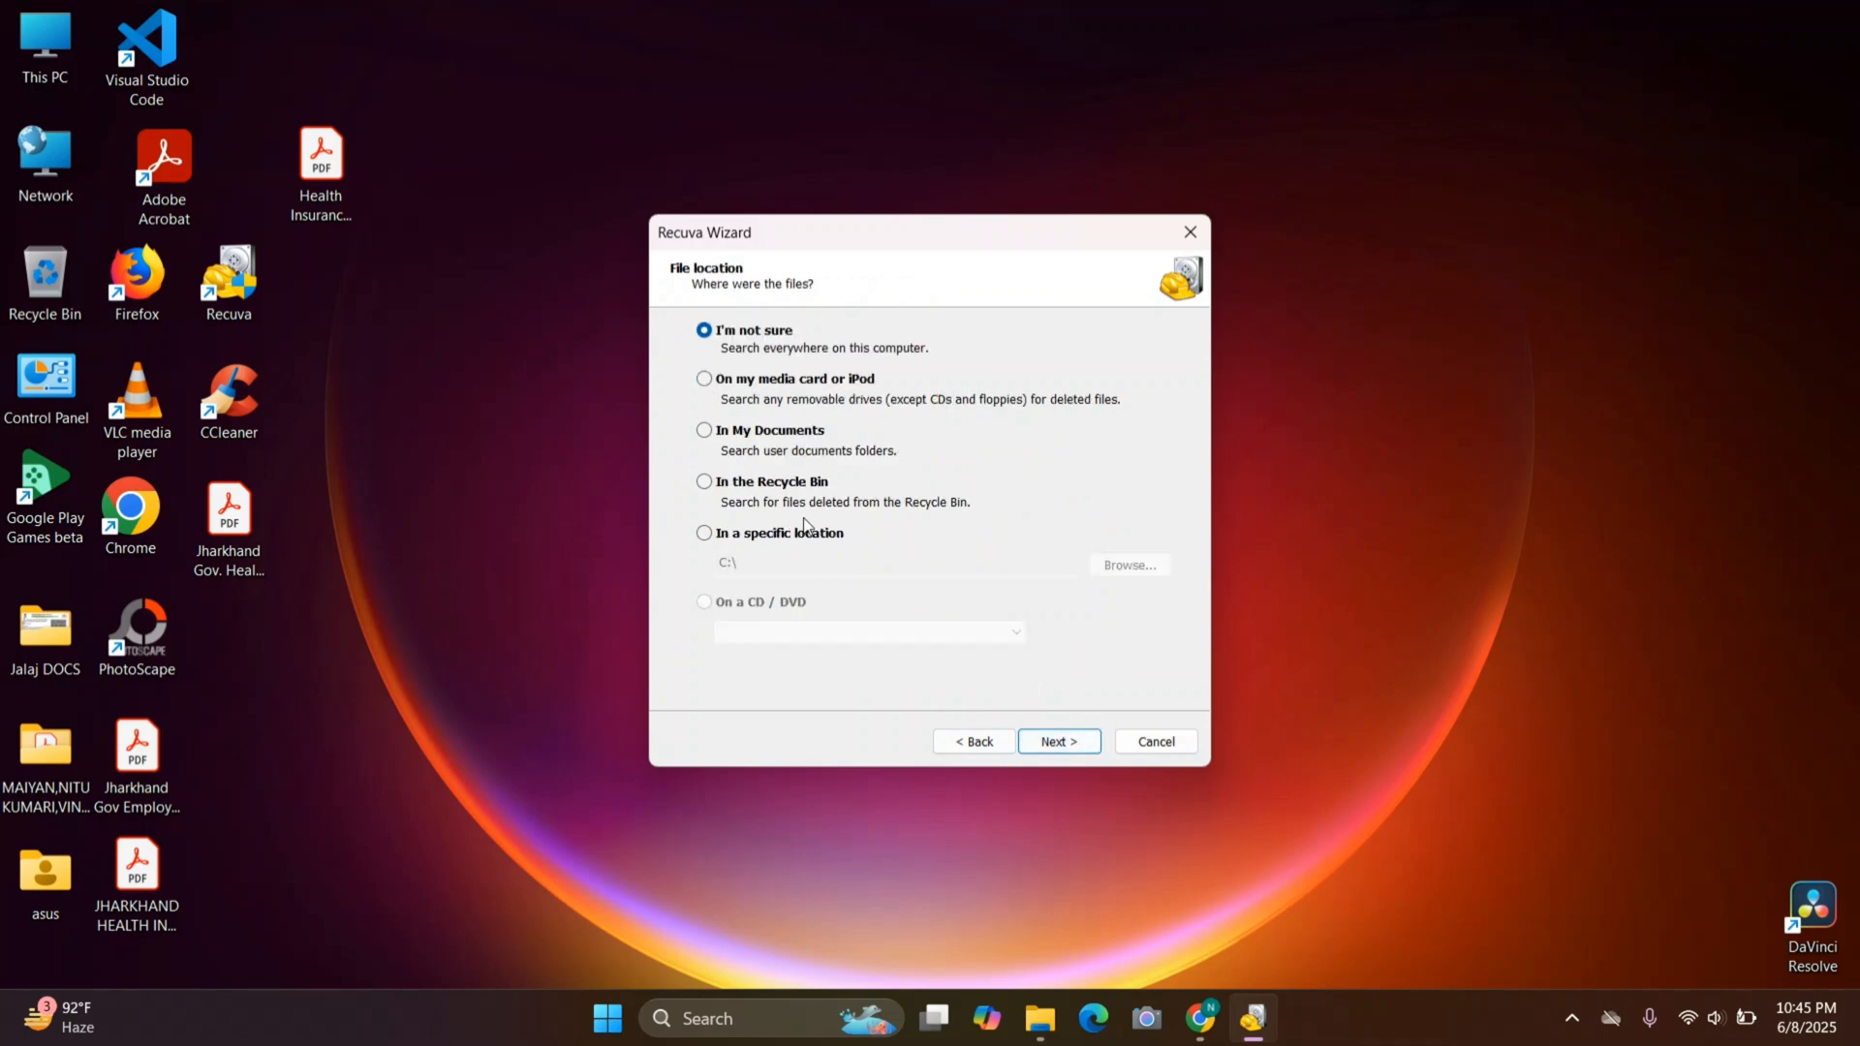
mouse_move(921, 386)
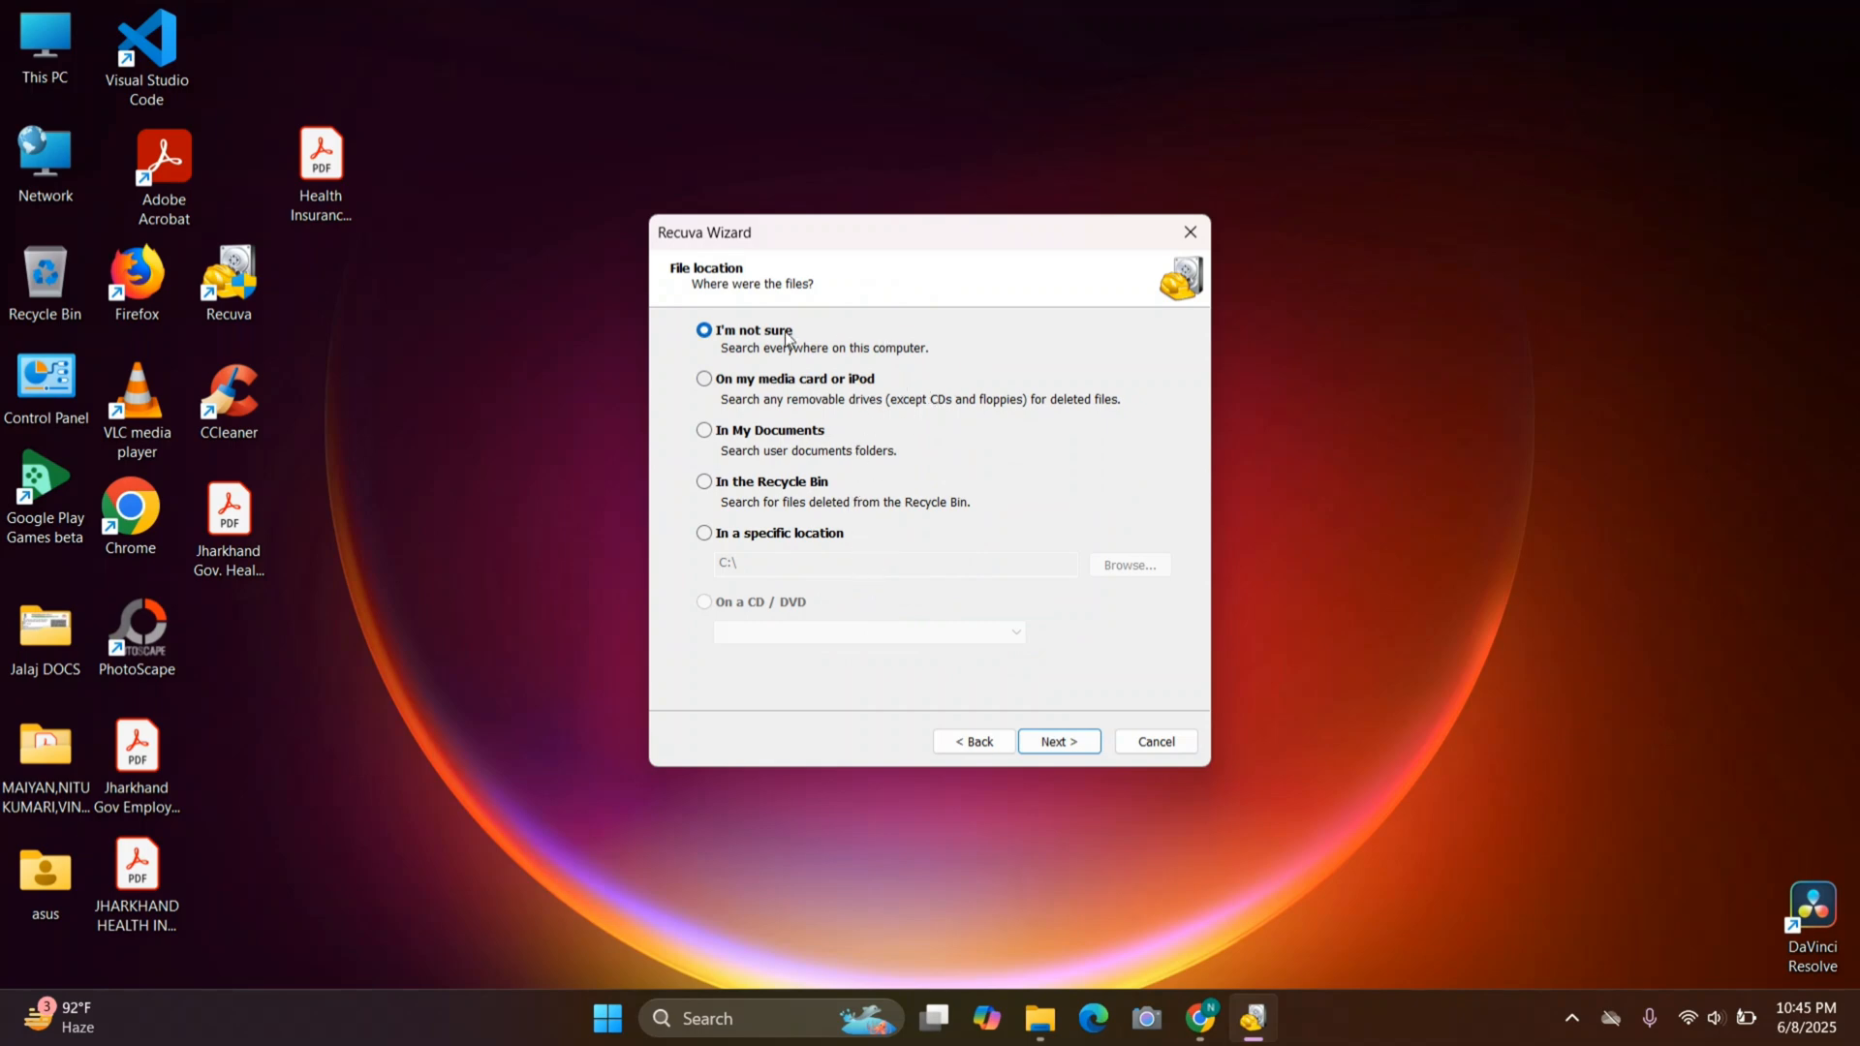
mouse_move(663, 356)
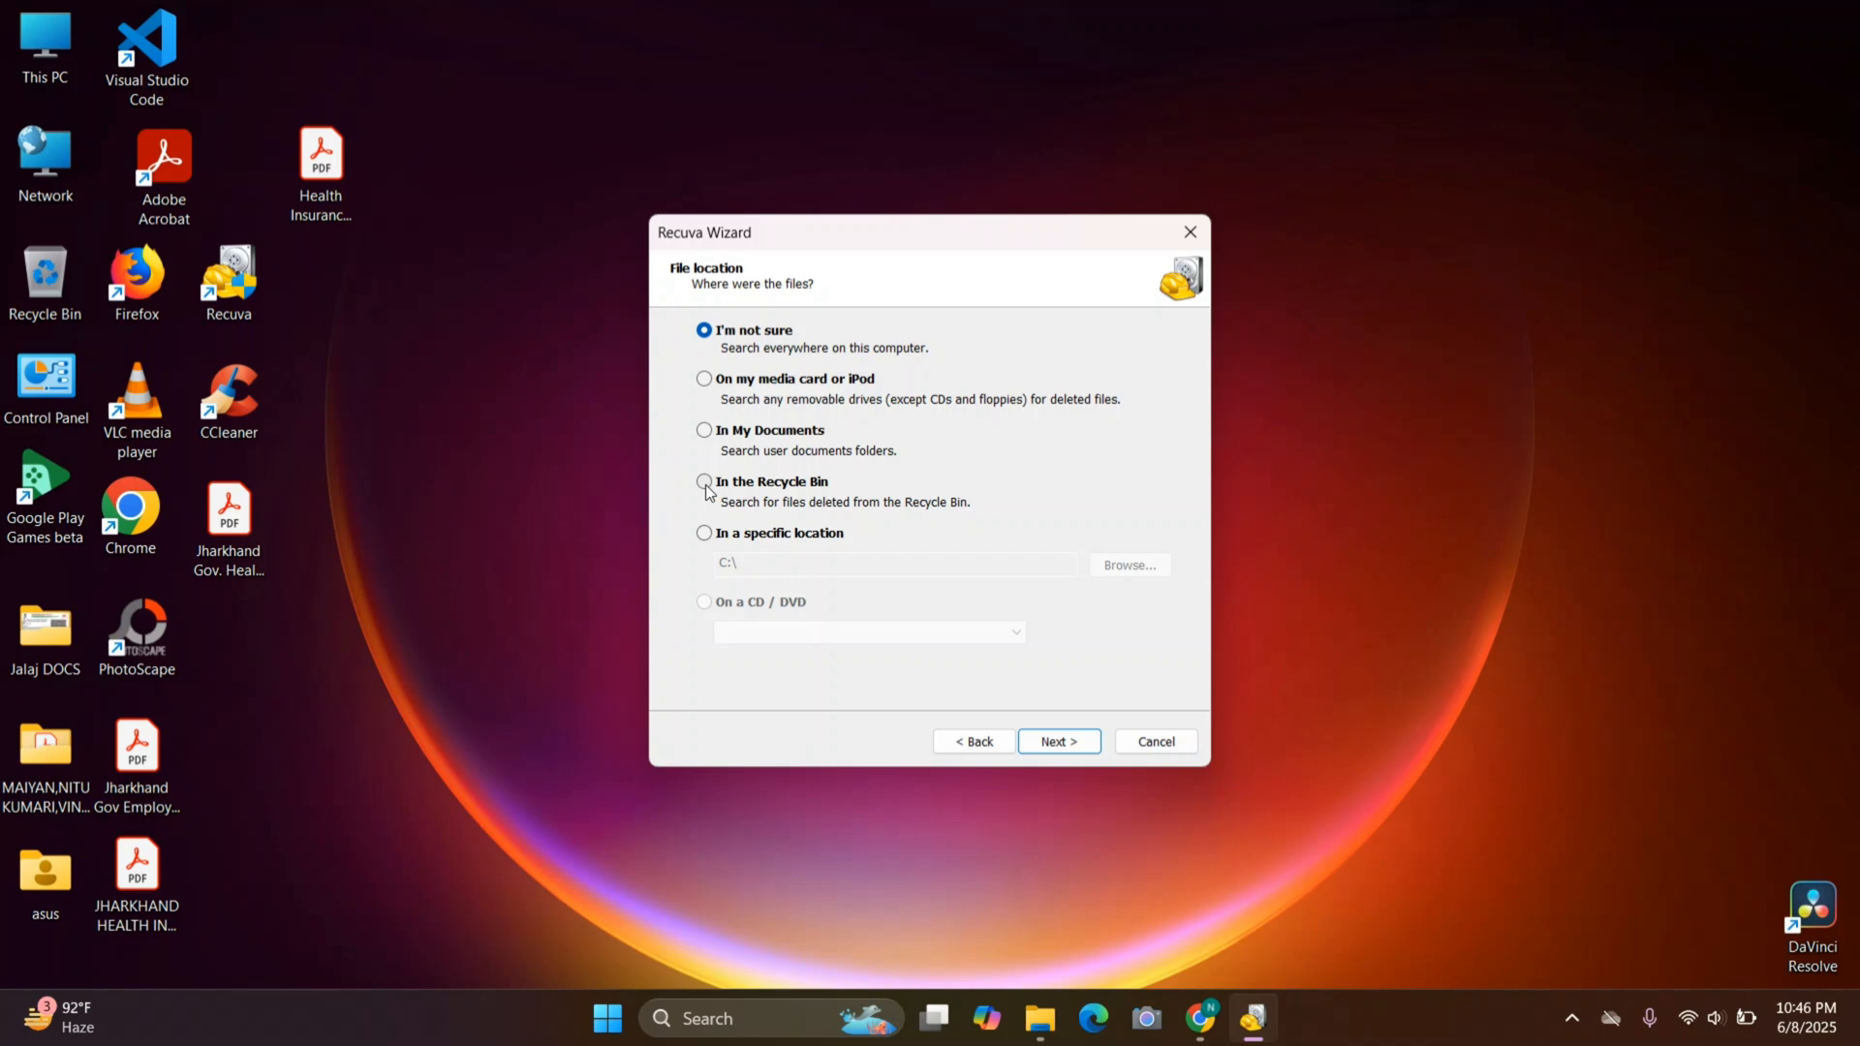
click(703, 481)
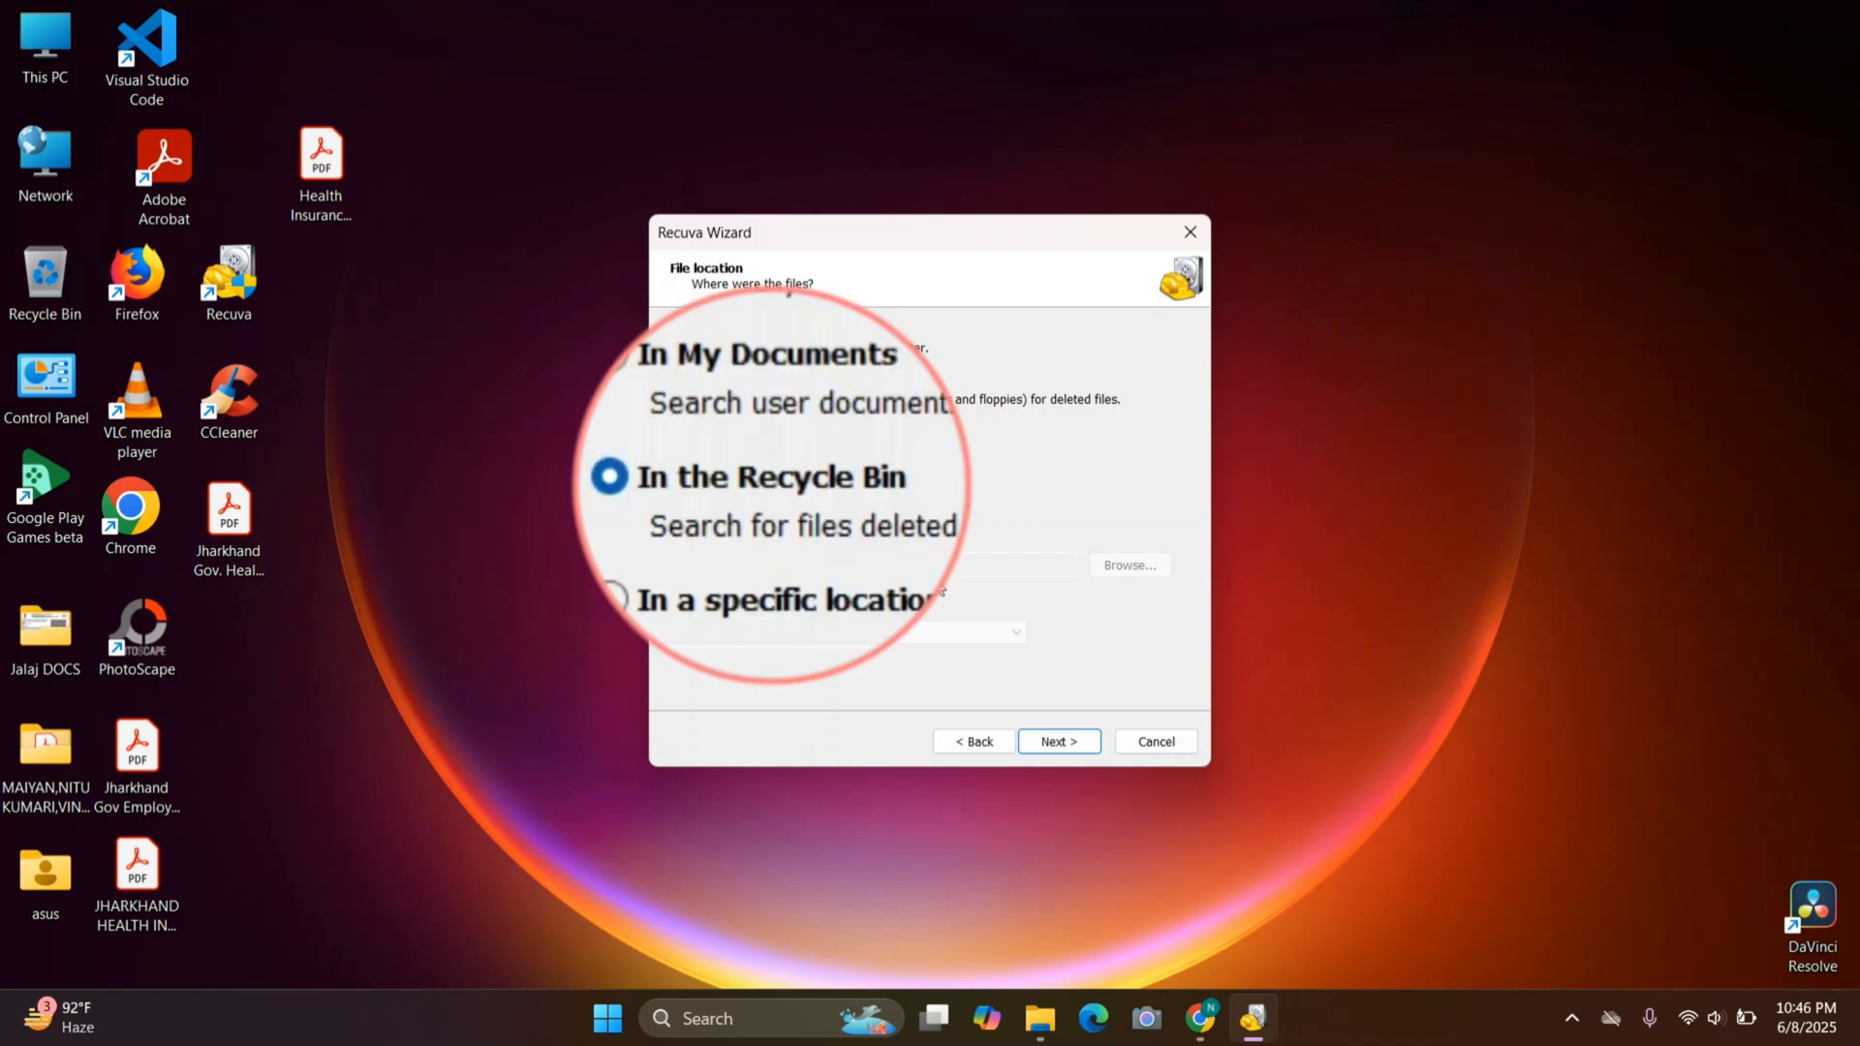
Advance to the final wizard page, leaving Enable Deep Scan unchecked.
click(1058, 740)
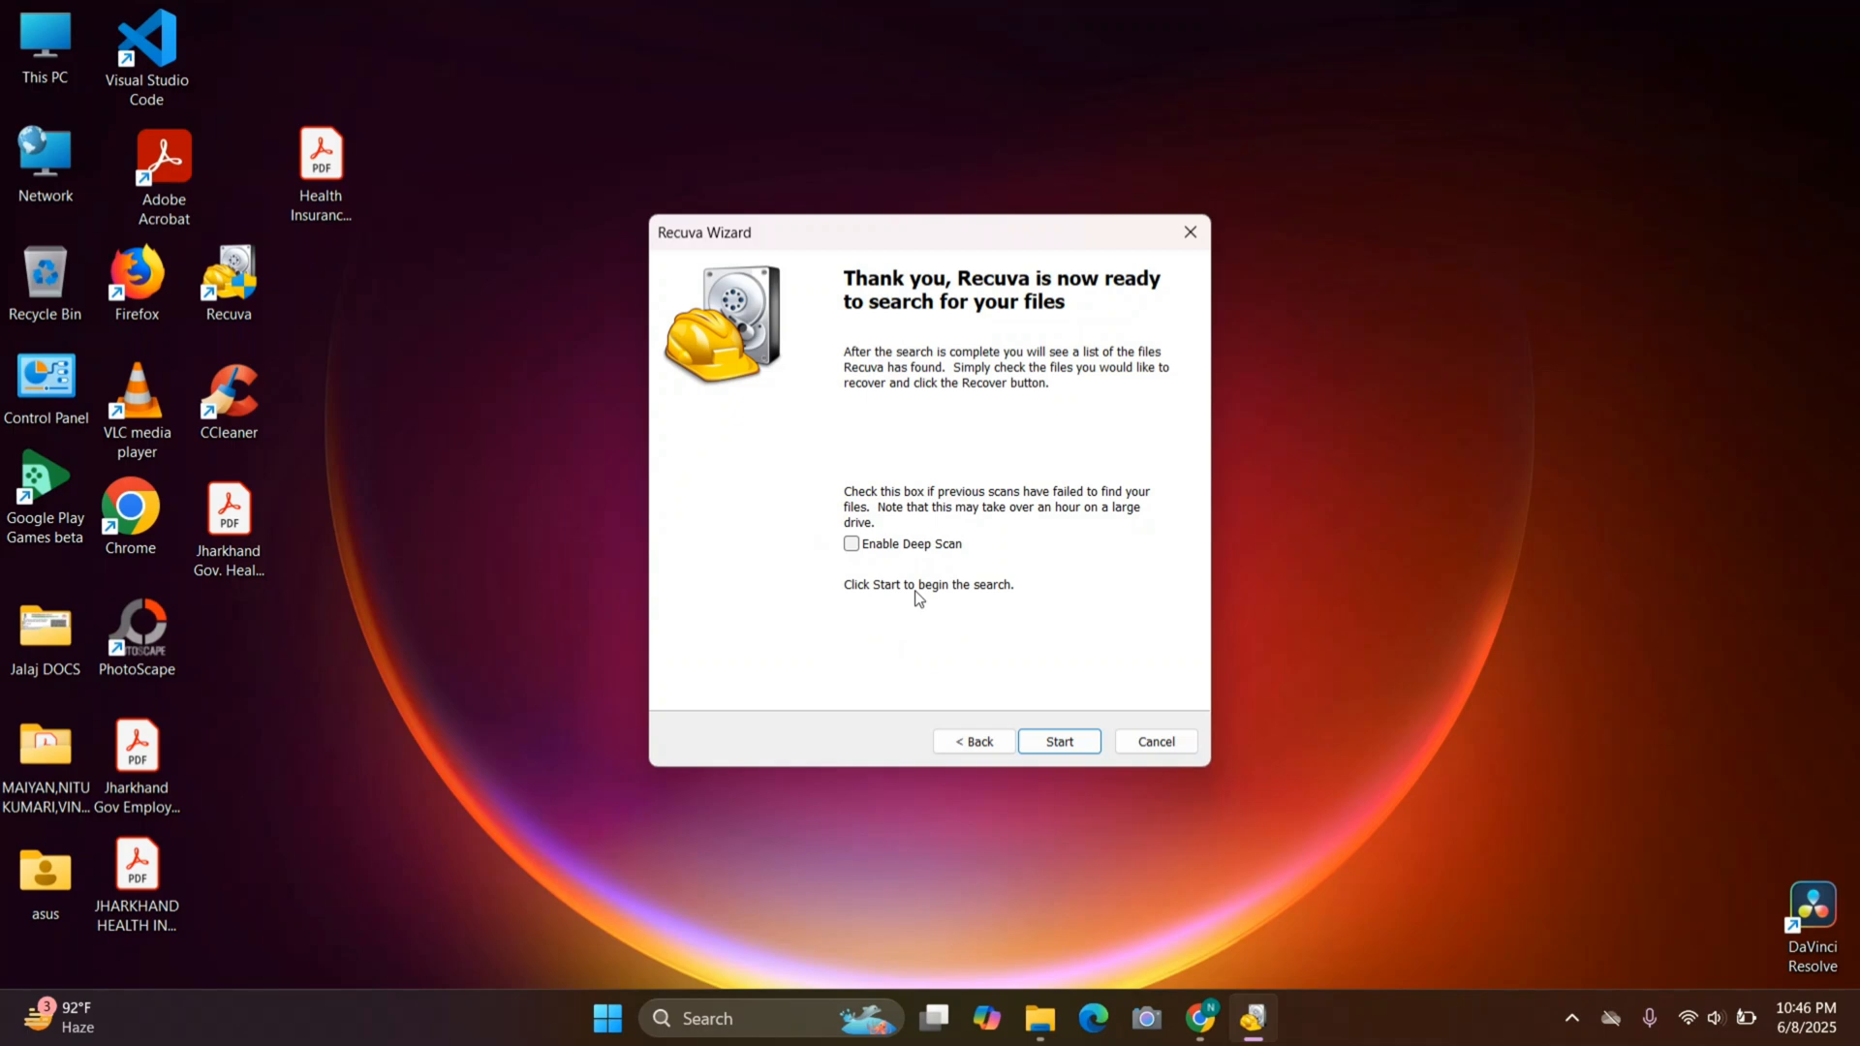
Start the scan for deleted pictures and let it run through the drive.
click(1058, 740)
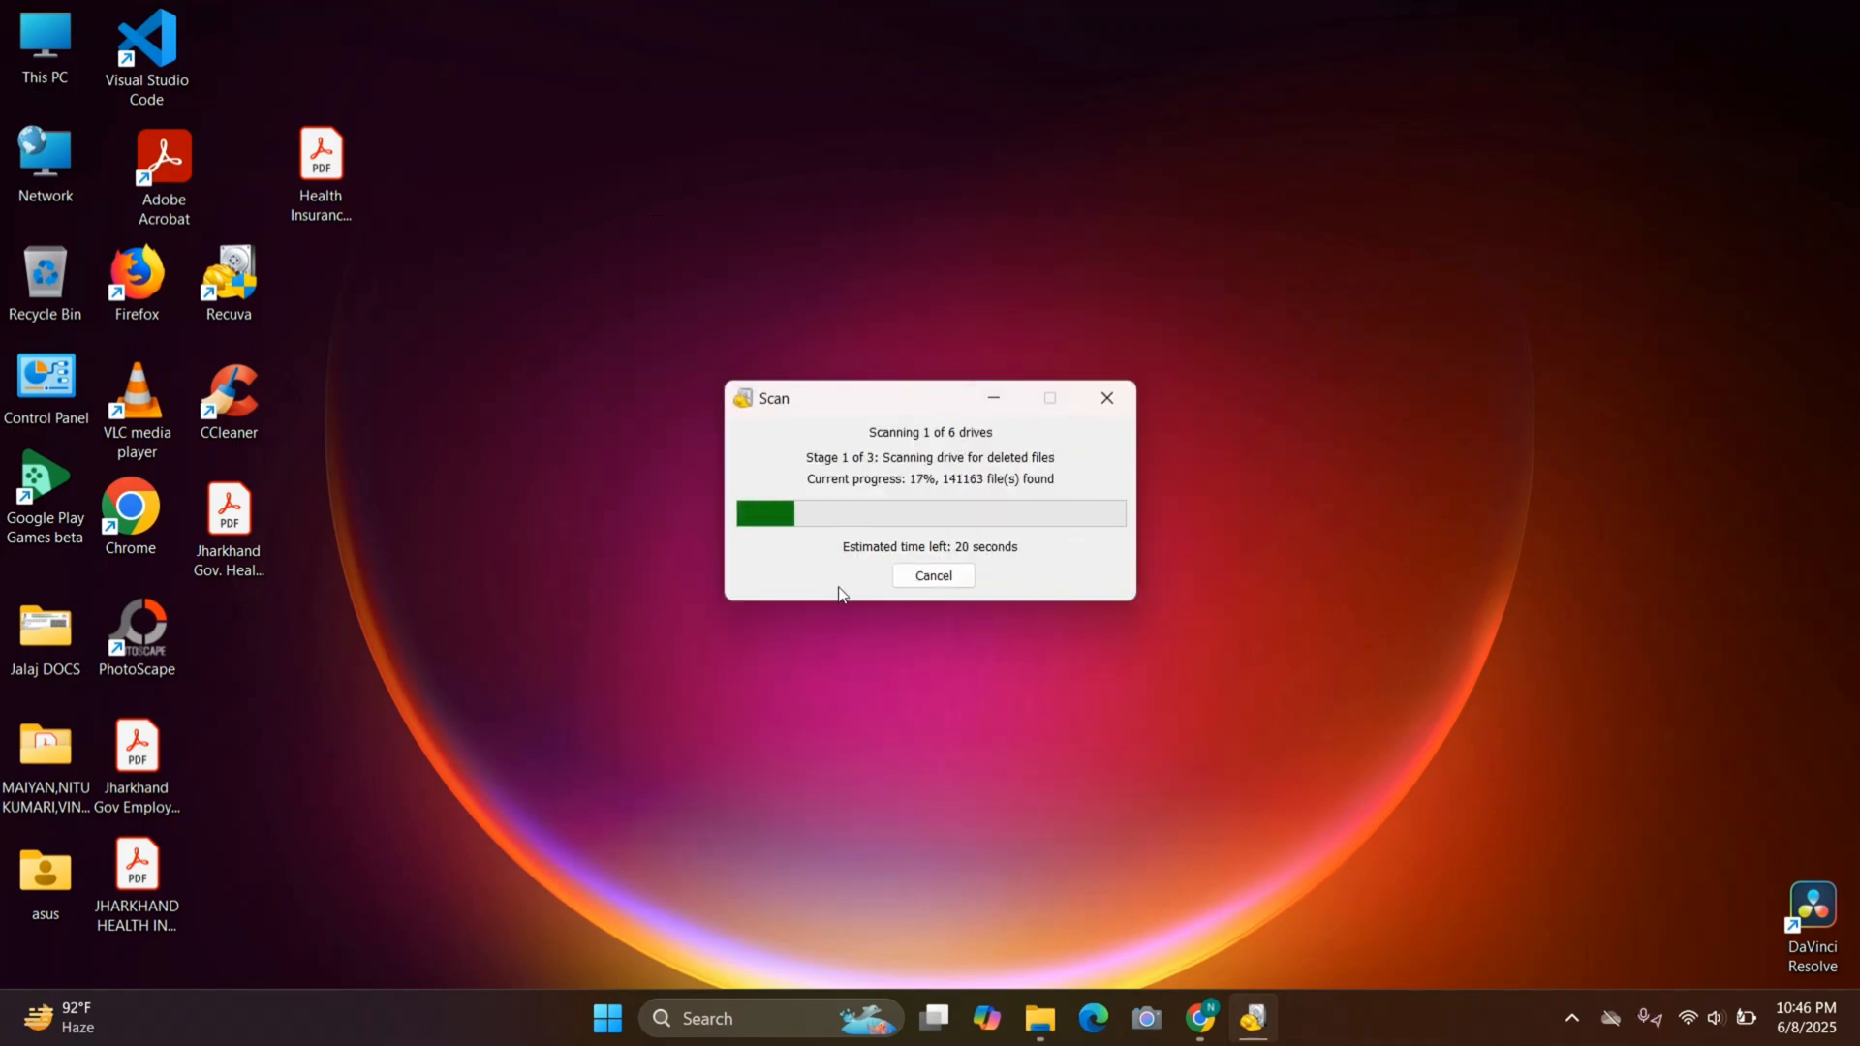
mouse_move(783, 566)
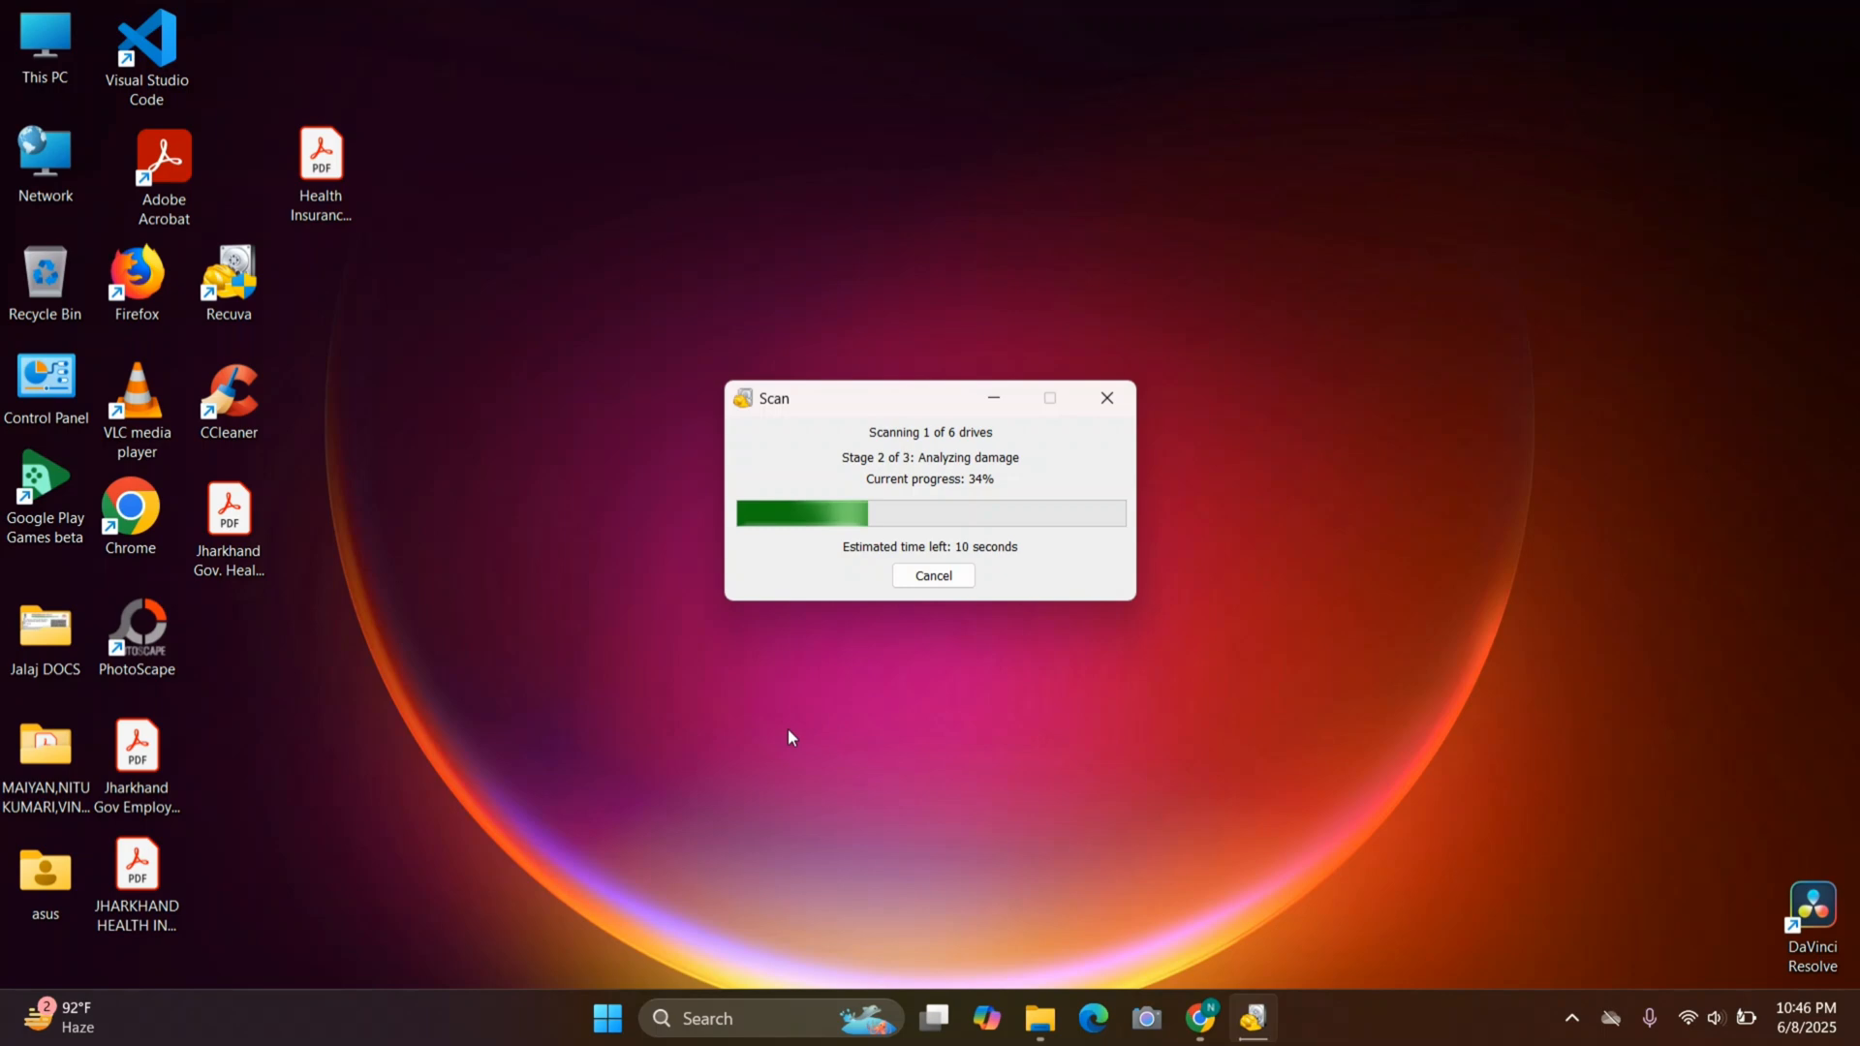
mouse_move(771, 701)
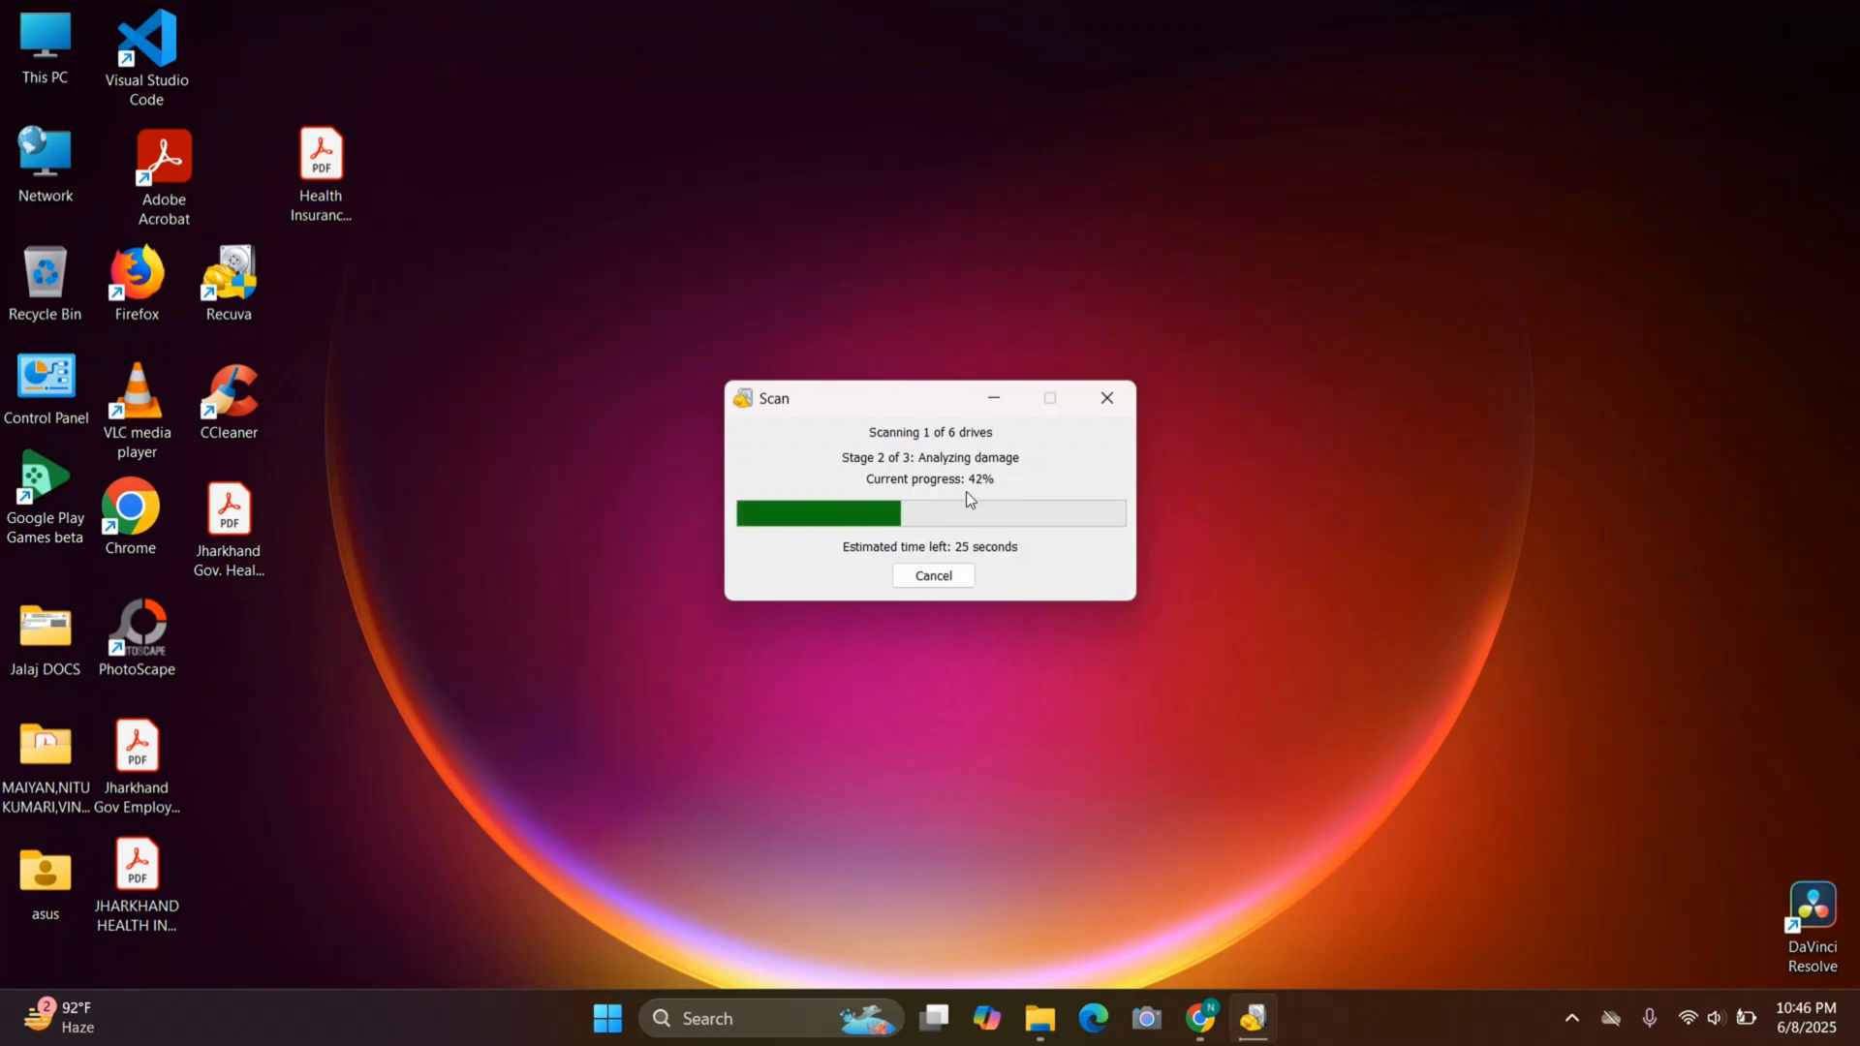
mouse_move(877, 555)
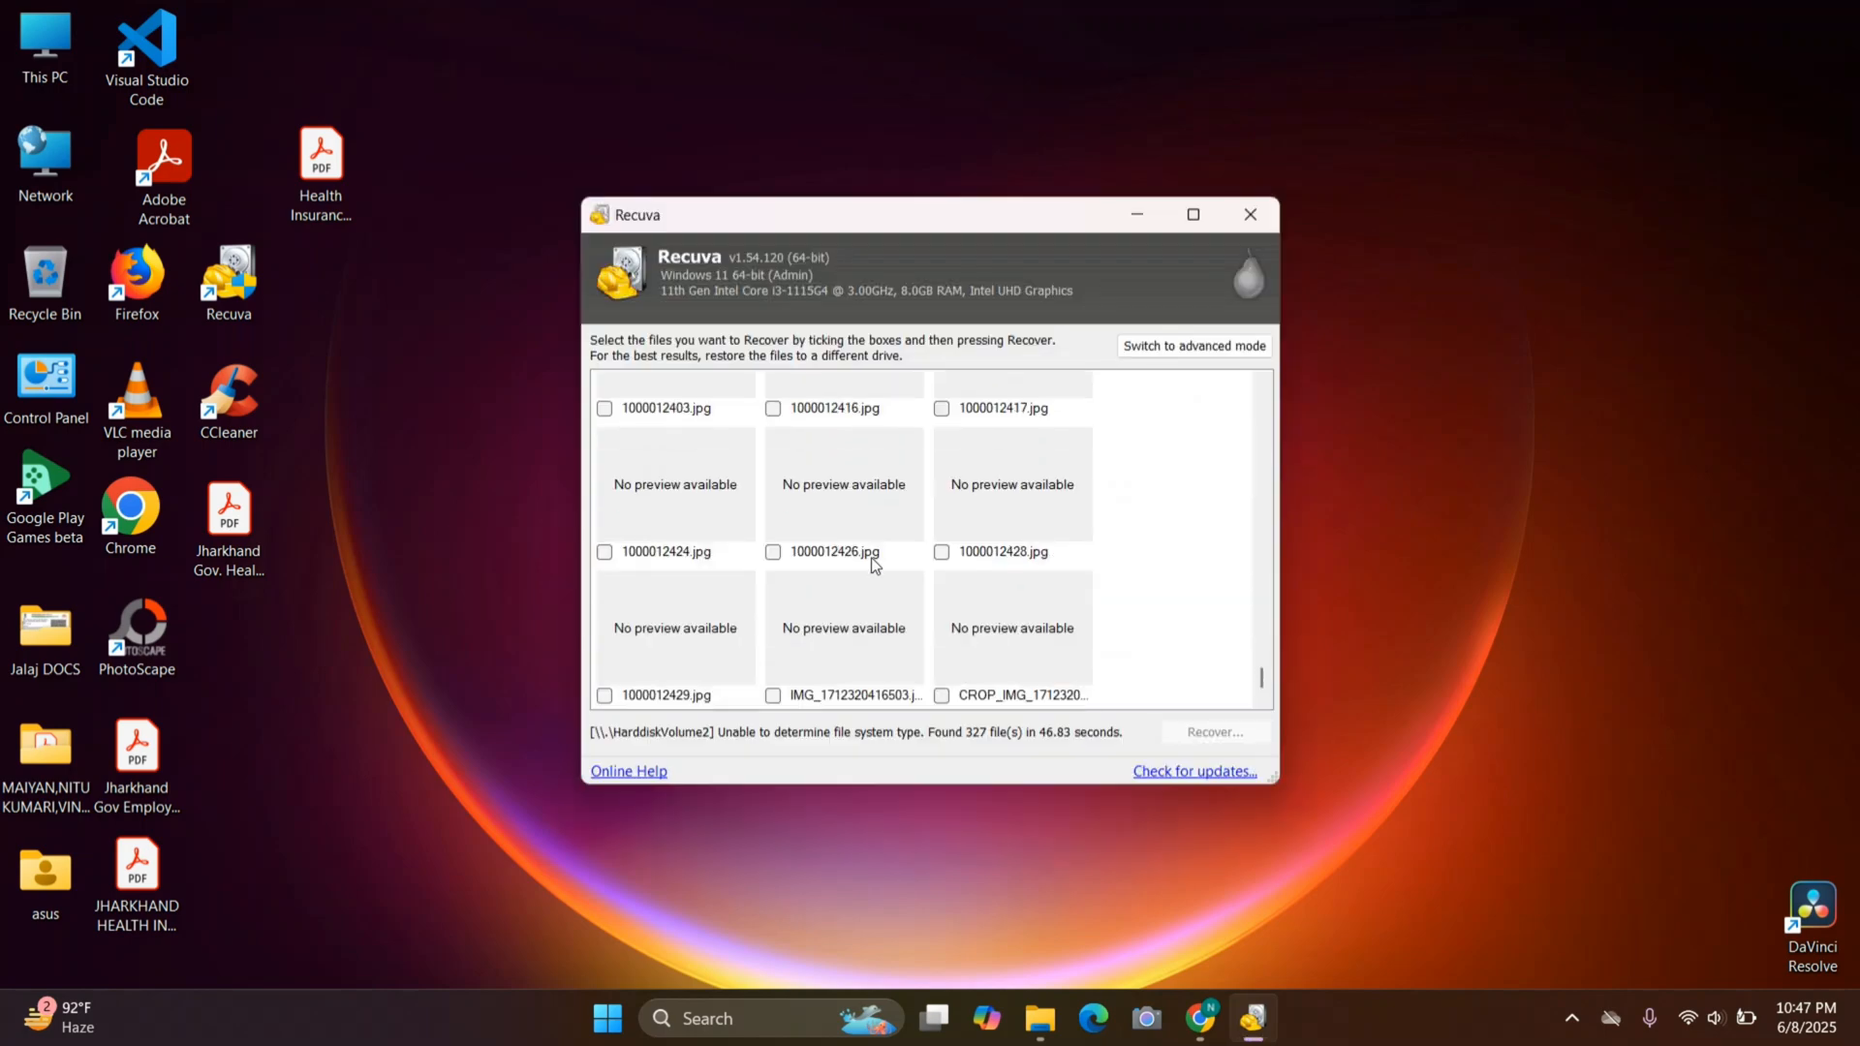
Tick confidential emails.png in the results so it is marked for recovery.
scroll(down, 3)
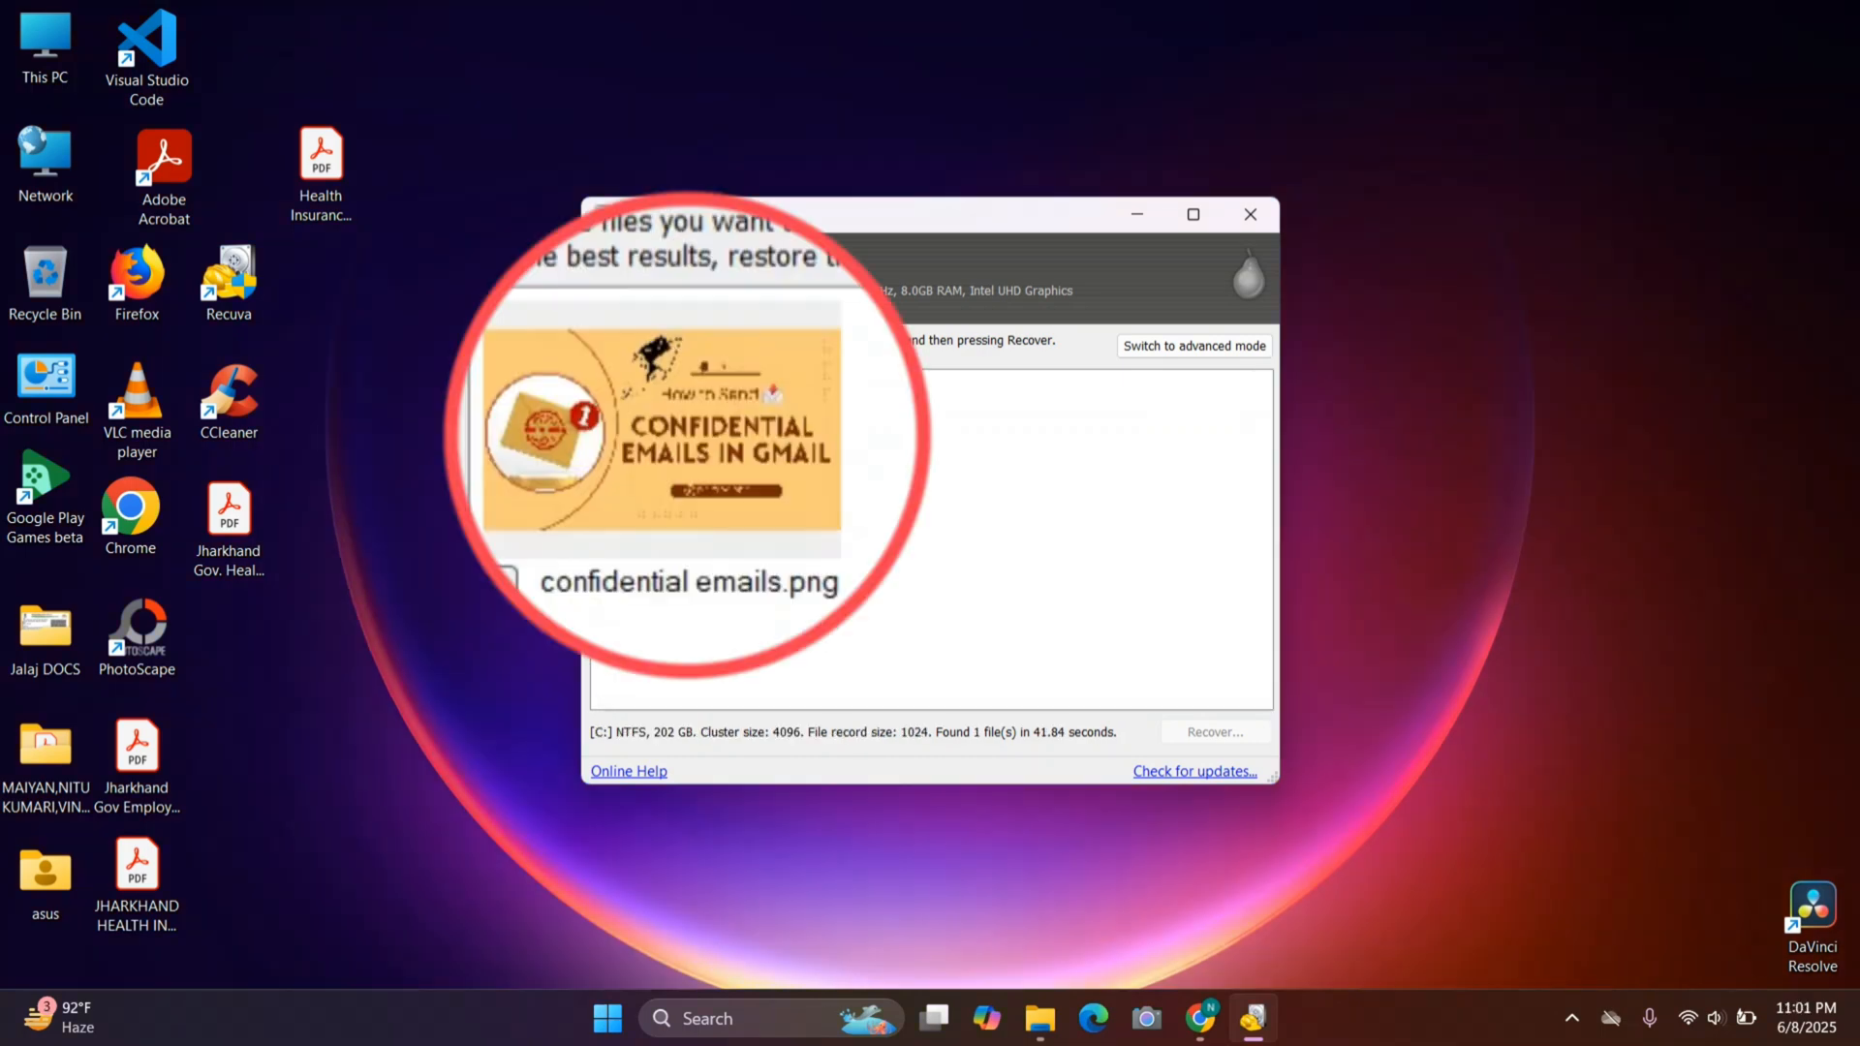
click(604, 500)
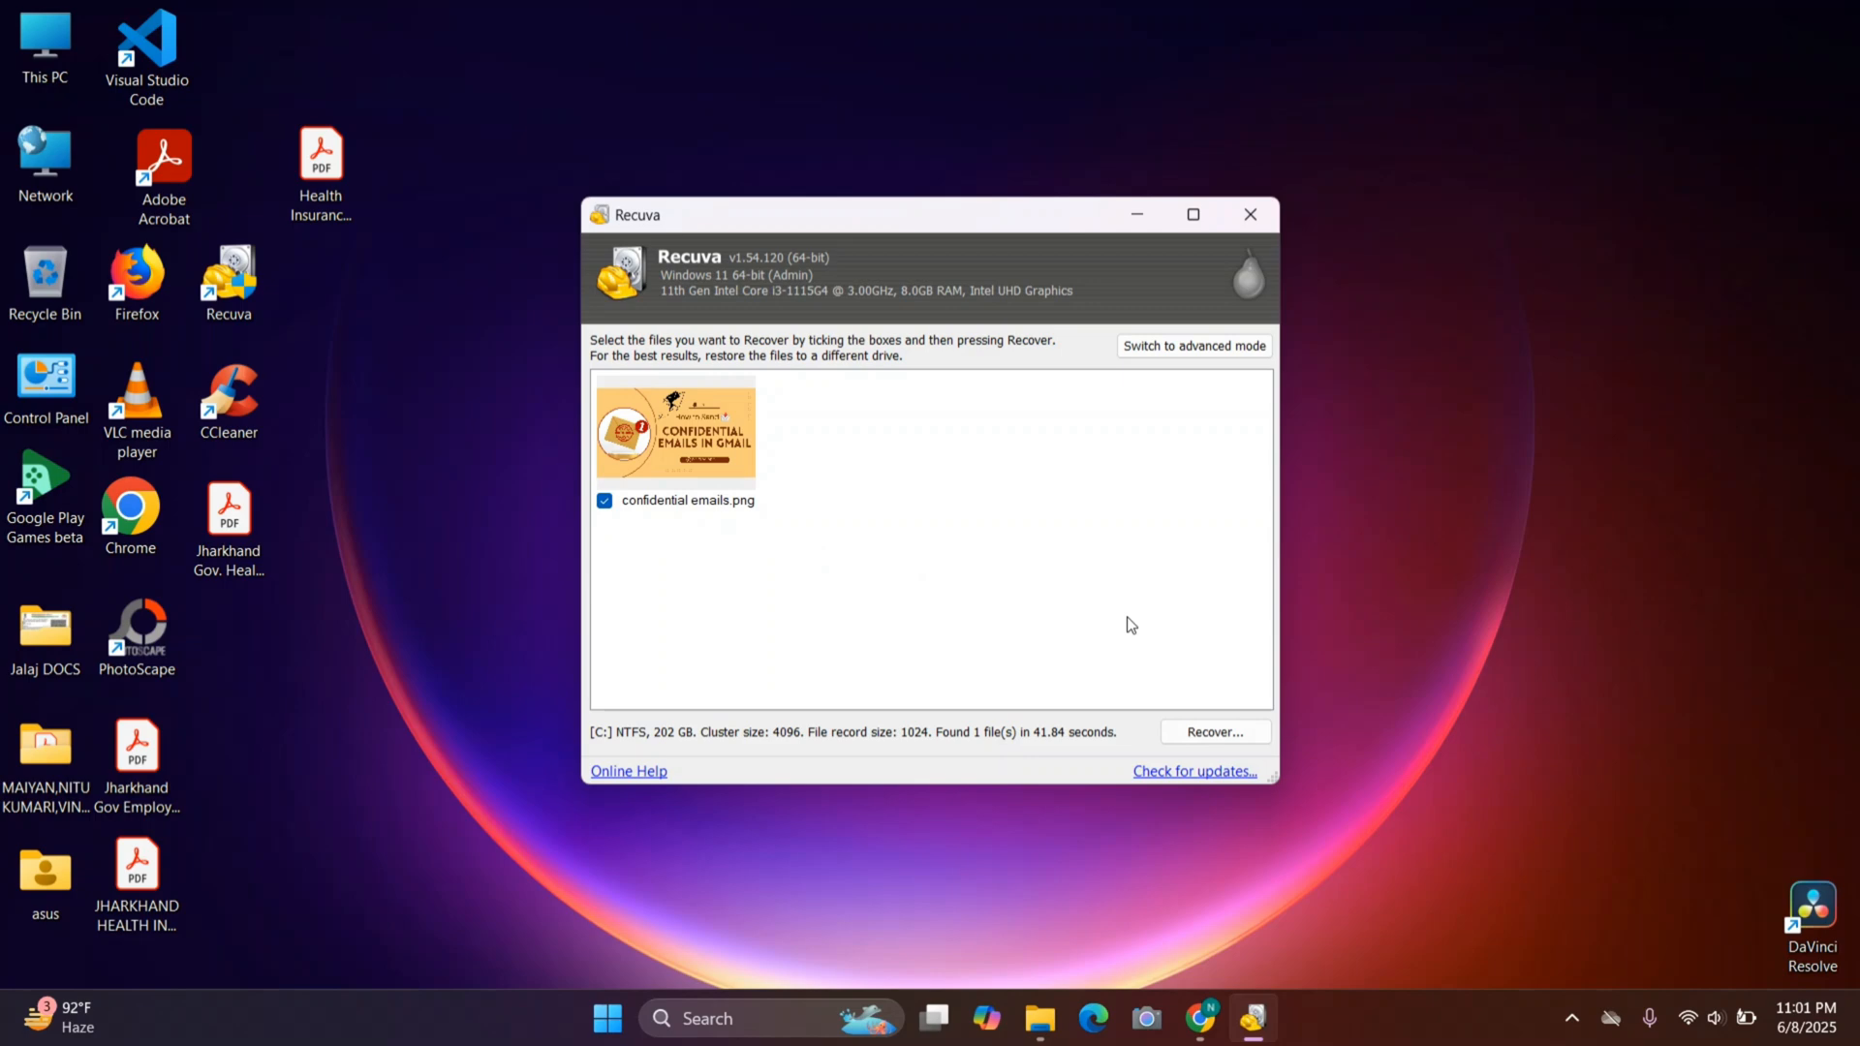
mouse_move(1160, 709)
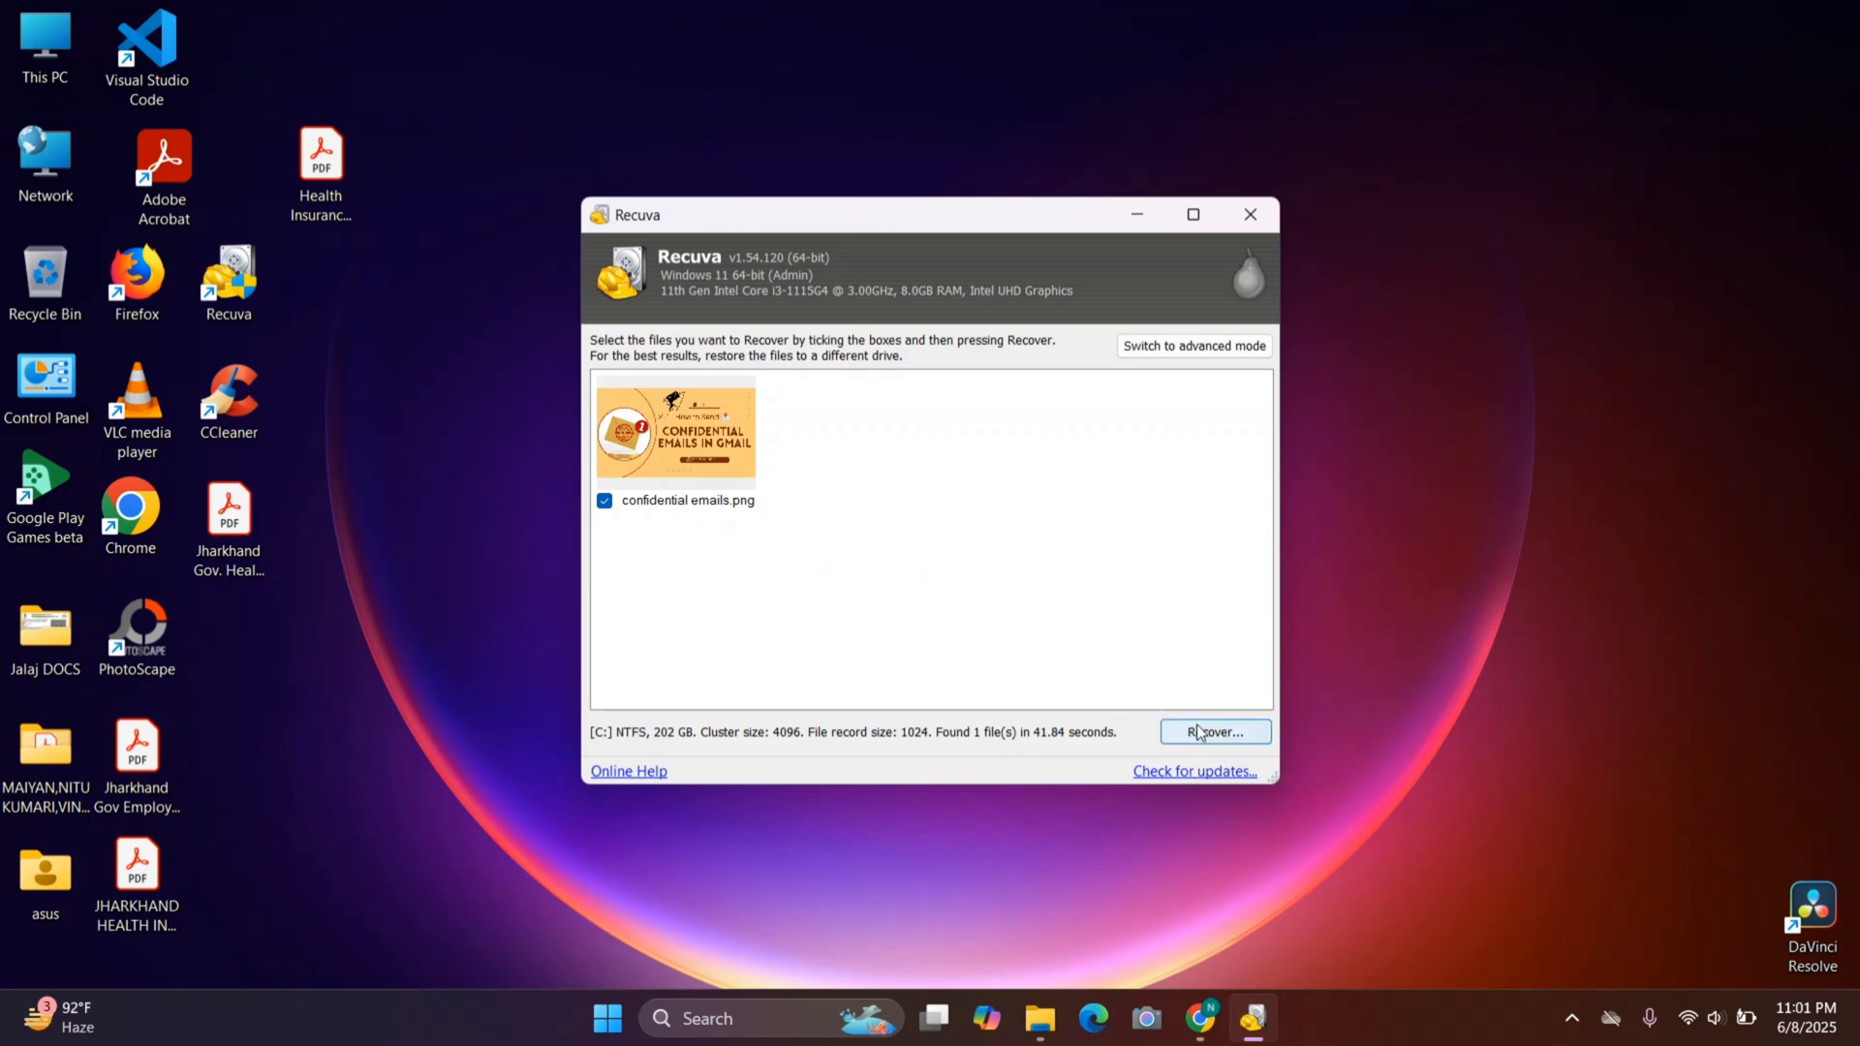
Recover the file into a new Recovery_20250608_223136 folder on New Volume (D:).
click(1215, 733)
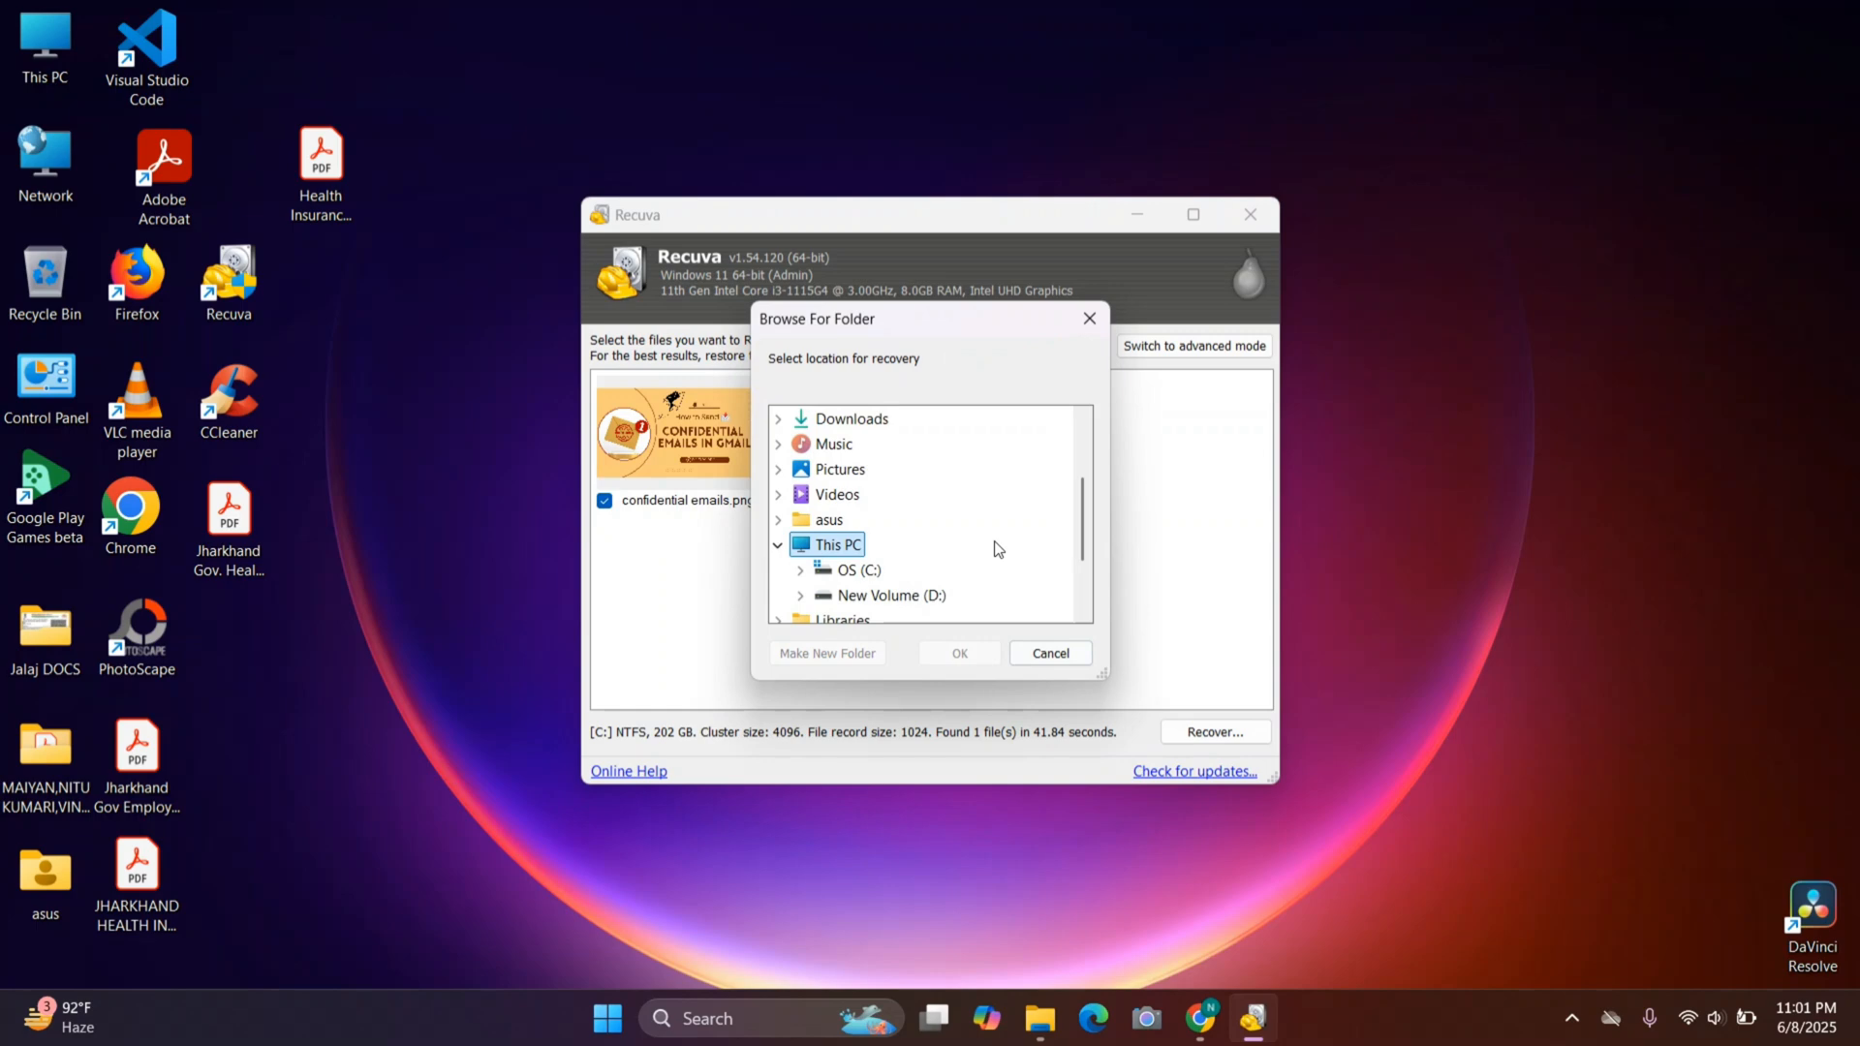
scroll(down, 3)
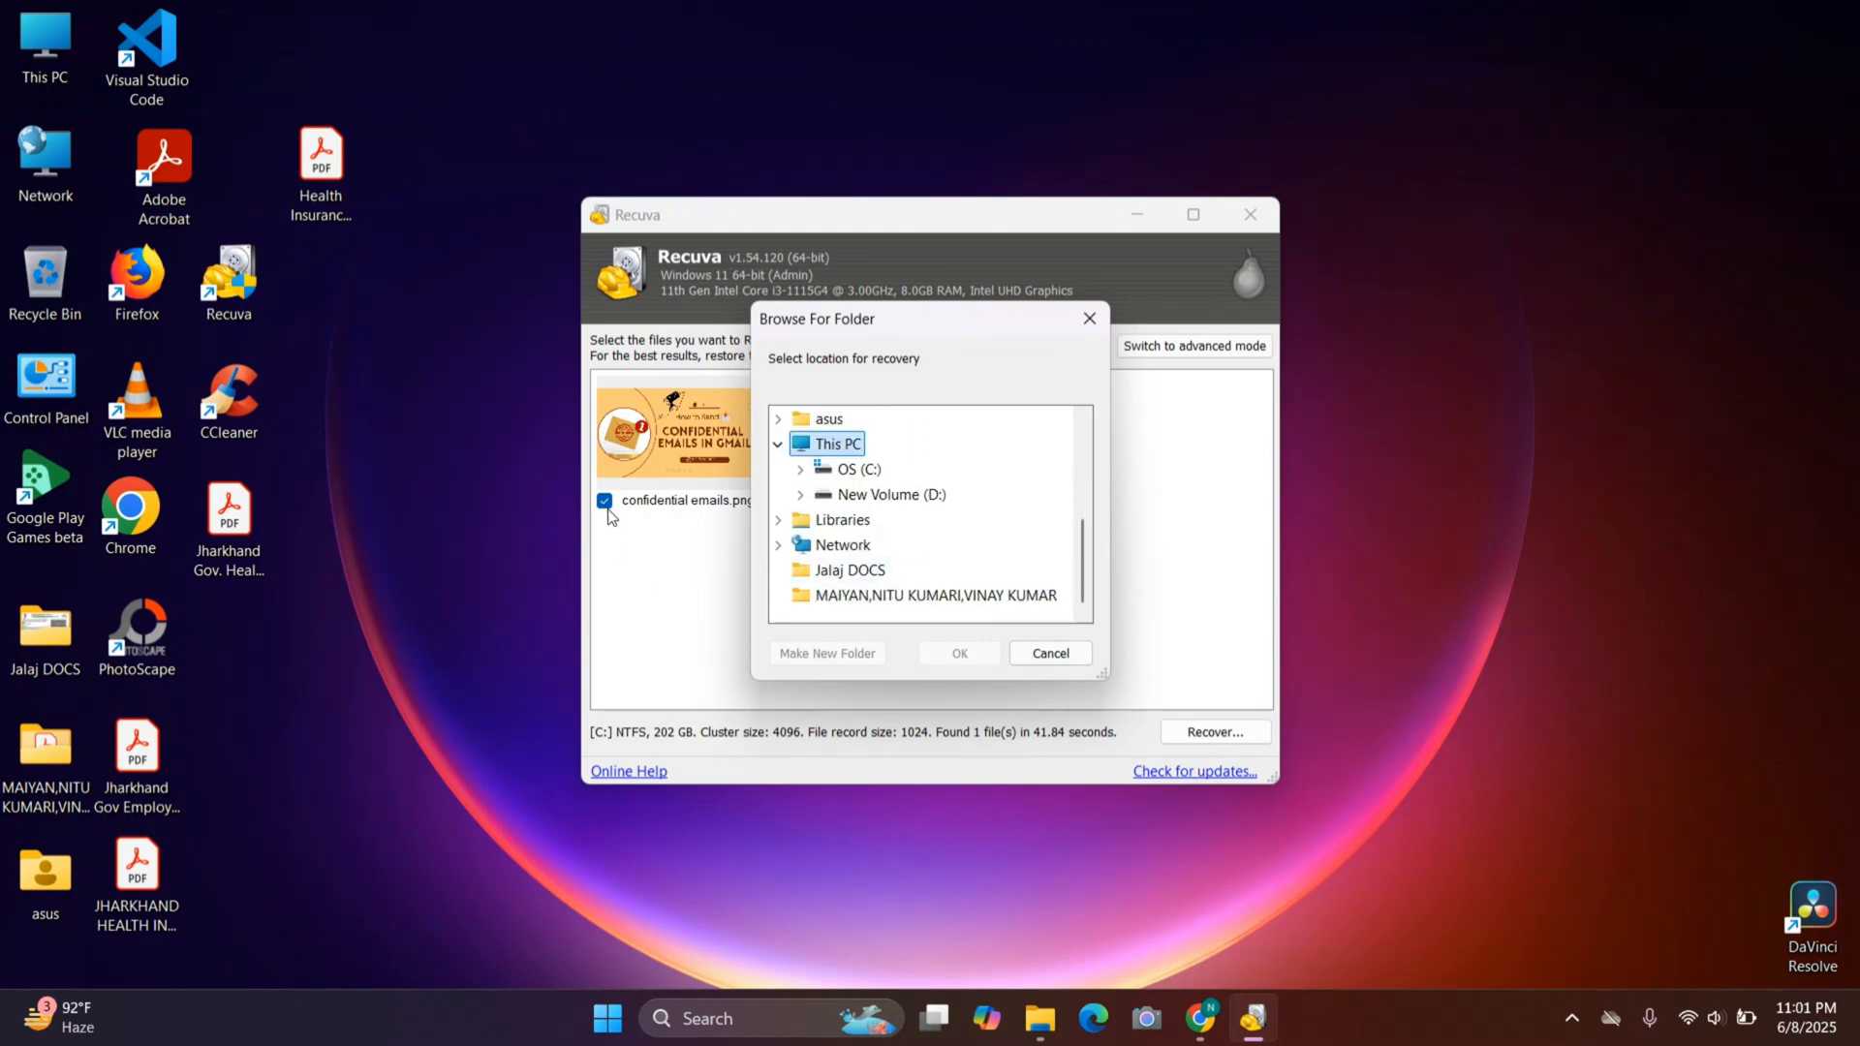
mouse_move(965, 544)
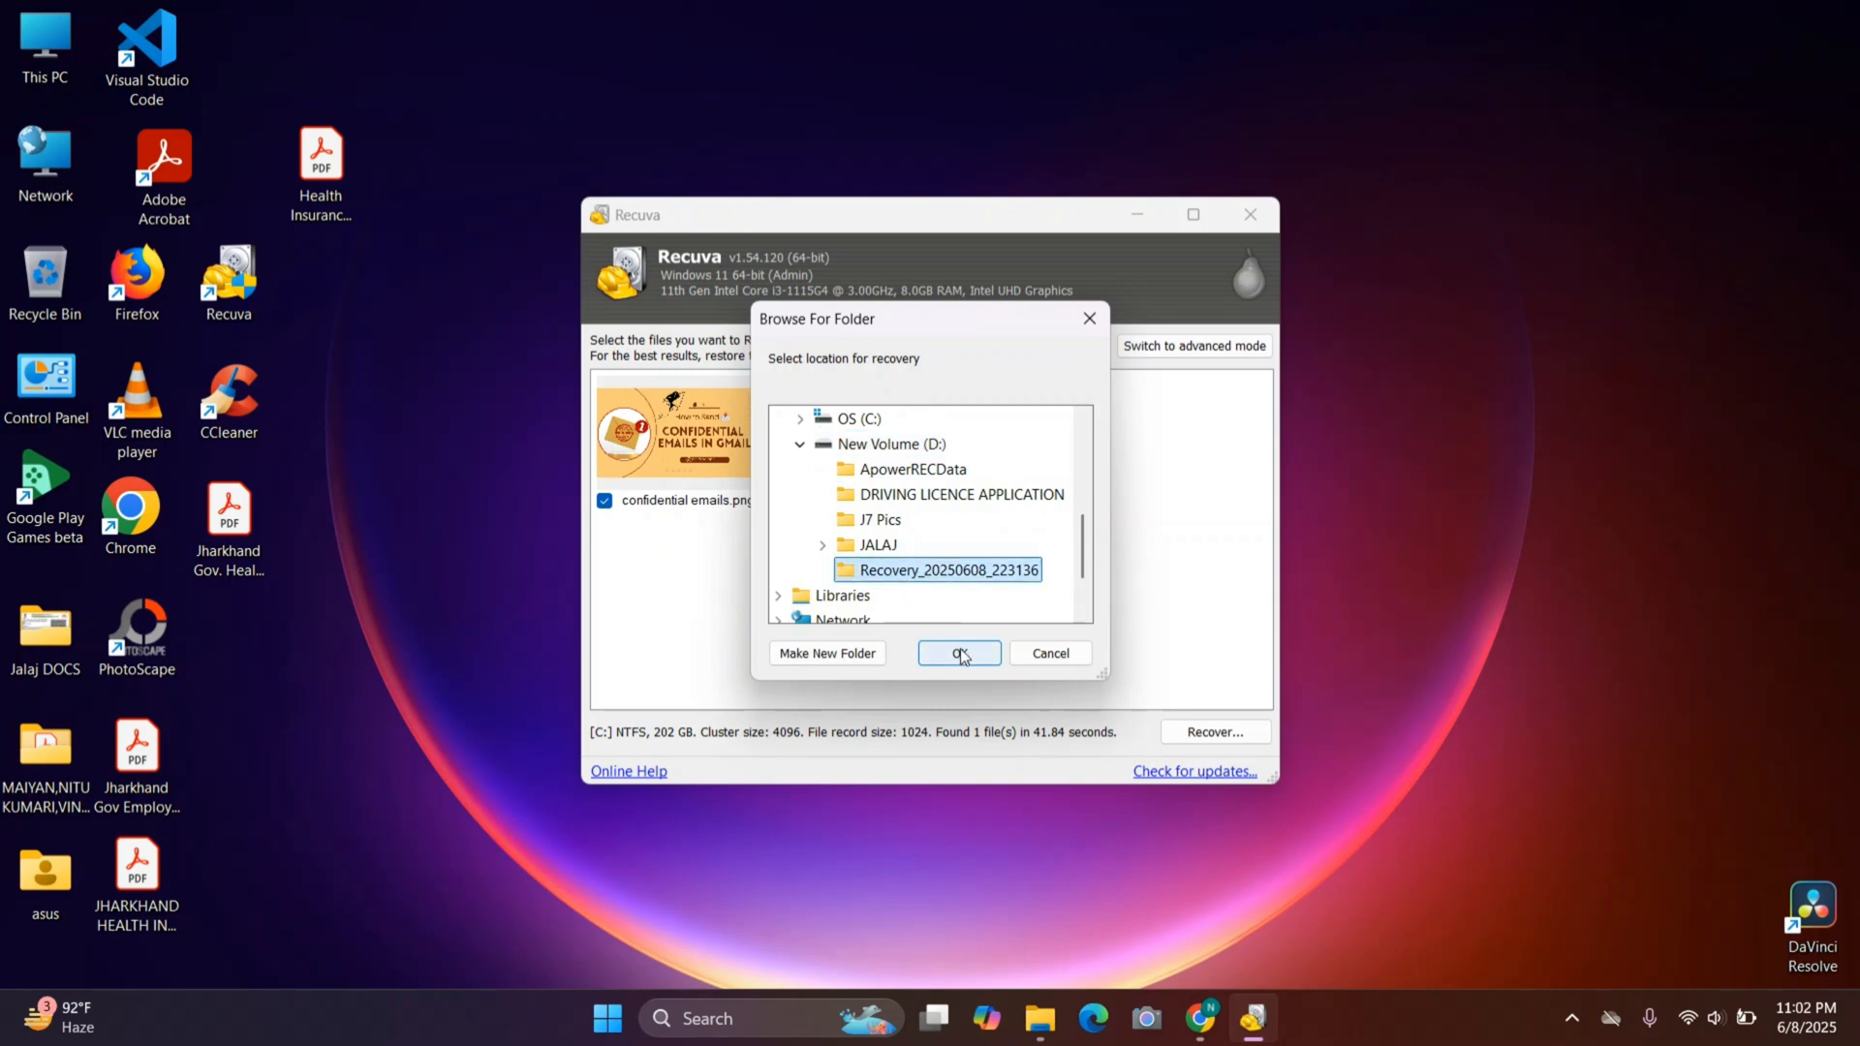
click(959, 653)
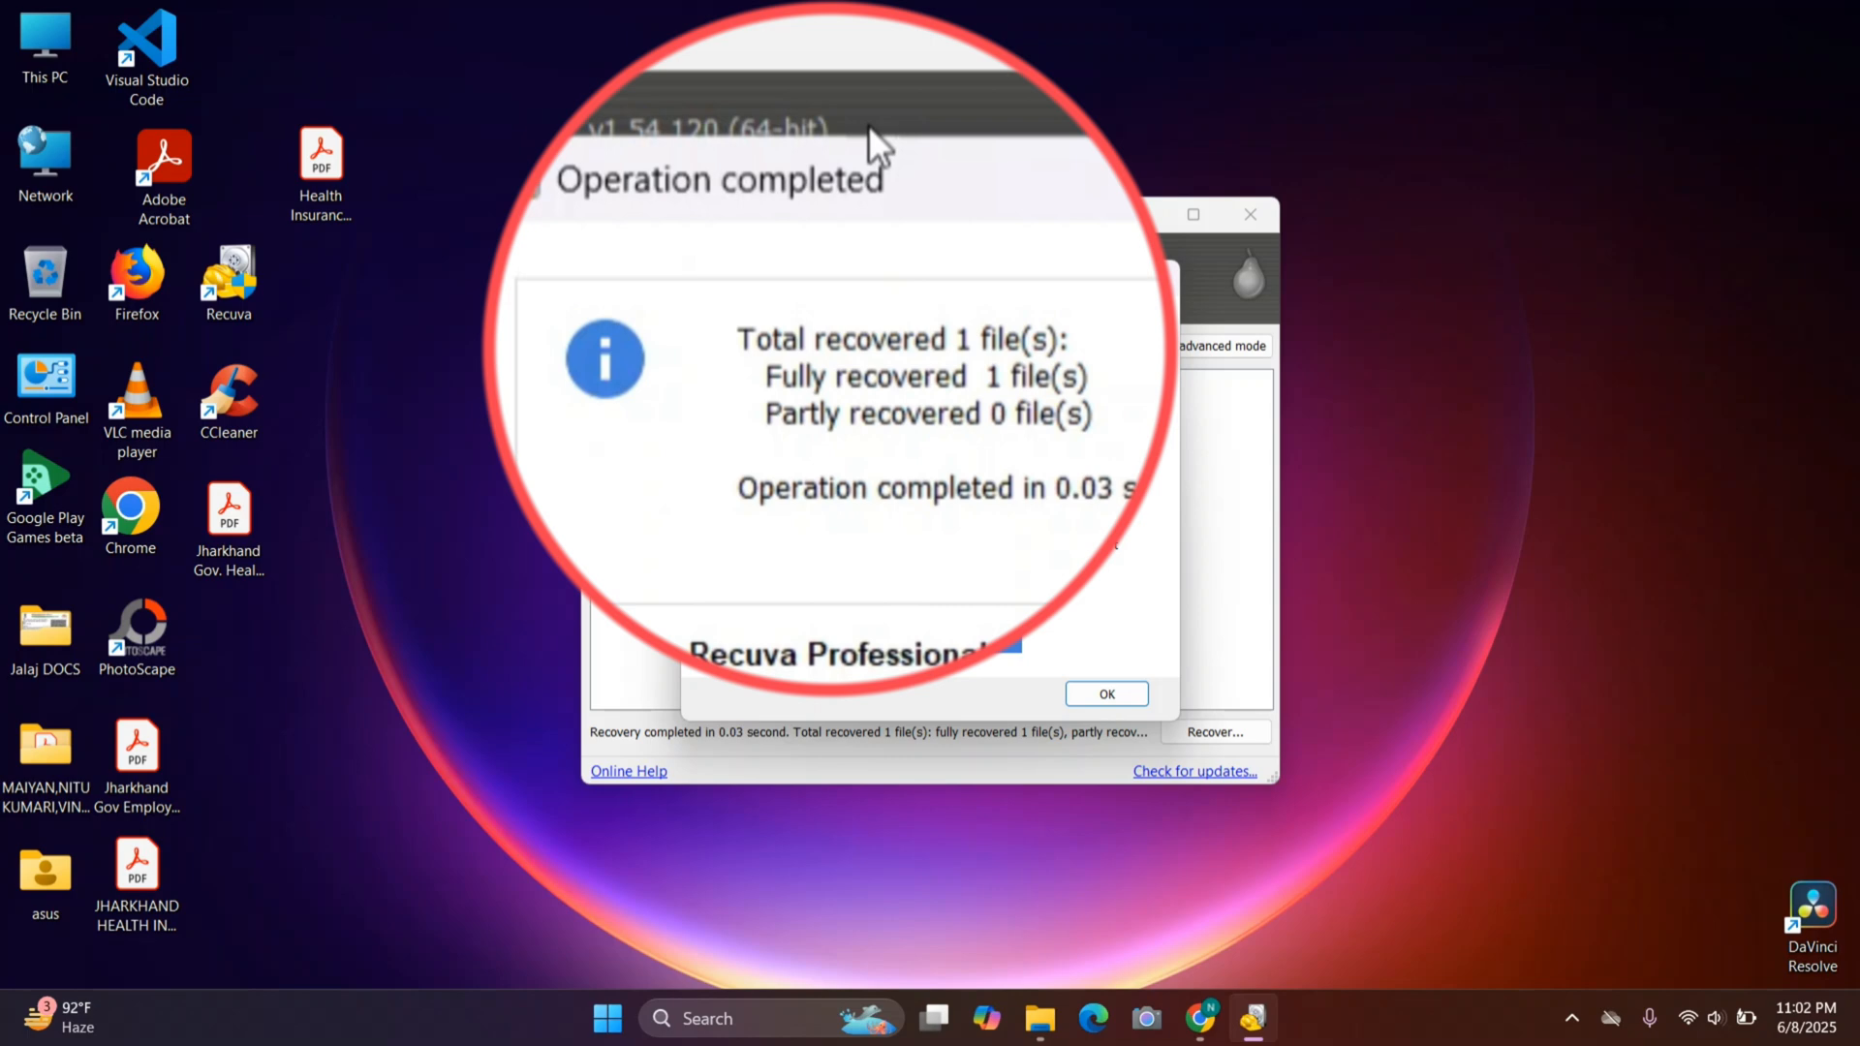
mouse_move(883, 386)
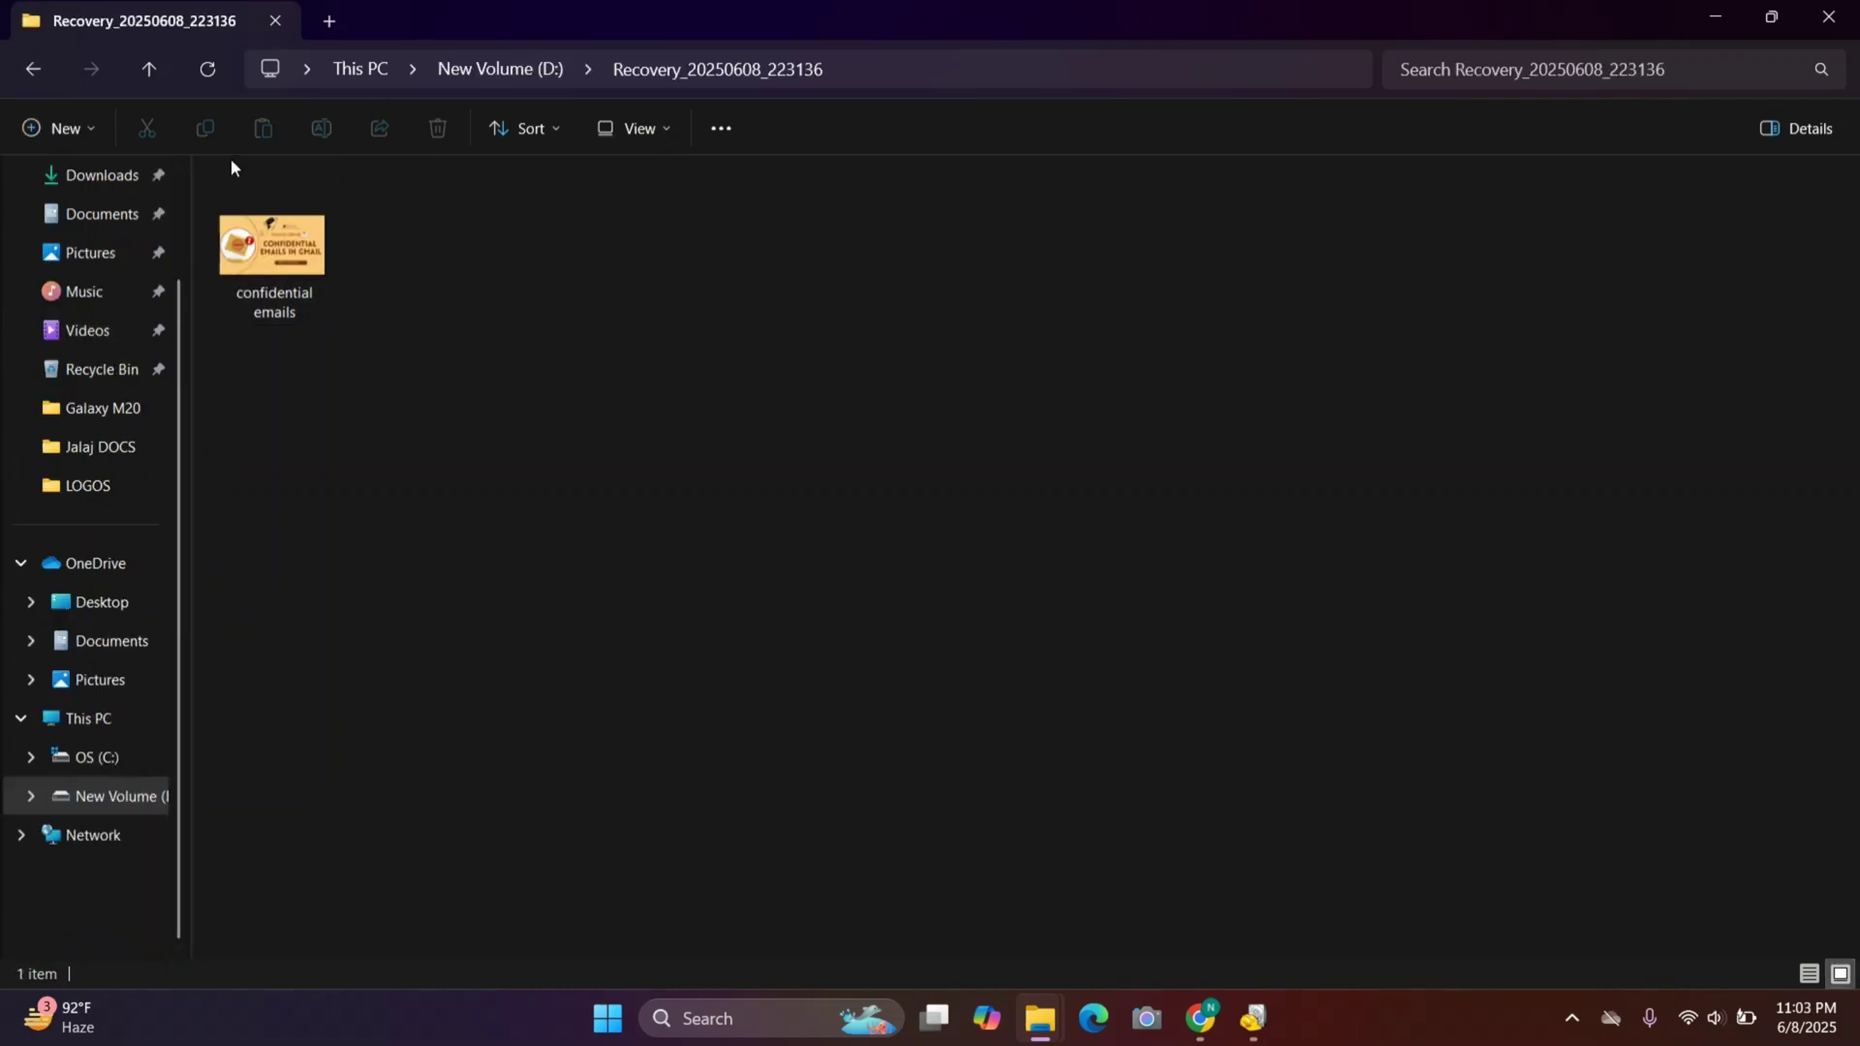
mouse_move(465, 400)
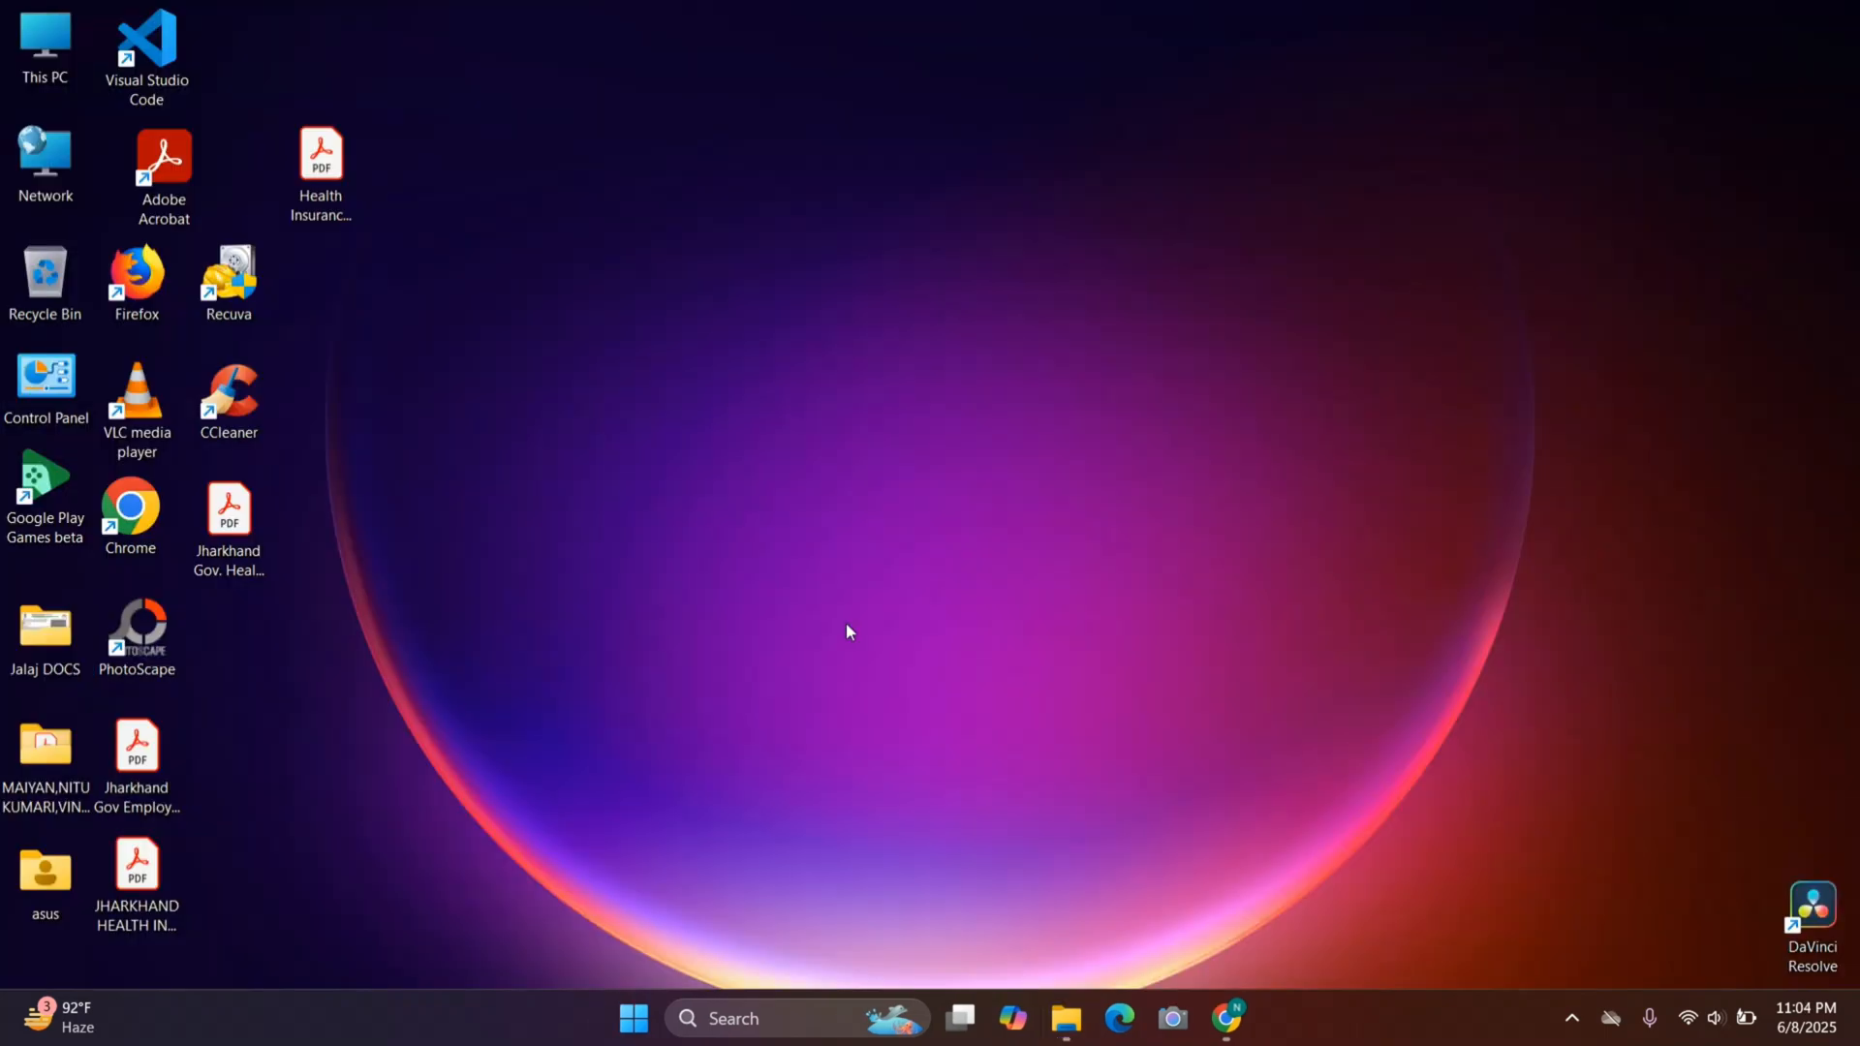
mouse_move(991, 610)
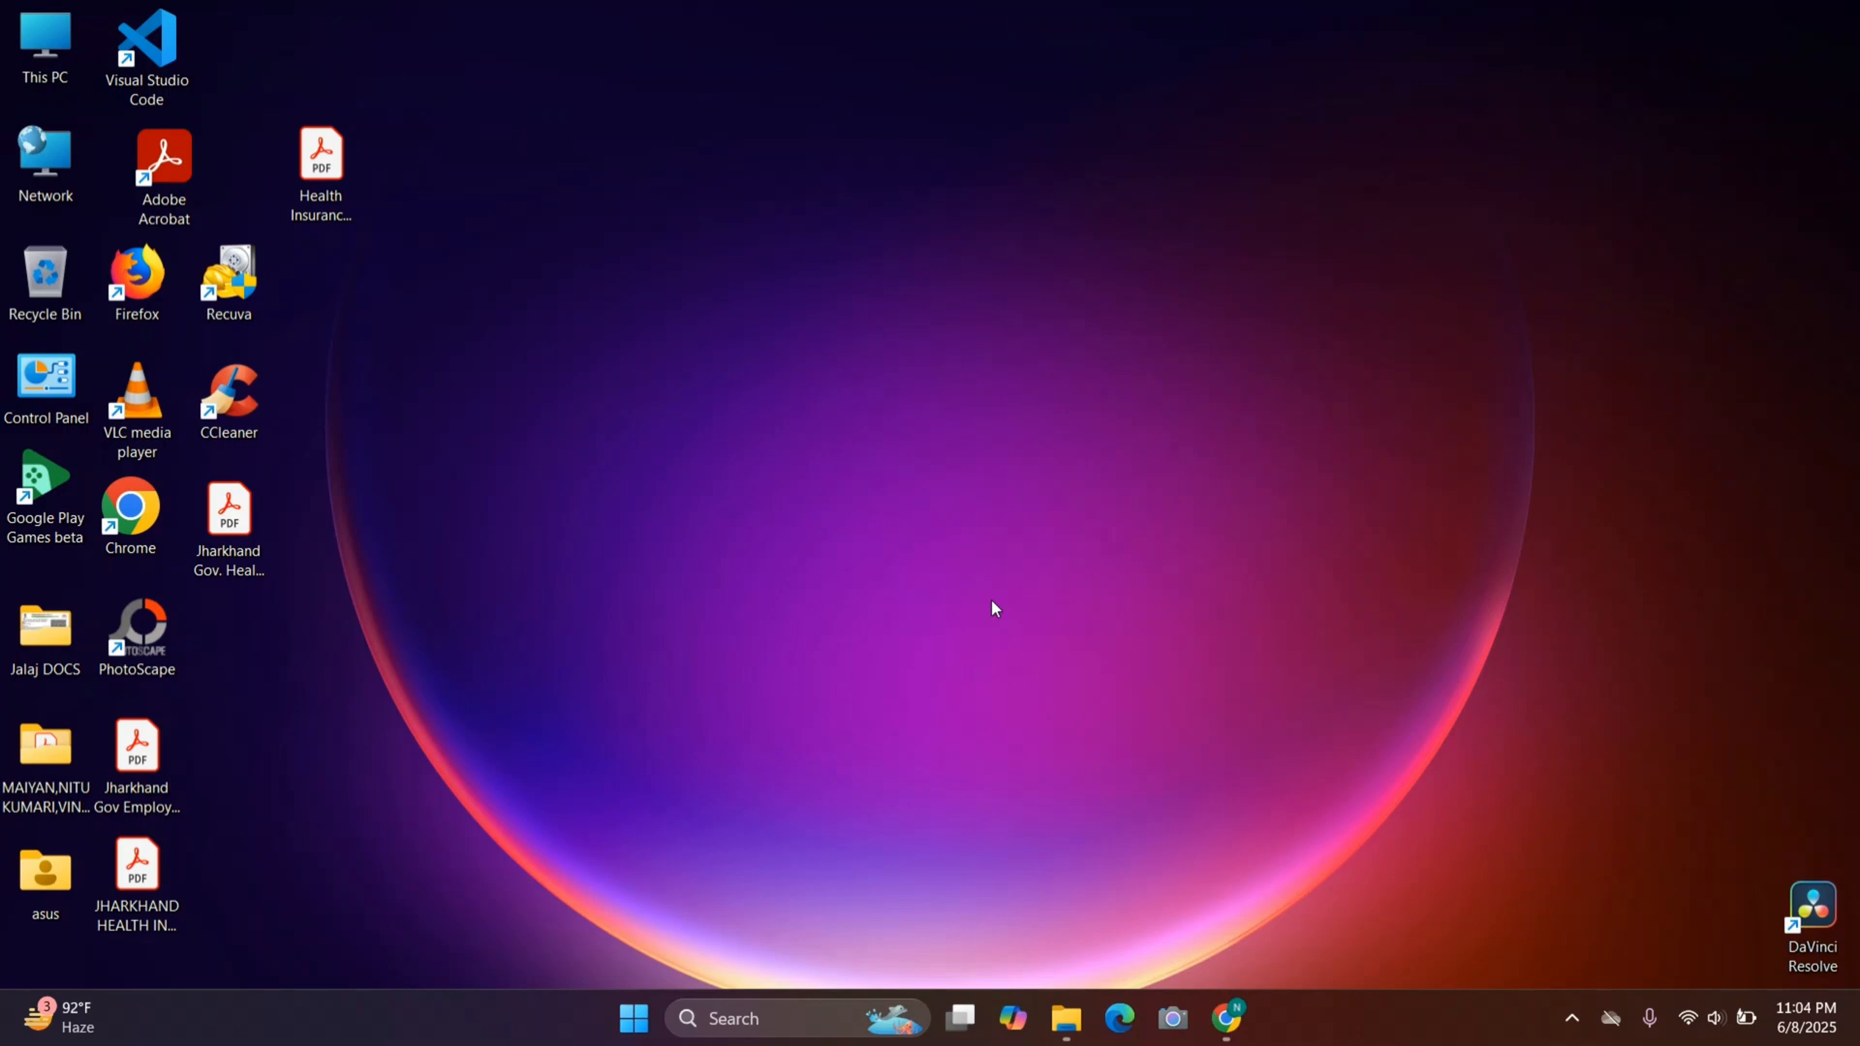
mouse_move(787, 562)
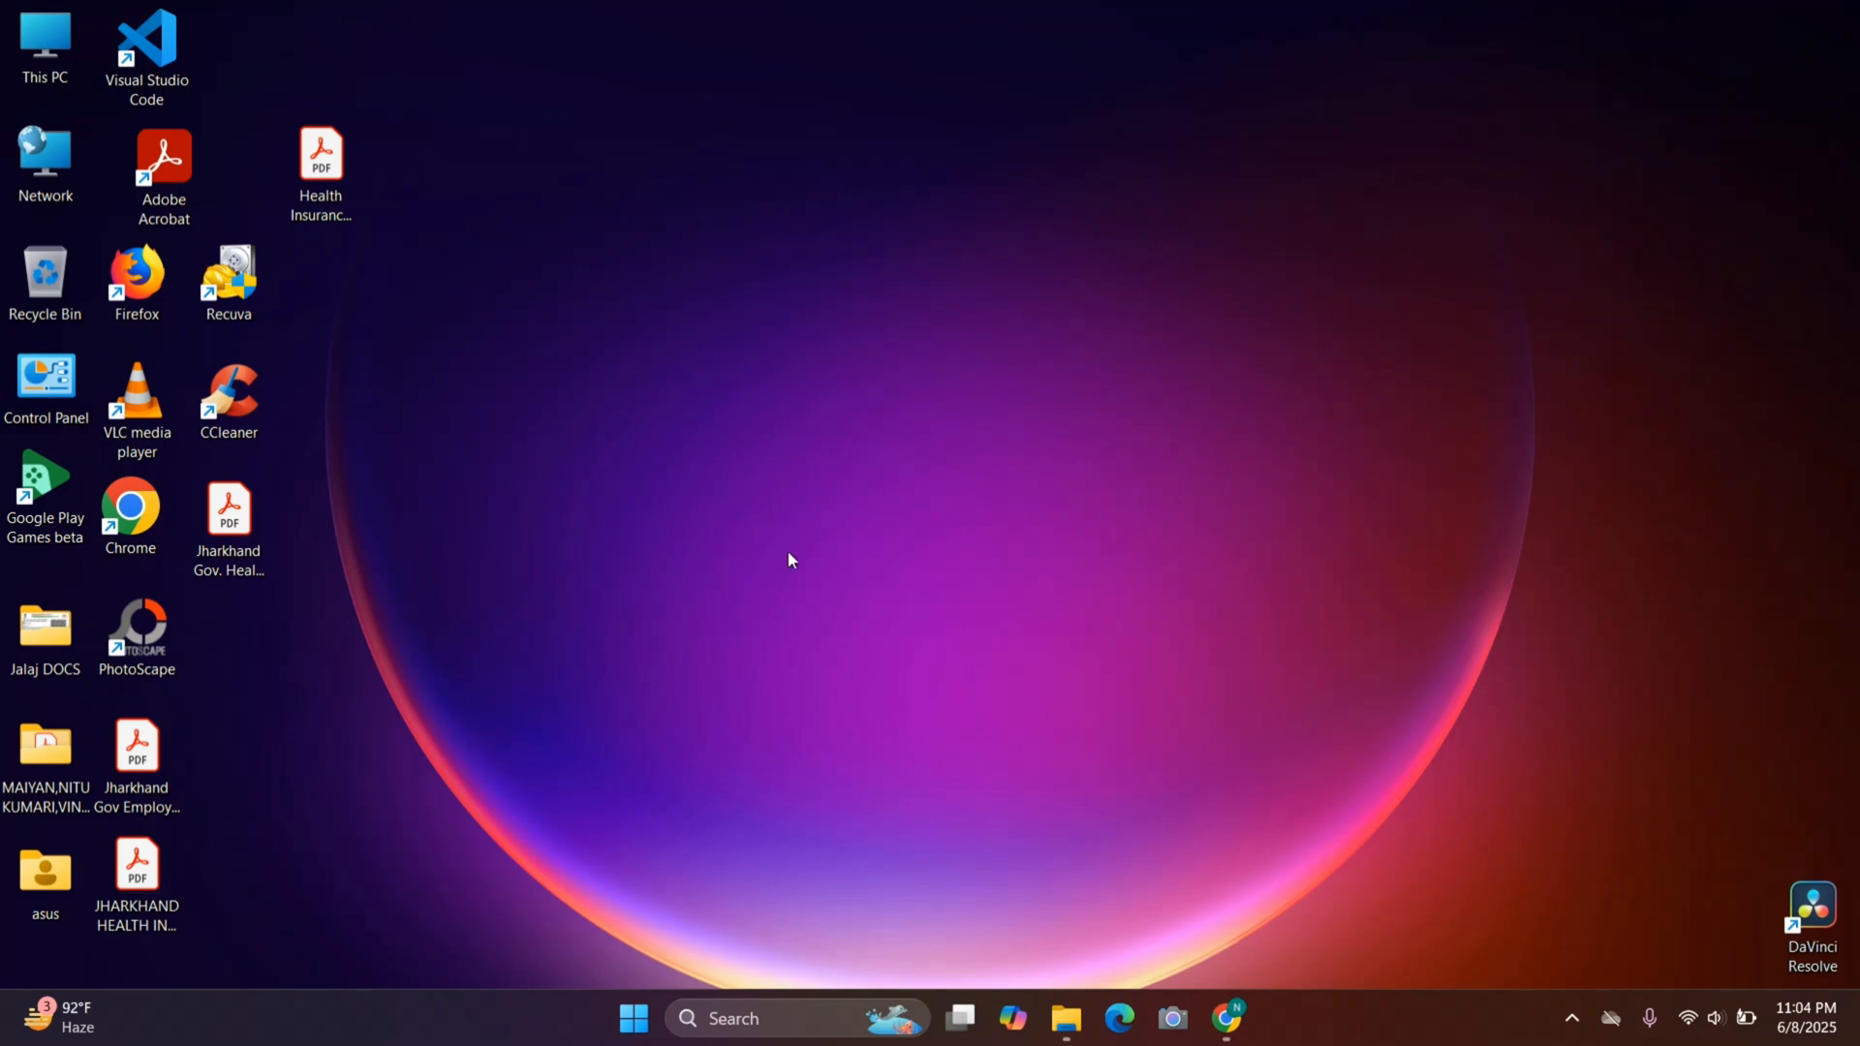
mouse_move(551, 430)
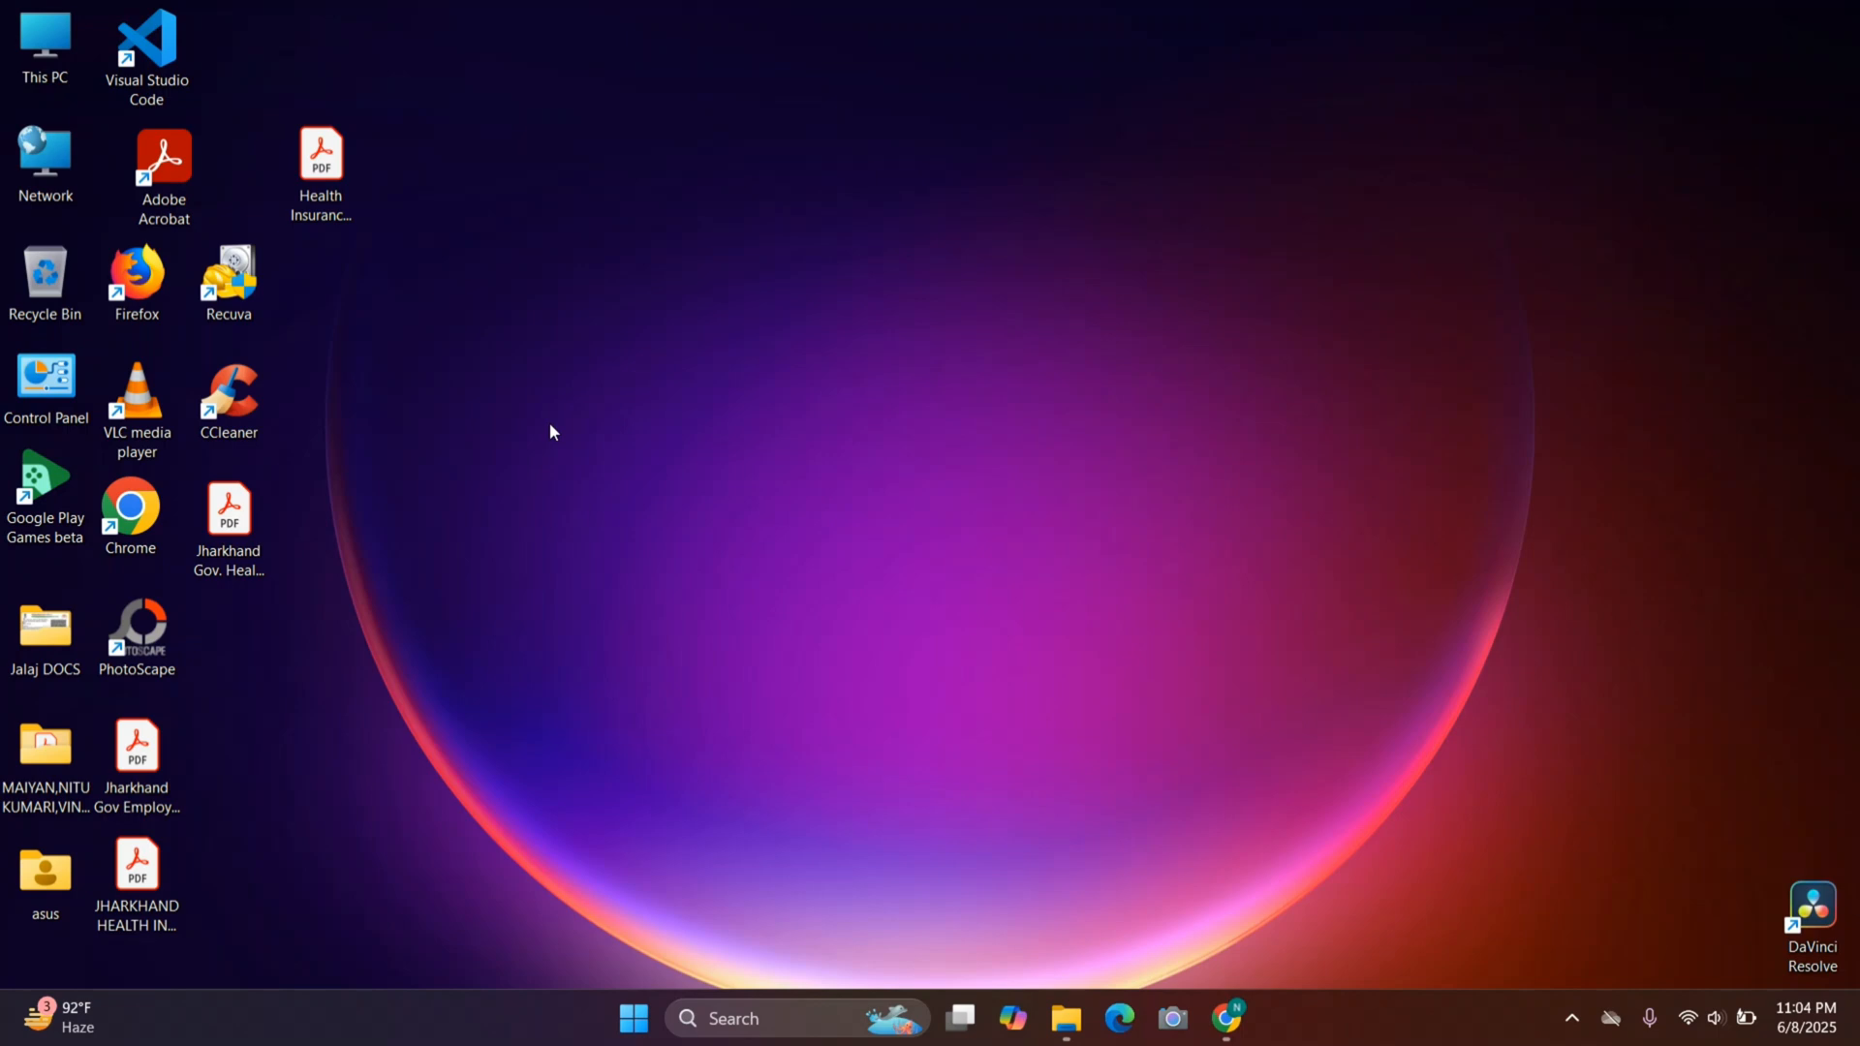
mouse_move(1015, 549)
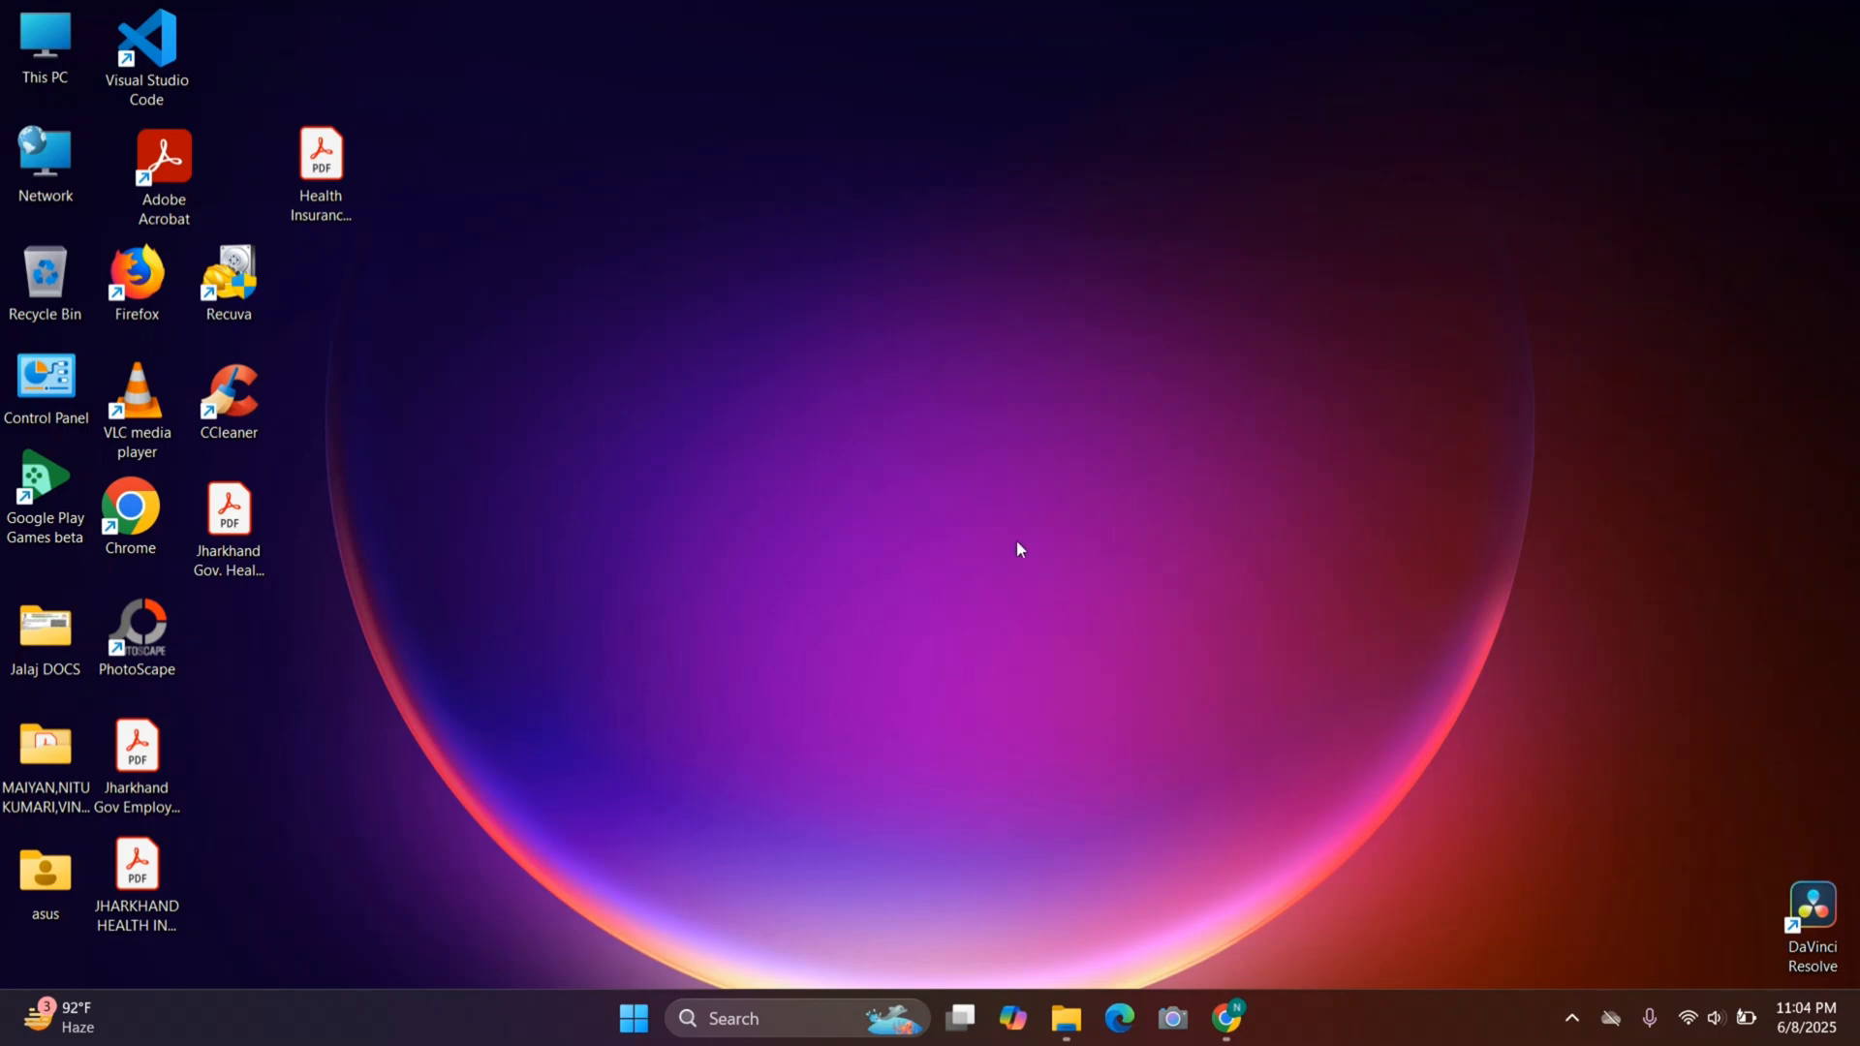
mouse_move(1356, 546)
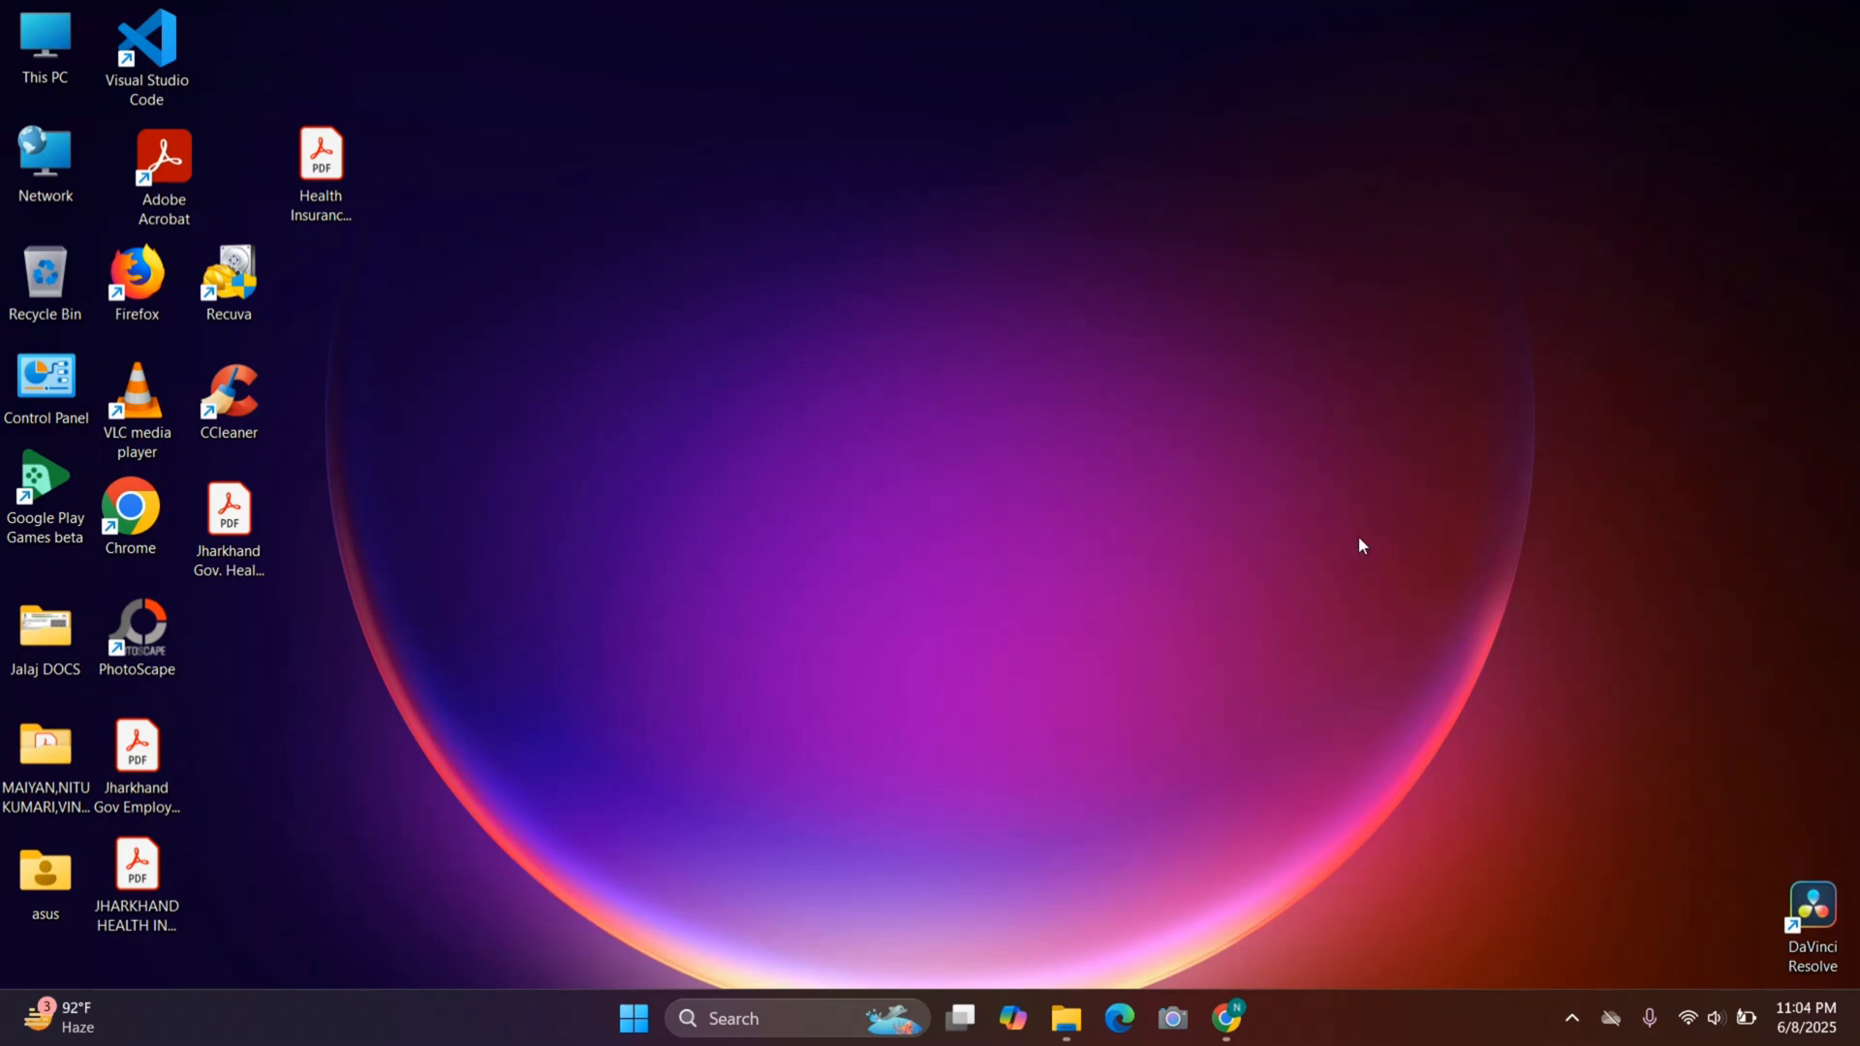
mouse_move(1040, 710)
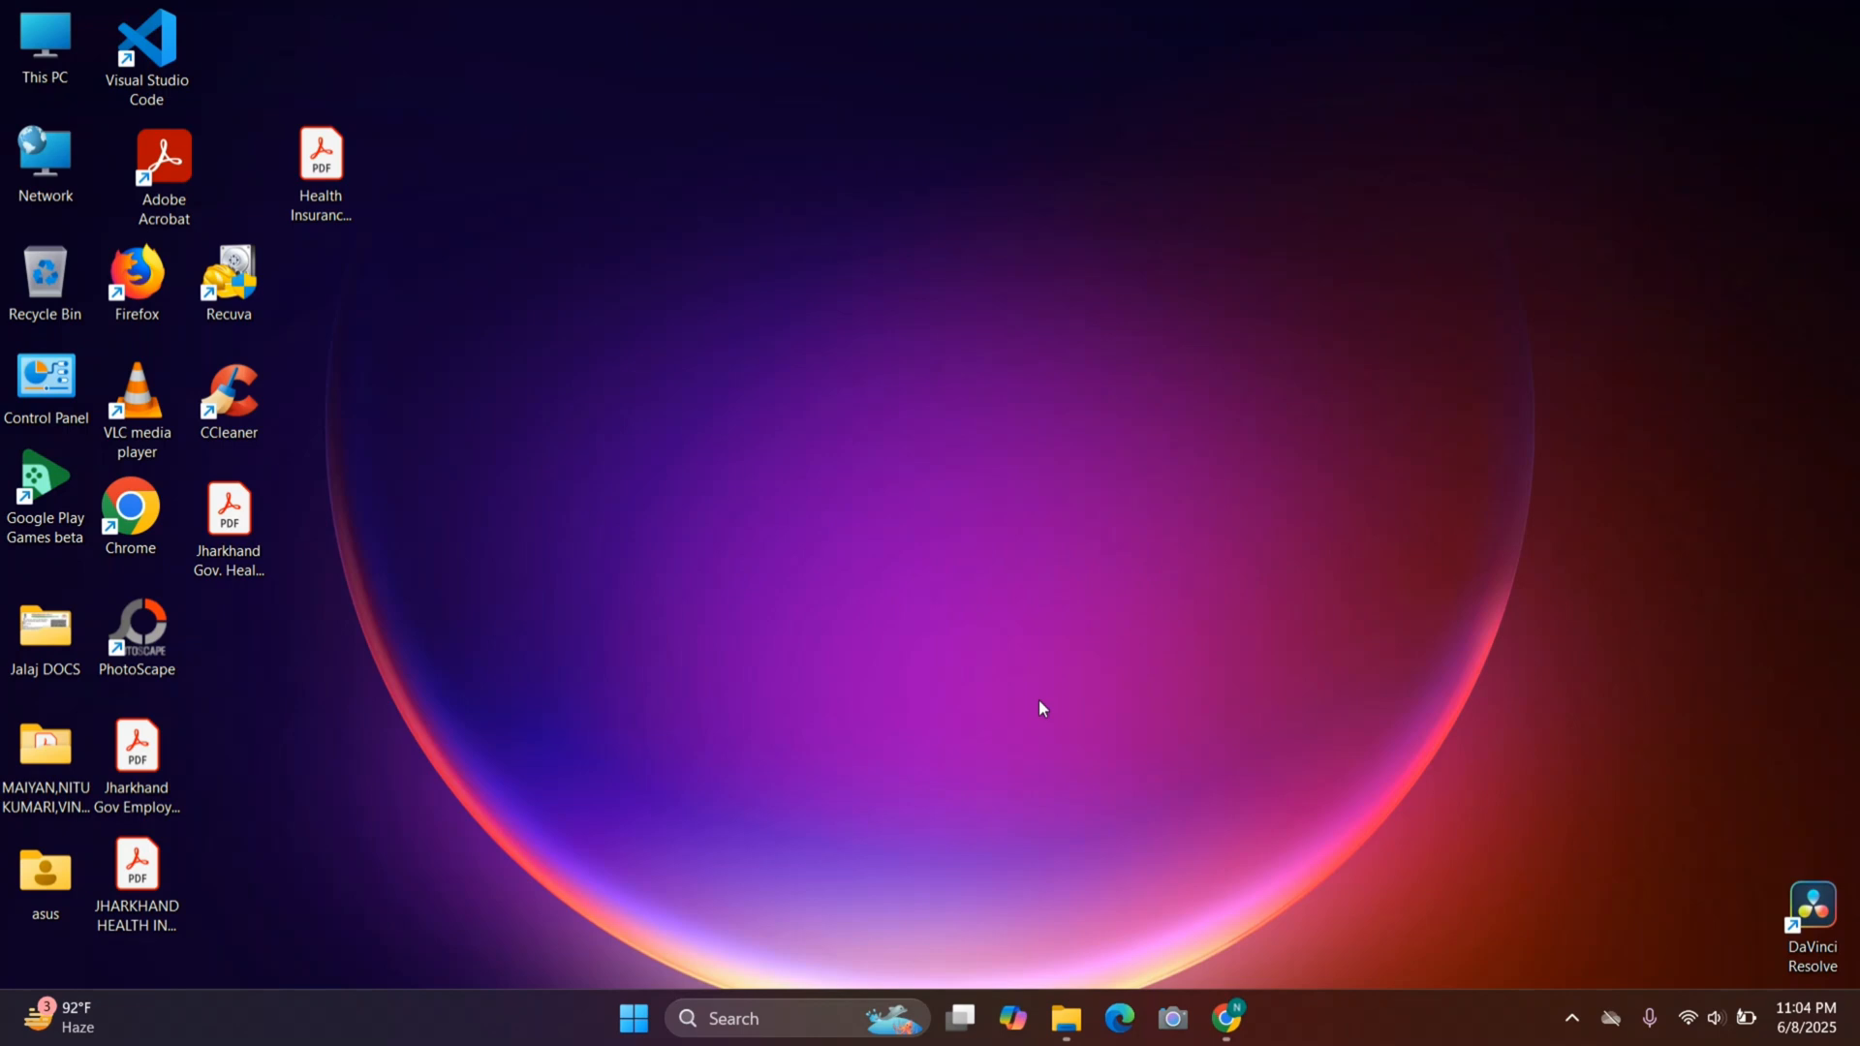
mouse_move(891, 589)
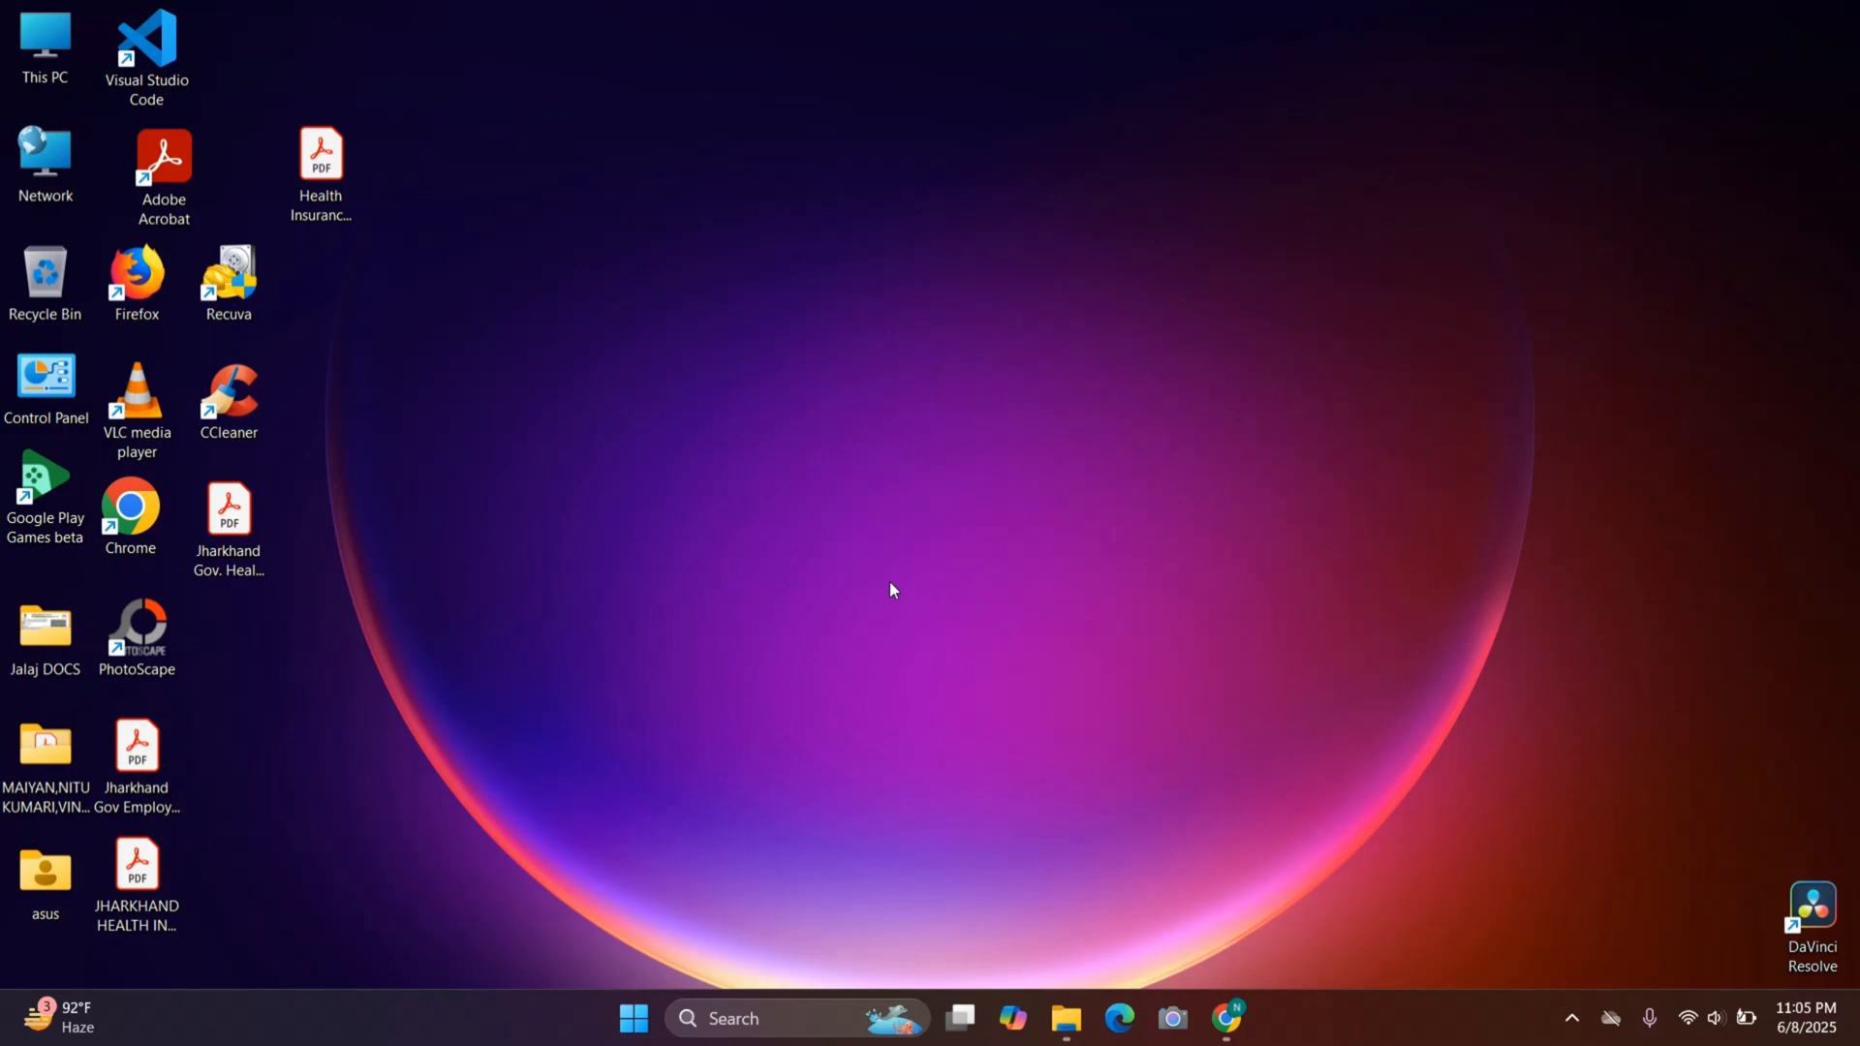
mouse_move(946, 647)
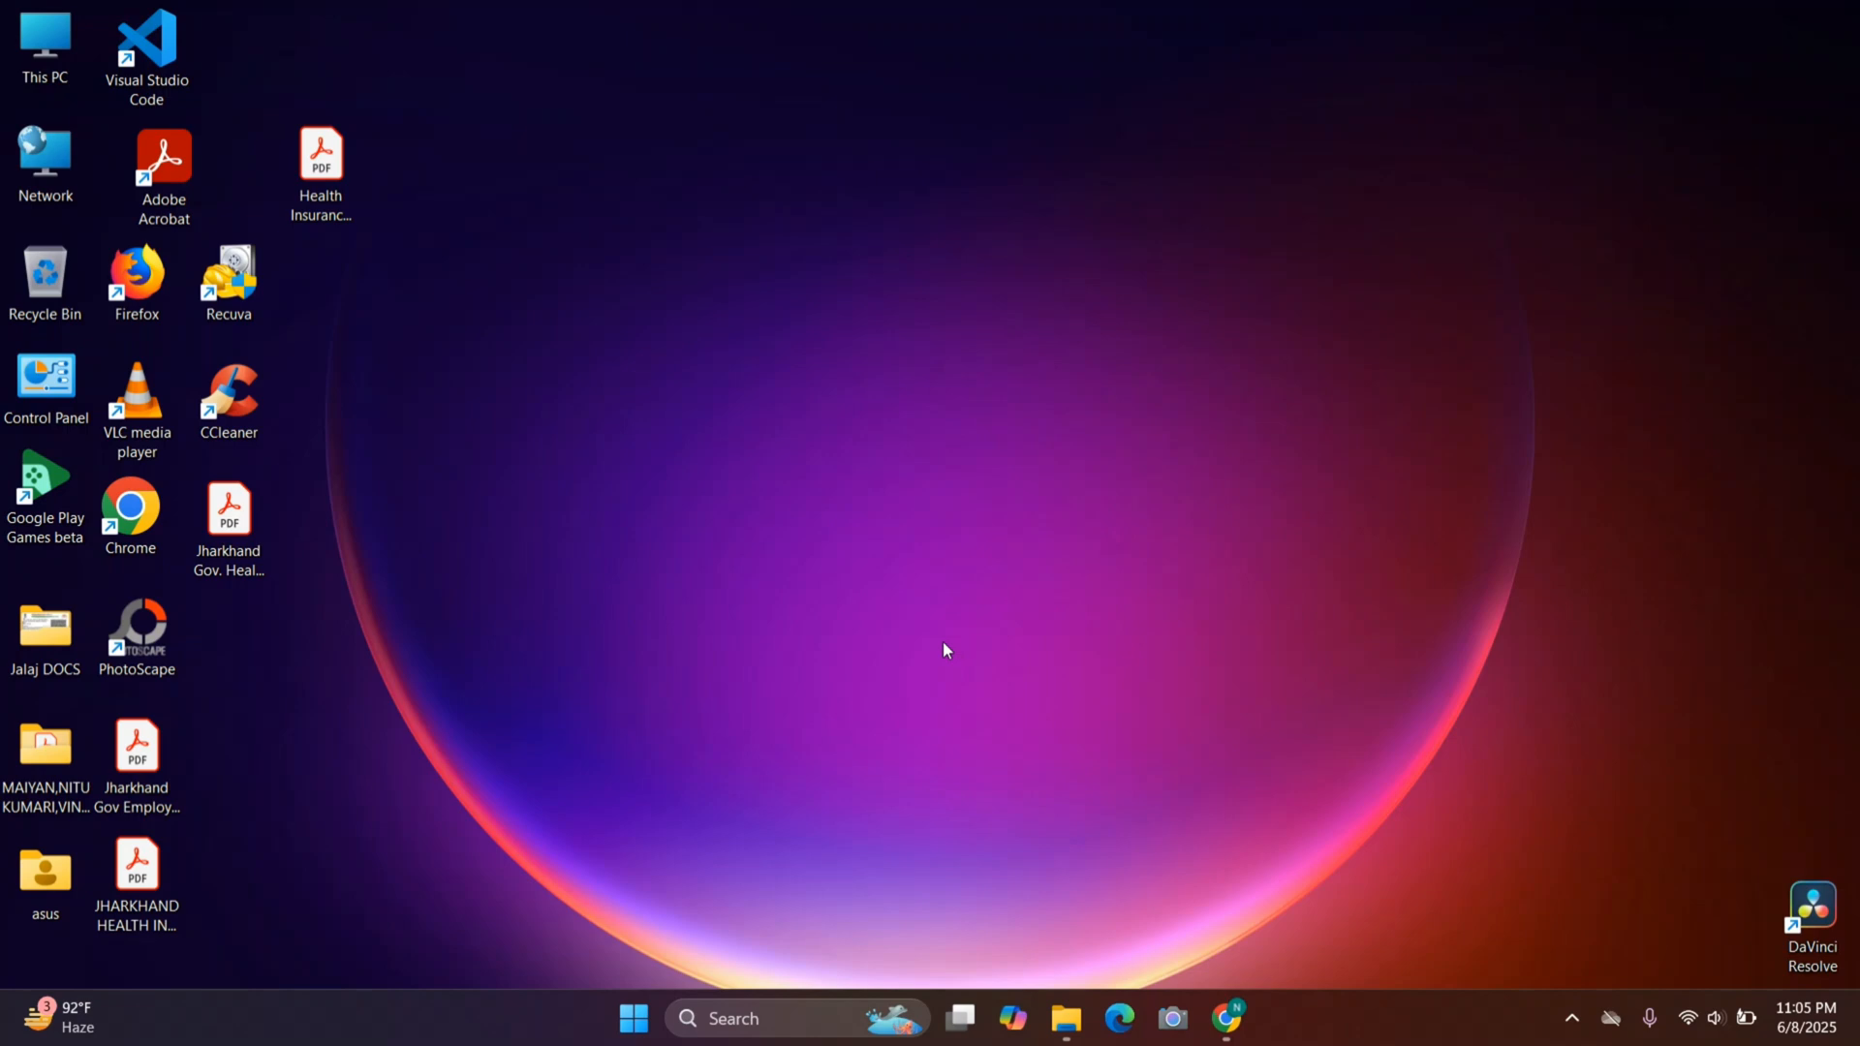
mouse_move(750, 692)
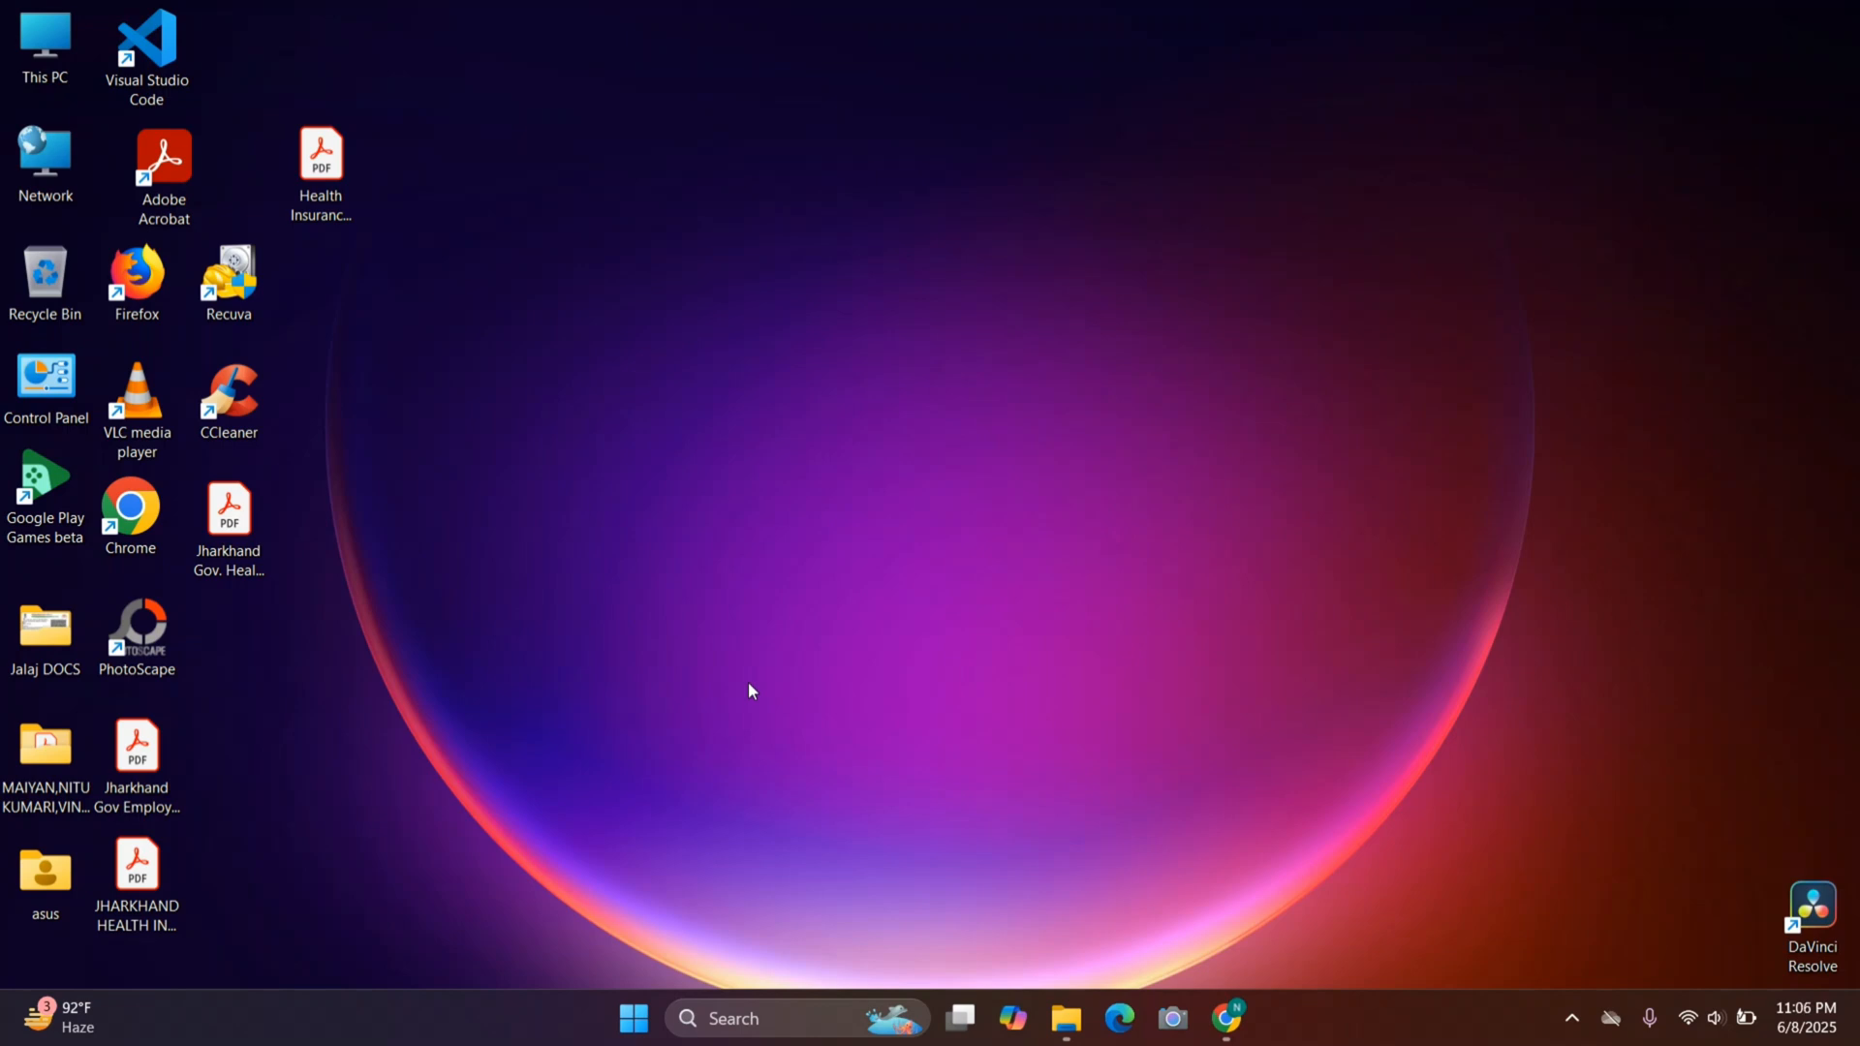
mouse_move(911, 527)
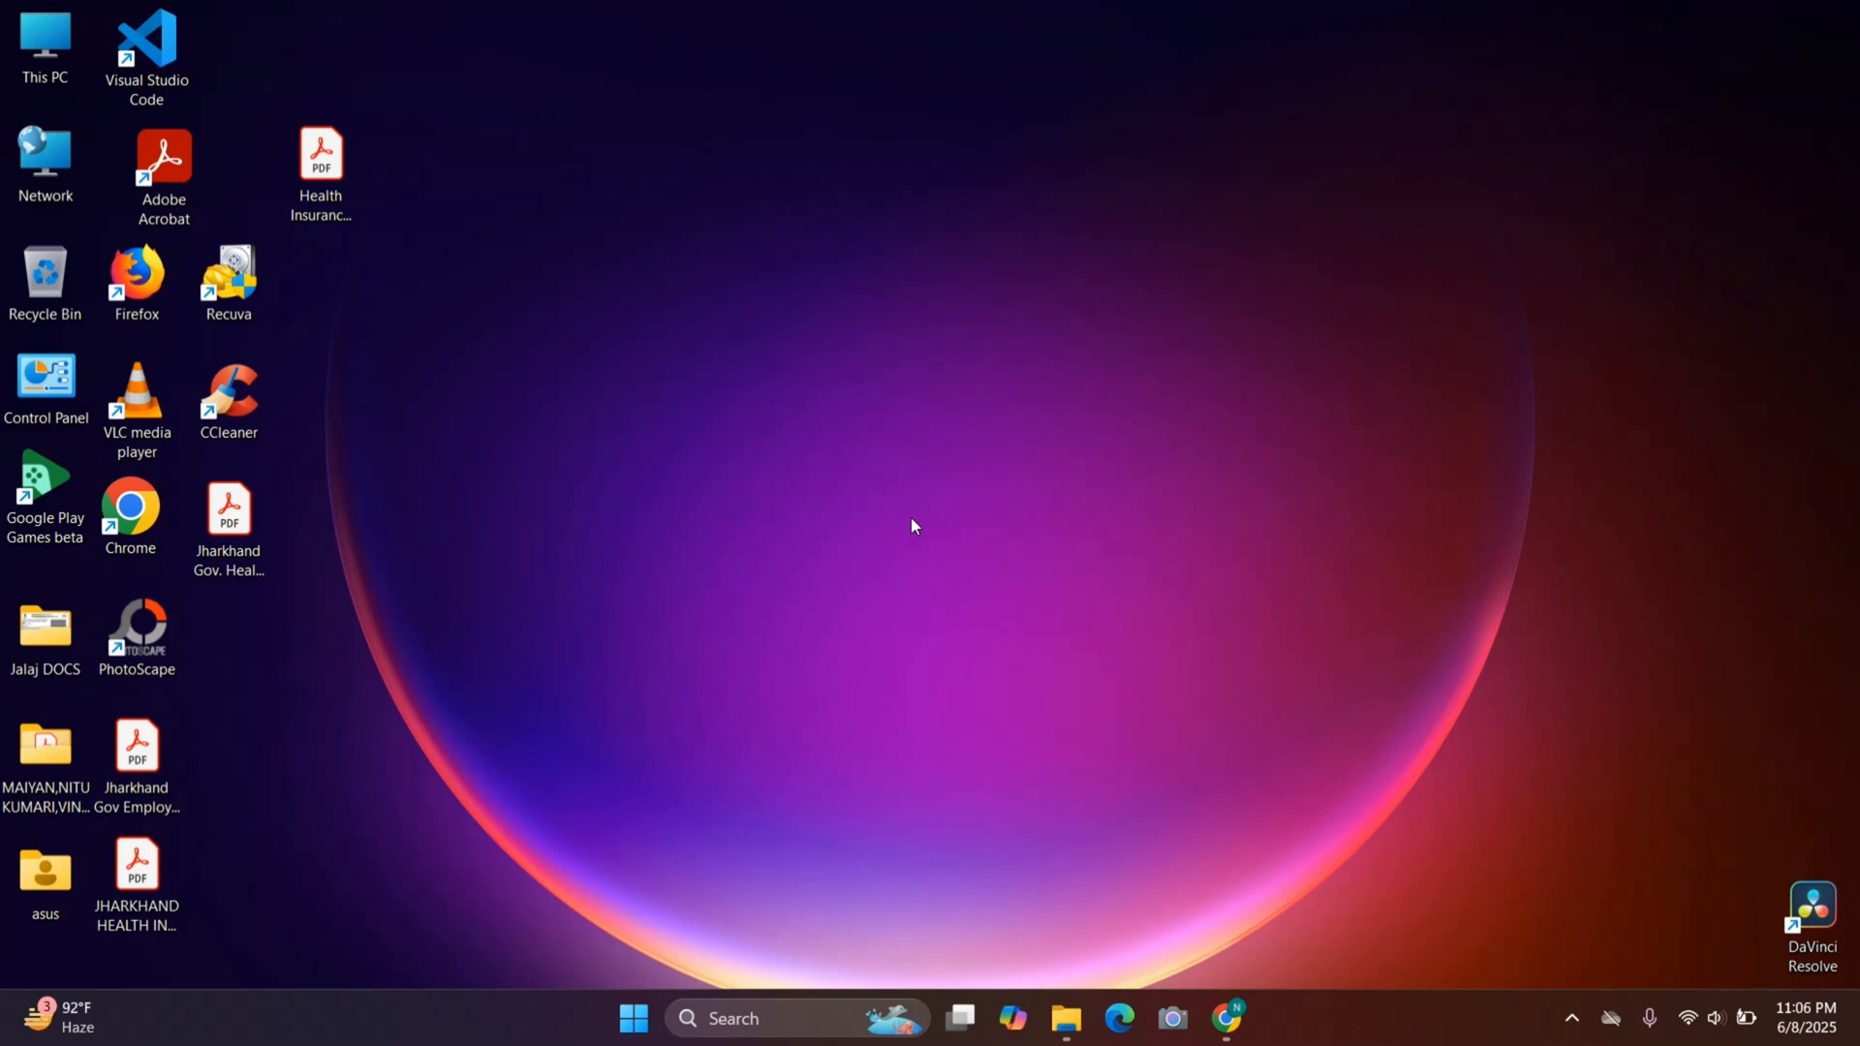
mouse_move(624, 551)
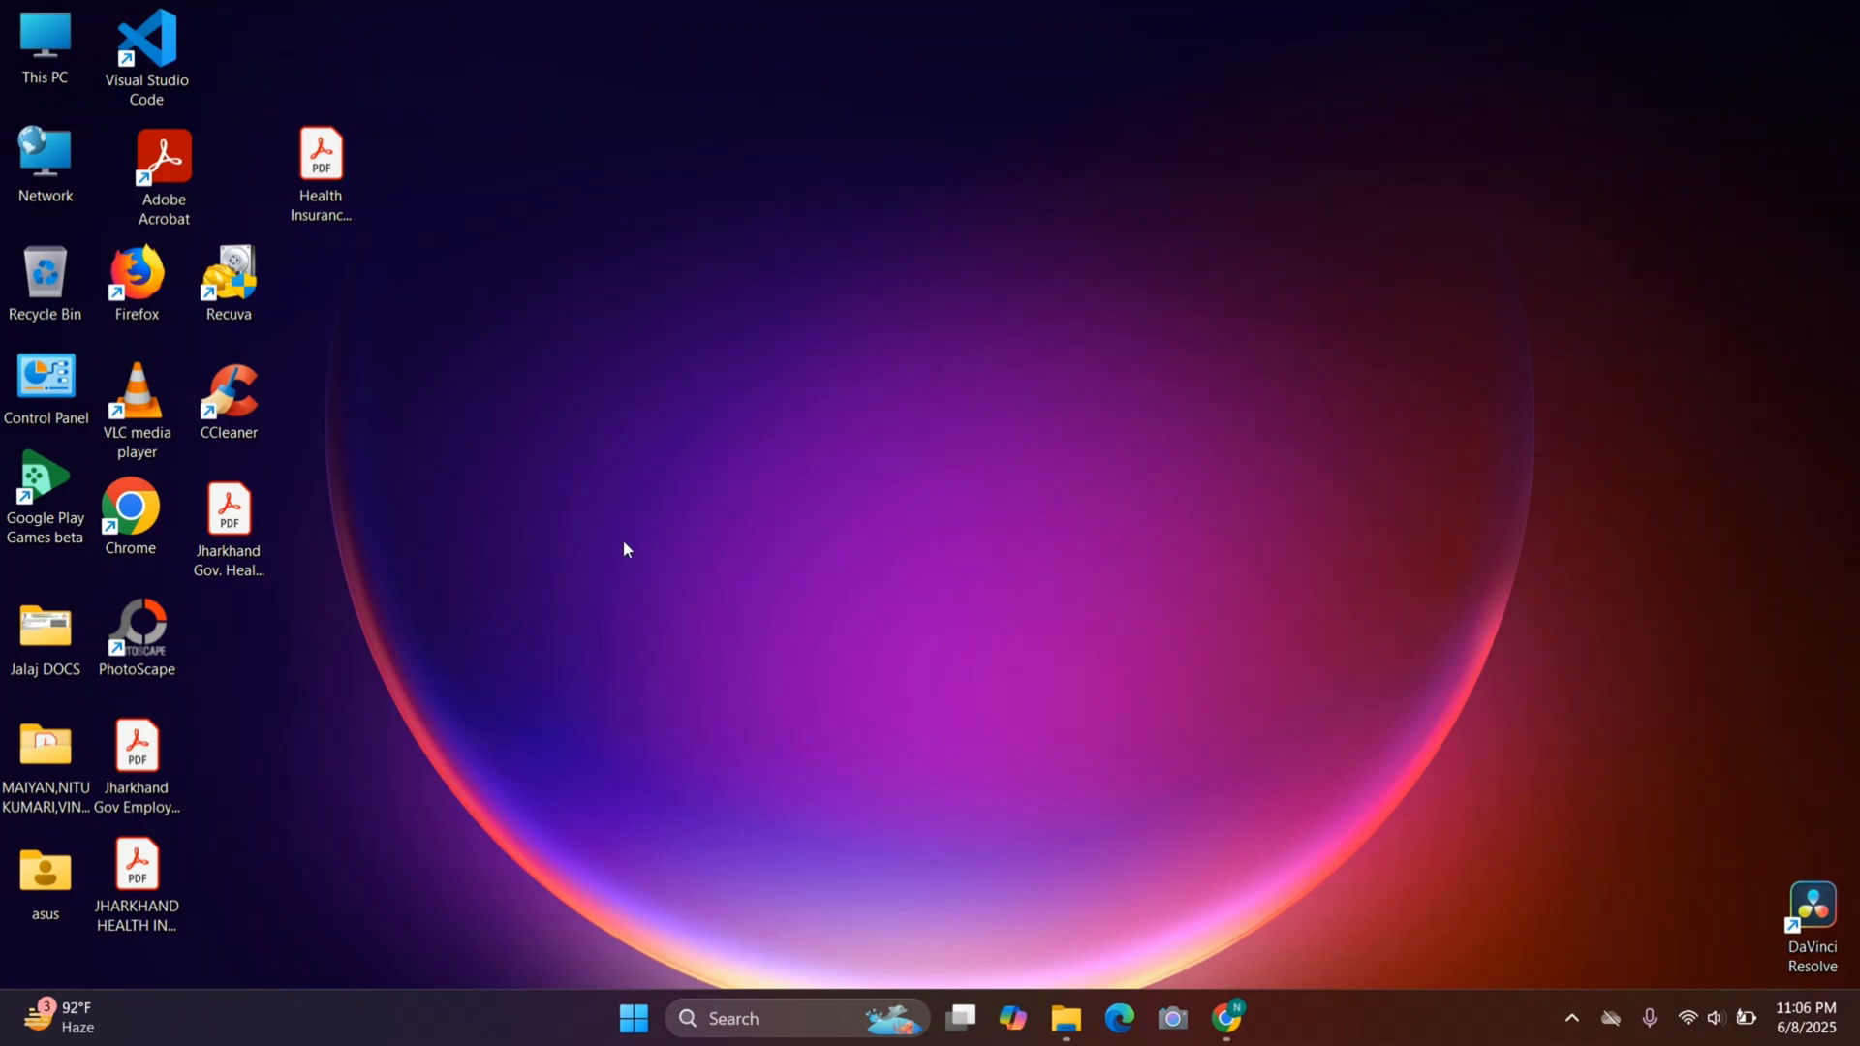
mouse_move(999, 651)
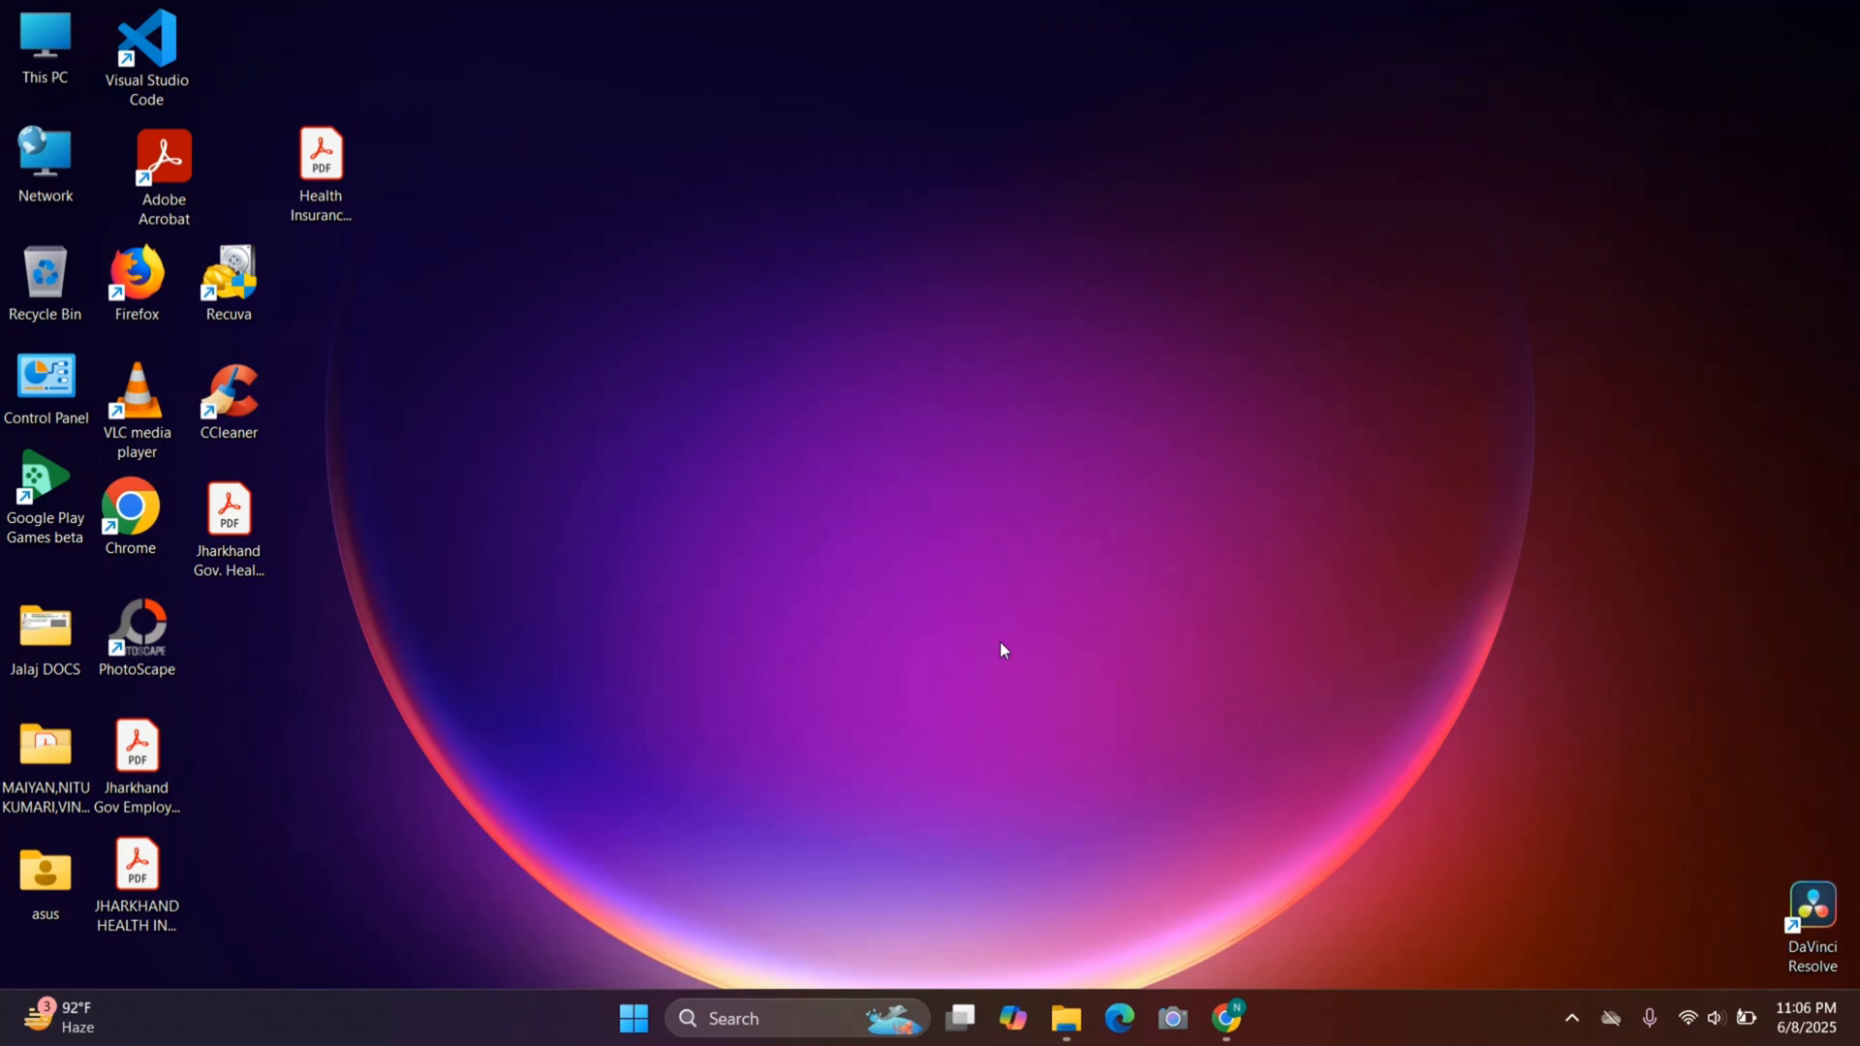
mouse_move(949, 515)
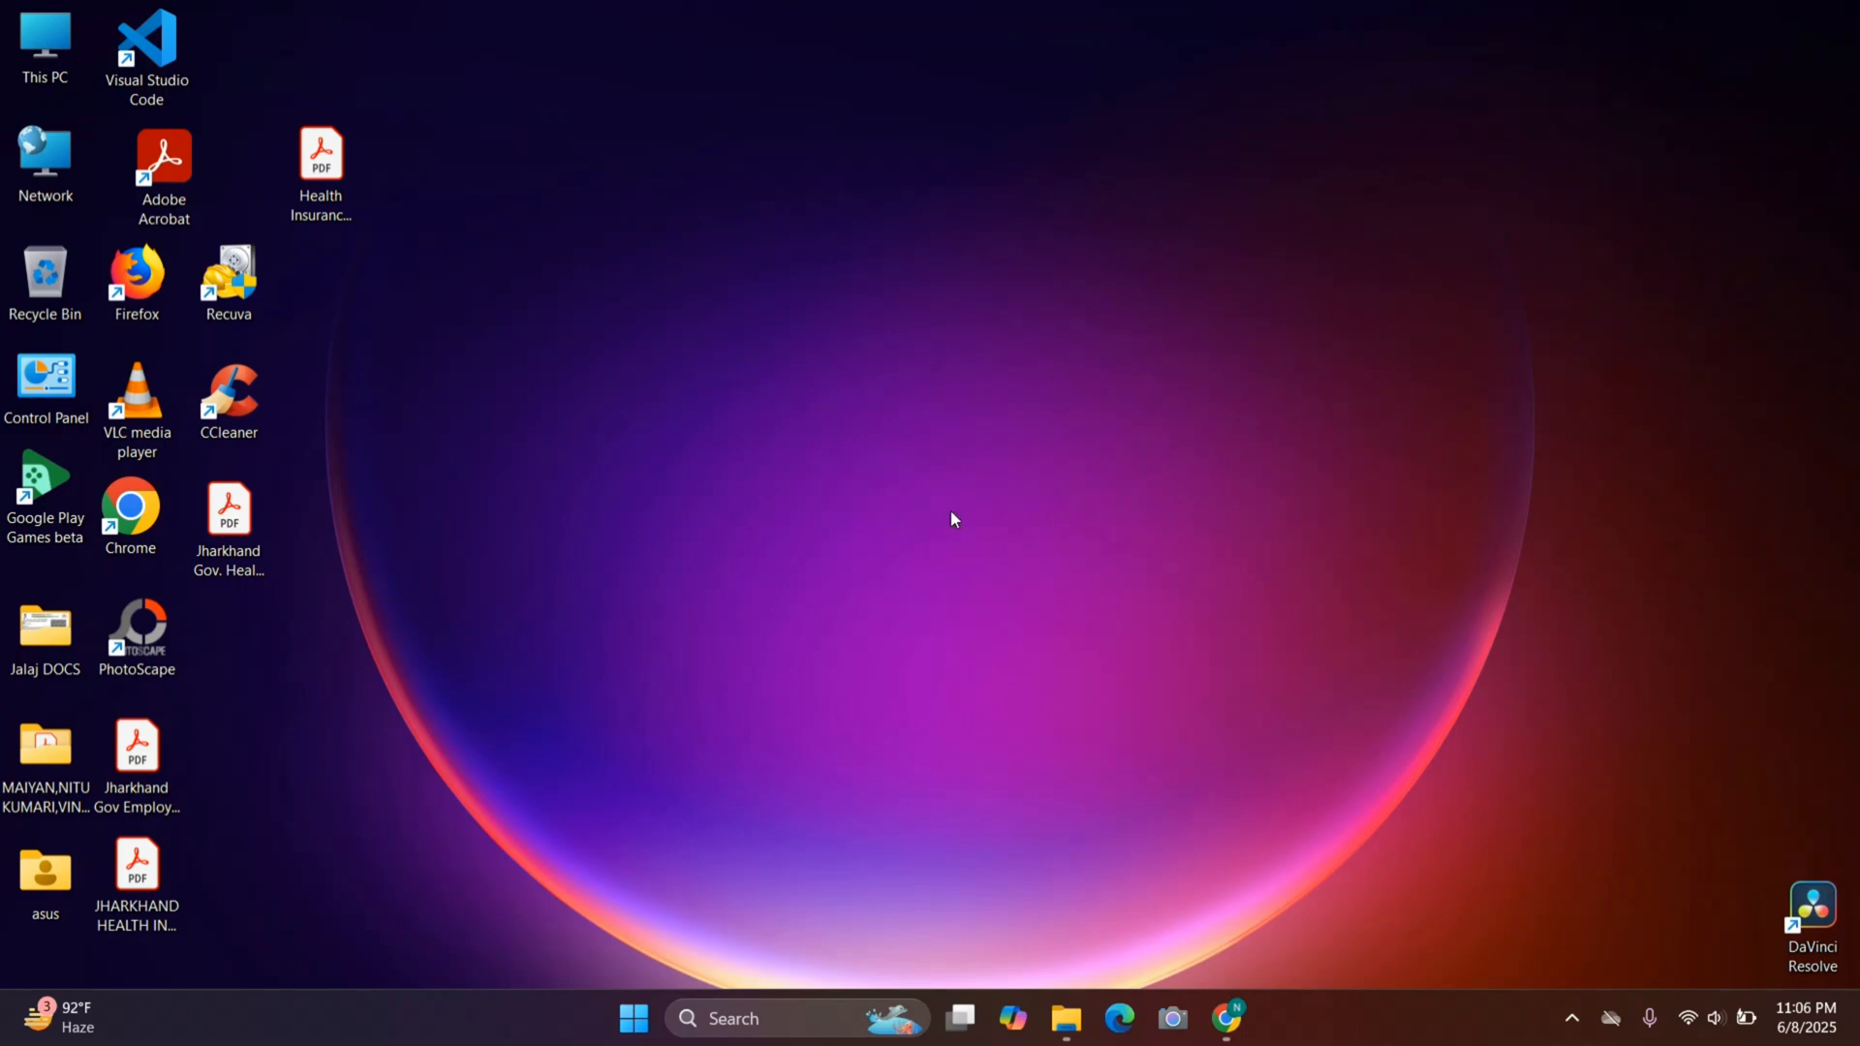
mouse_move(835, 477)
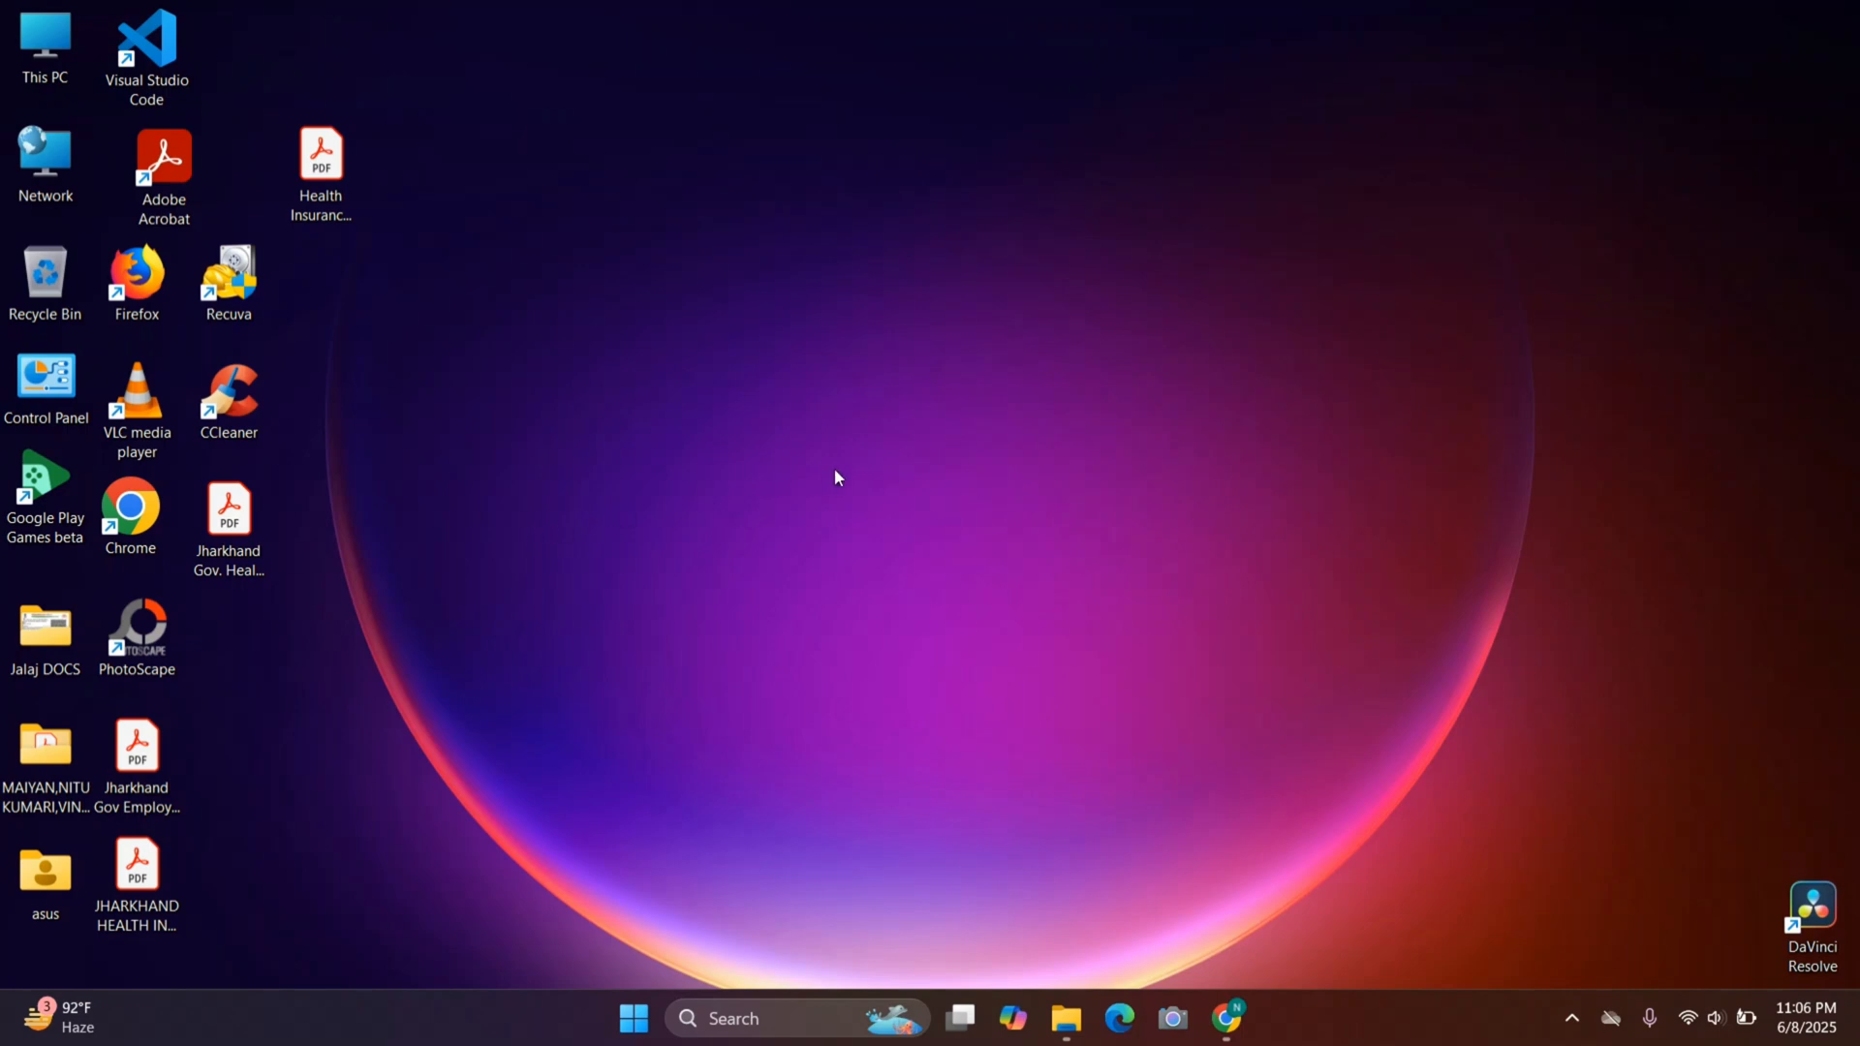
mouse_move(791, 469)
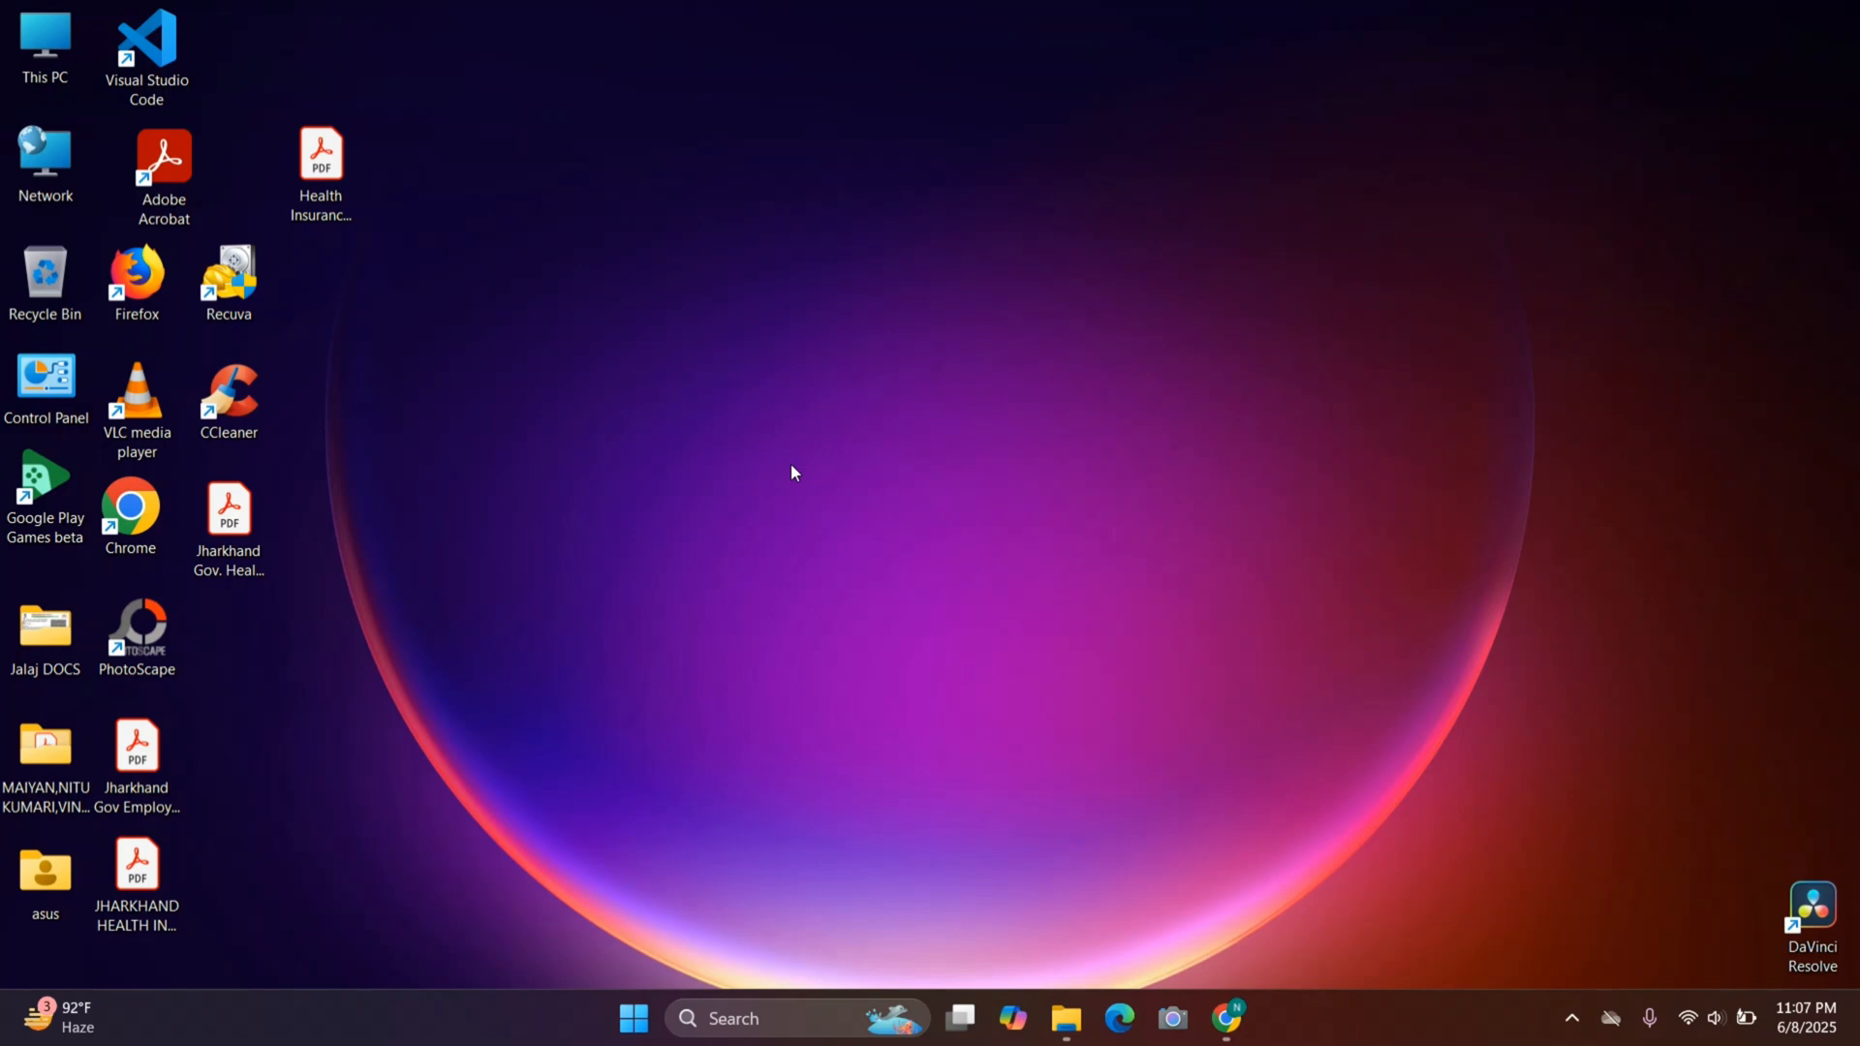
mouse_move(531, 455)
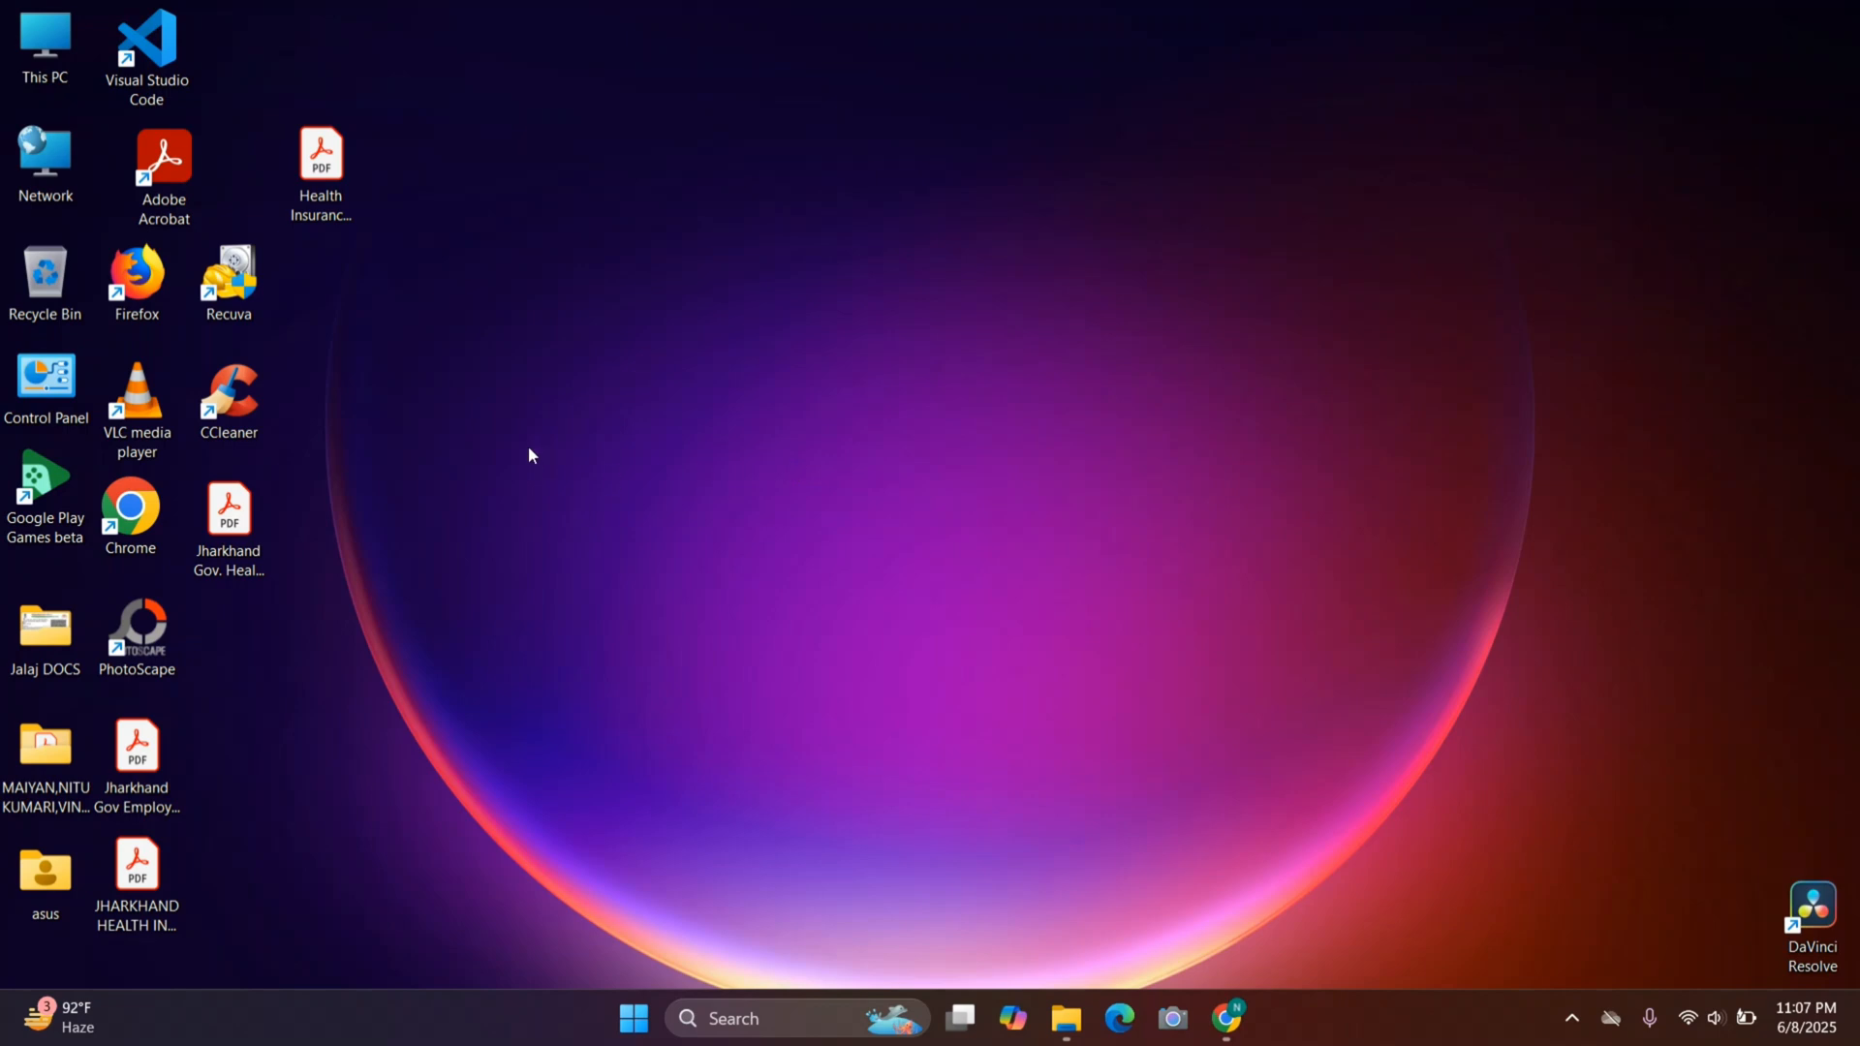